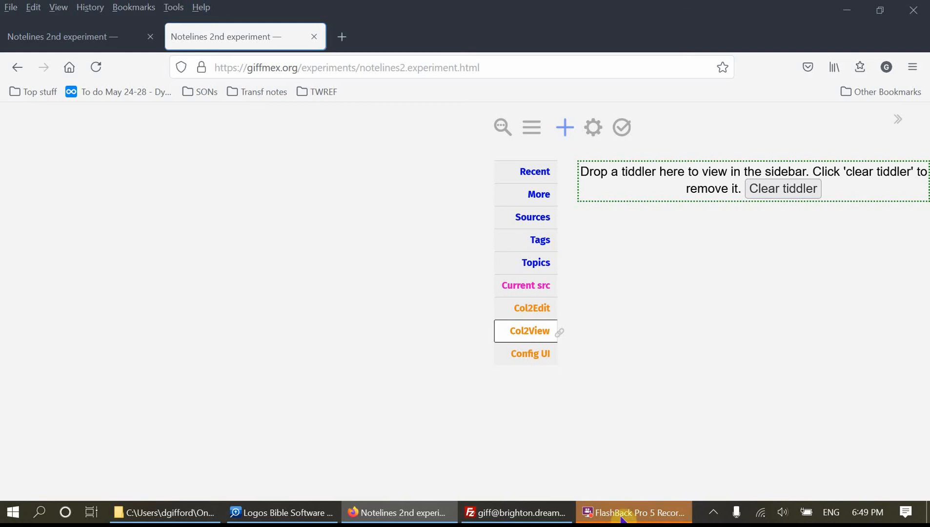
Show the Current src sidebar tab with its empty Current source and websource fields.
{"action": "left_click", "coordinate": [634, 513]}
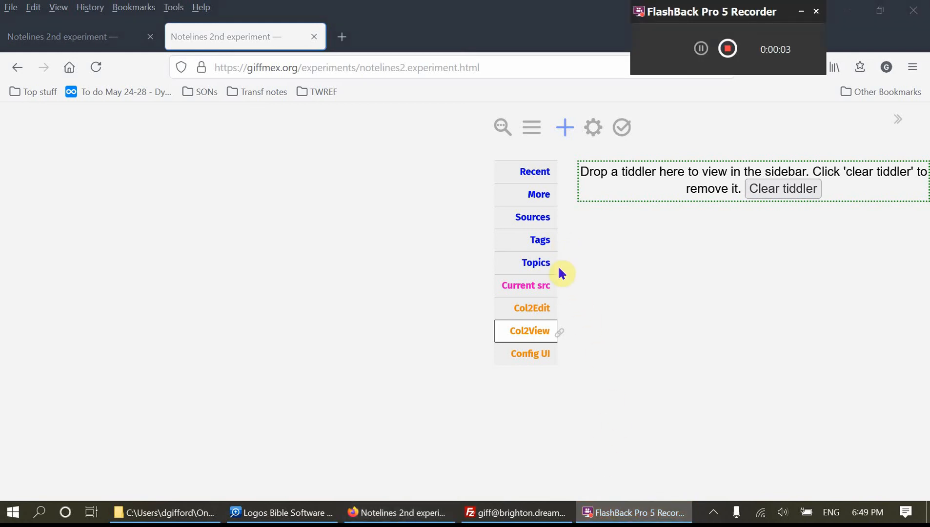
{"action": "left_click", "coordinate": [525, 285]}
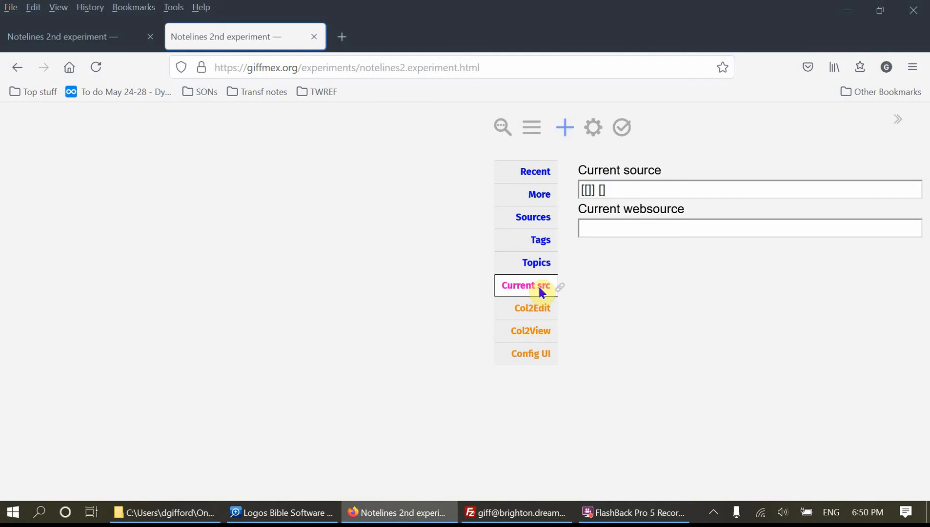
{"action": "mouse_move", "coordinate": [595, 270]}
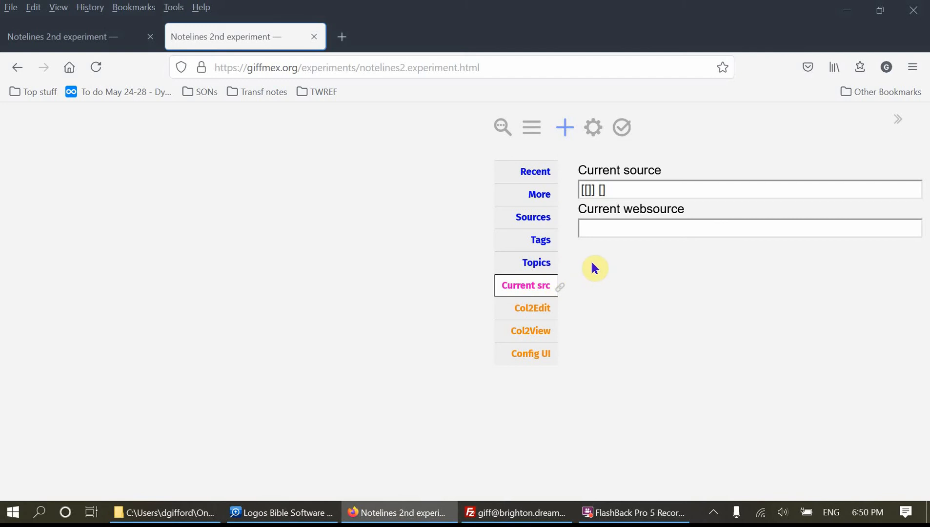
{"action": "mouse_move", "coordinate": [584, 167]}
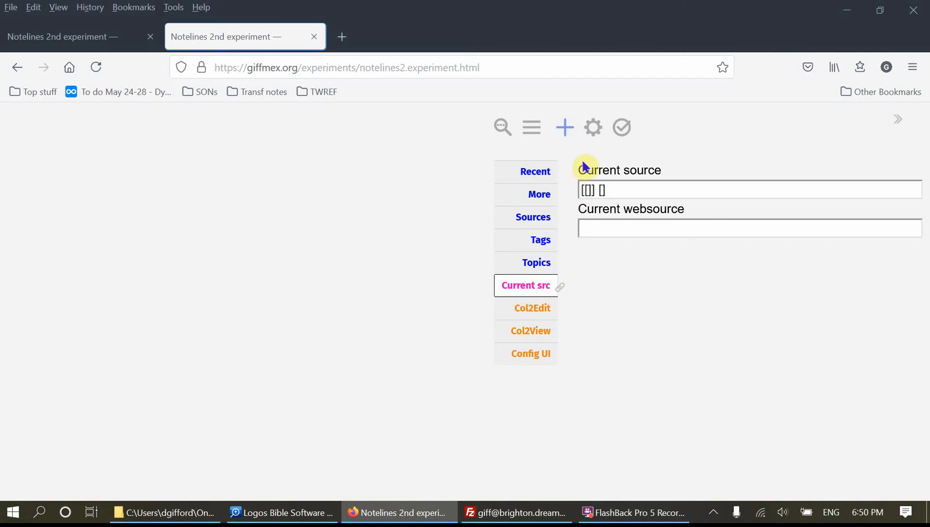
{"action": "mouse_move", "coordinate": [564, 127]}
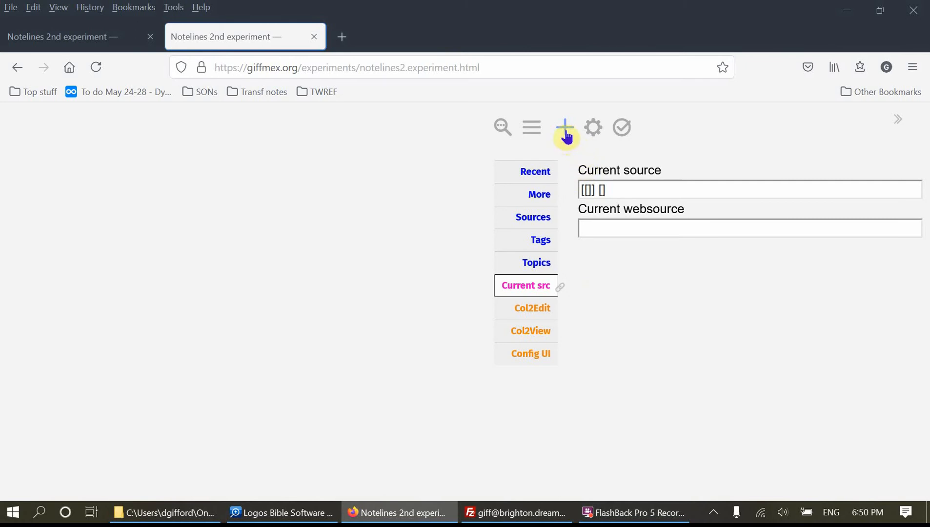
{"action": "mouse_move", "coordinate": [564, 127]}
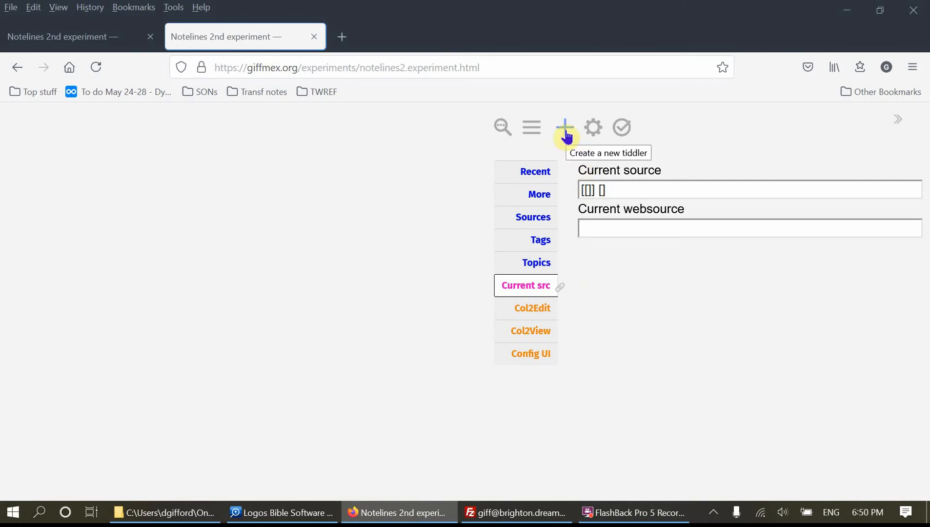
Start a new tiddler, clear its default title and add the .source tag.
{"action": "left_click", "coordinate": [564, 127]}
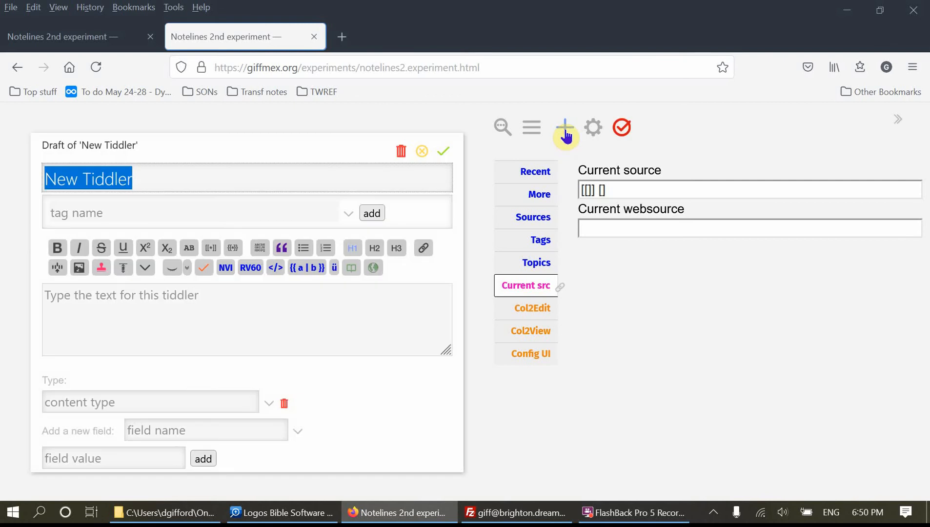
{"action": "key", "text": "Delete"}
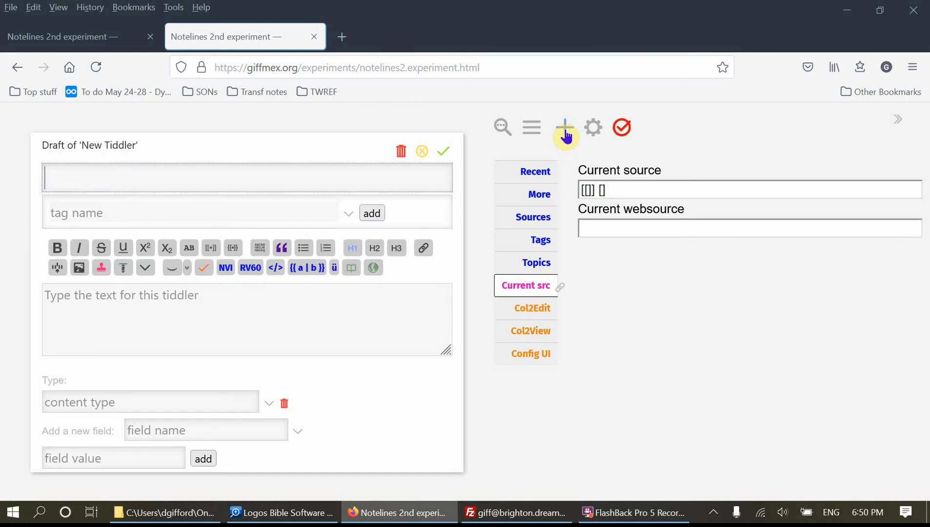
{"action": "mouse_move", "coordinate": [295, 232]}
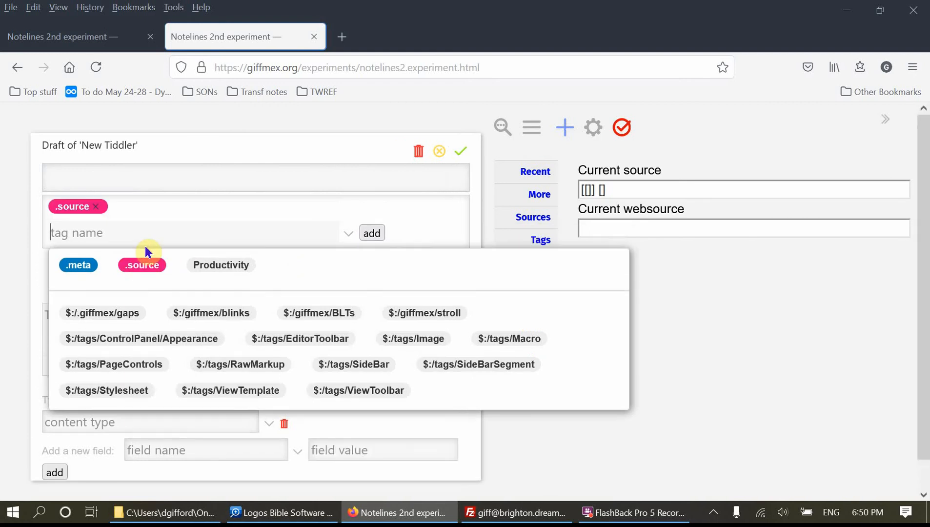
{"action": "left_click", "coordinate": [157, 177]}
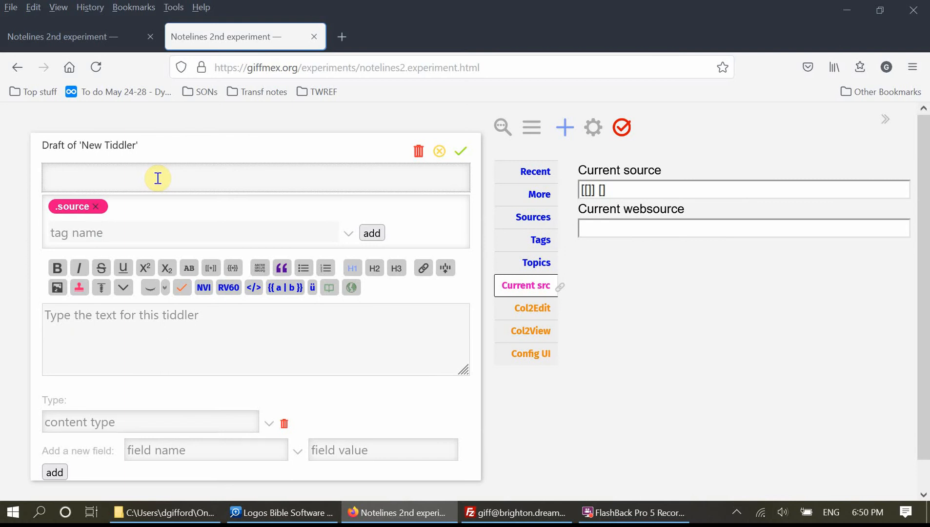
Title the tiddler 'Beginning from Jerusalem (Dunn)' and save it.
{"action": "type", "text": "Beginning"}
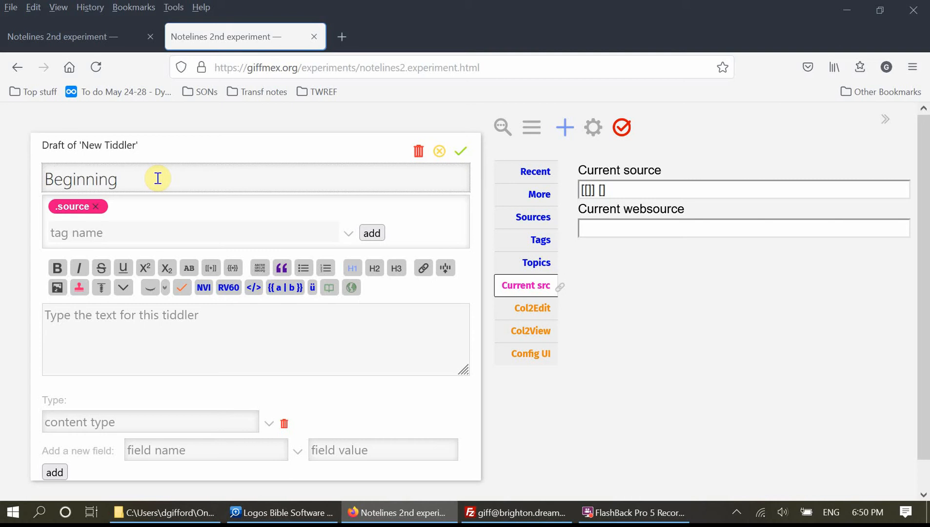
{"action": "type", "text": "from Je"}
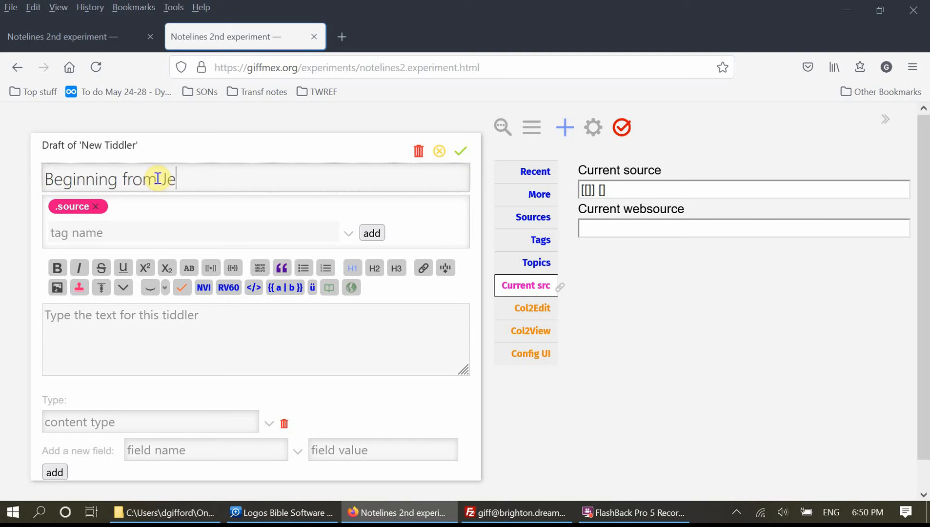
{"action": "type", "text": "rusalem"}
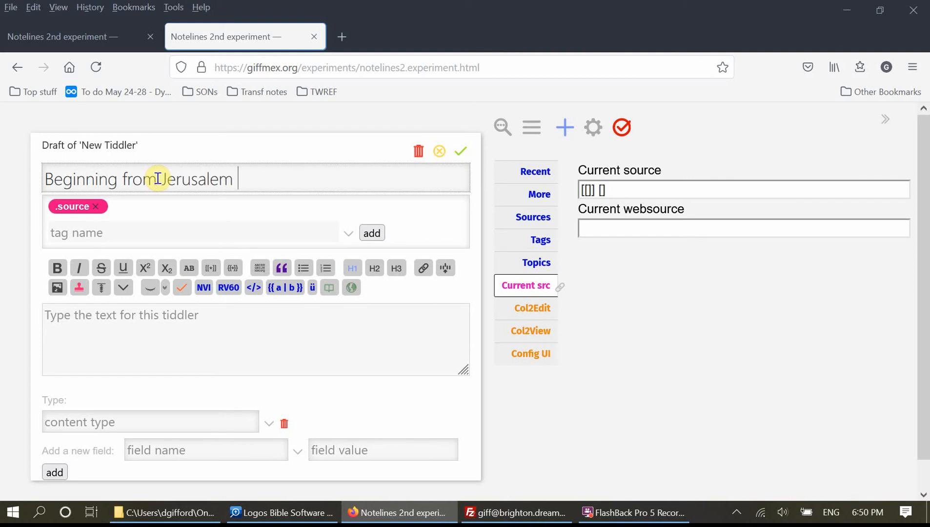
{"action": "type", "text": "("}
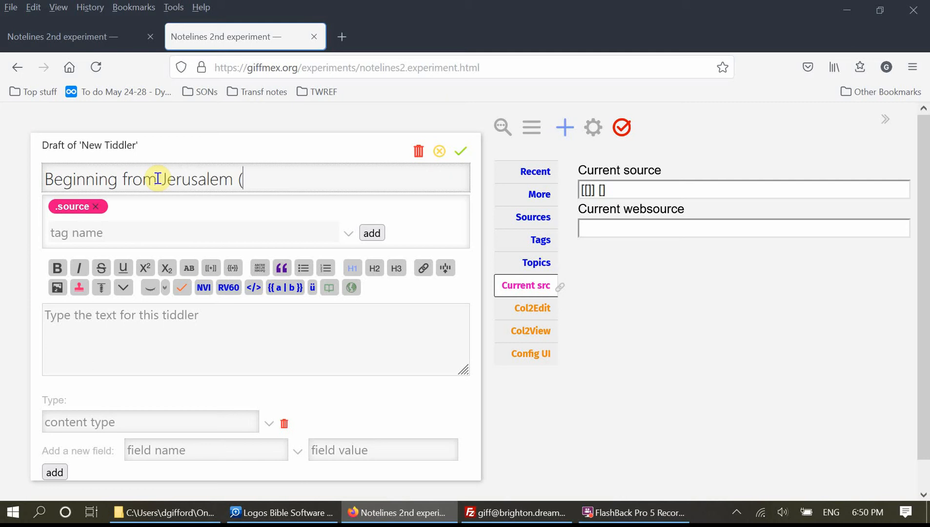
{"action": "type", "text": "Dunn)"}
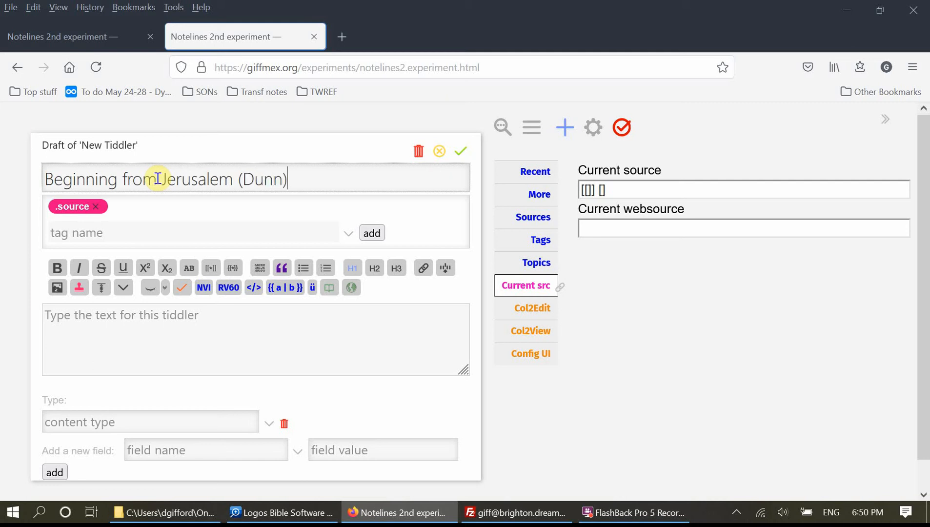
{"action": "mouse_move", "coordinate": [190, 324]}
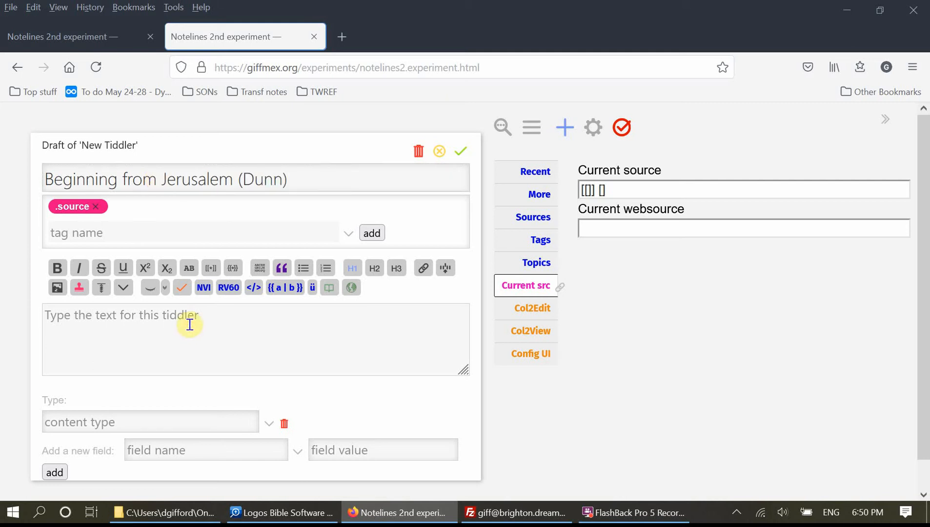
{"action": "mouse_move", "coordinate": [474, 151]}
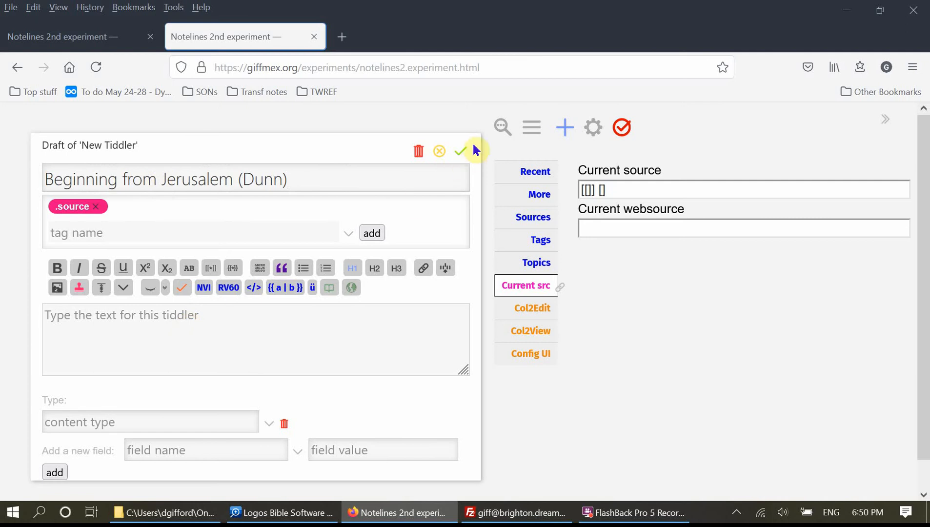
{"action": "mouse_move", "coordinate": [462, 151]}
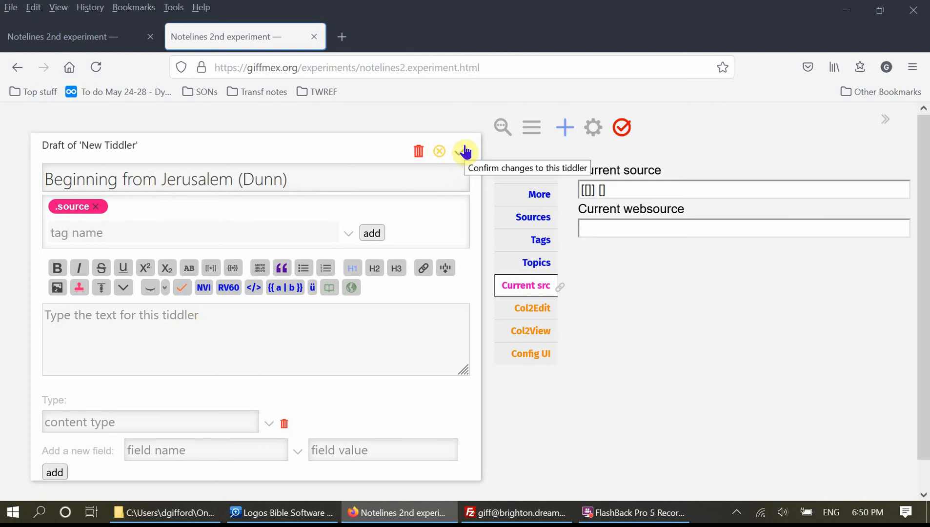
{"action": "left_click", "coordinate": [466, 151]}
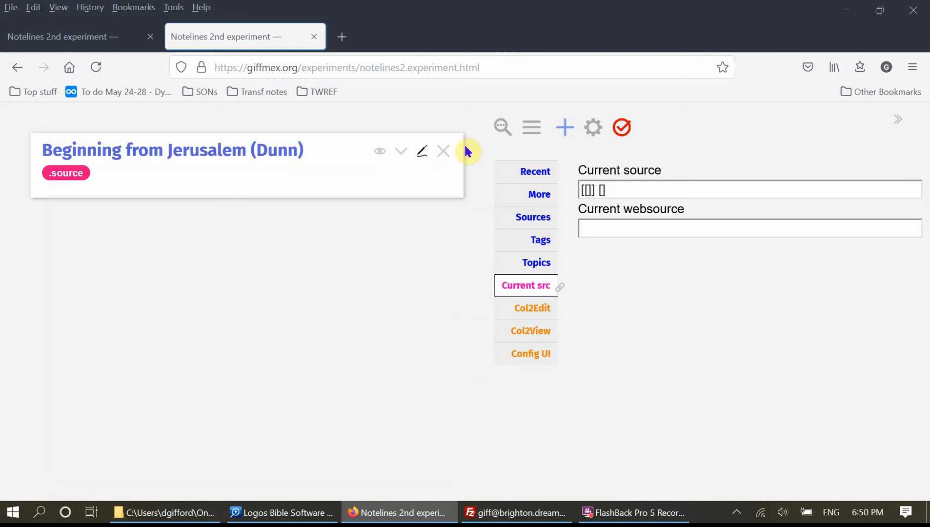
{"action": "mouse_move", "coordinate": [444, 151]}
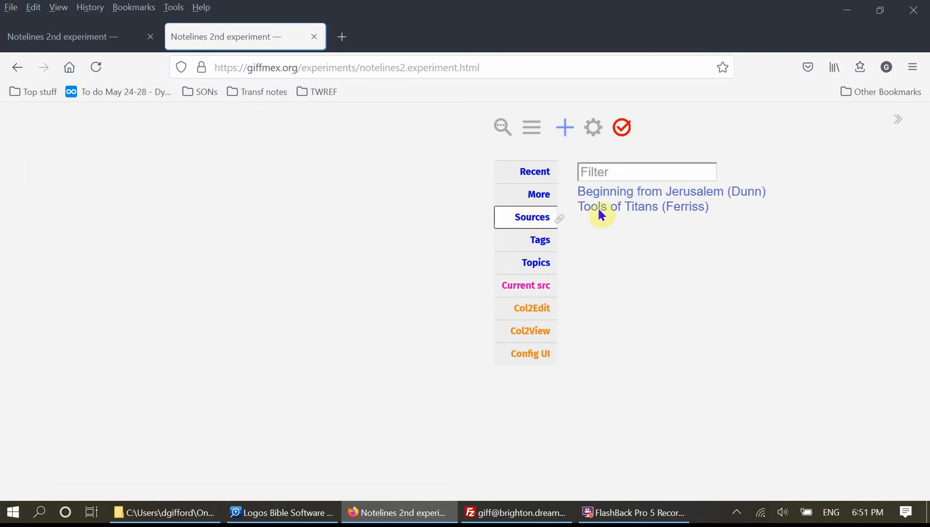
{"action": "mouse_move", "coordinate": [777, 196]}
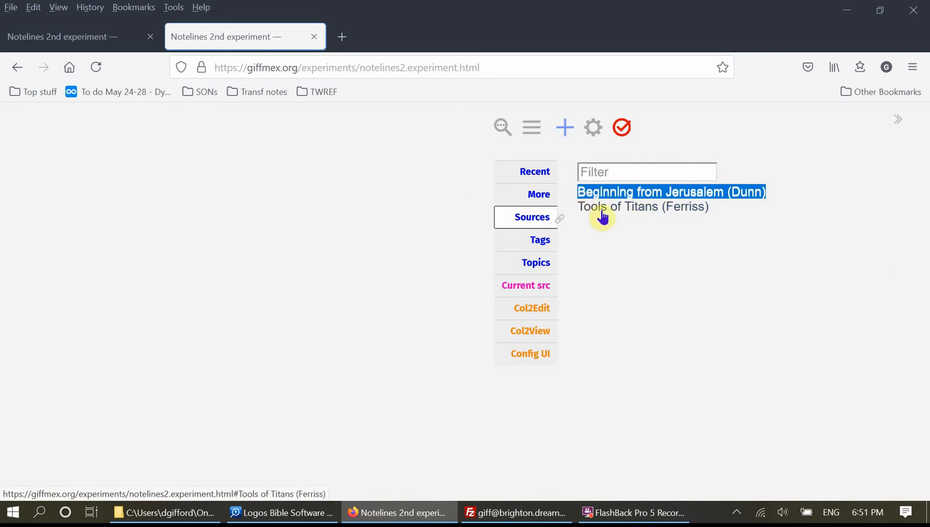
{"action": "mouse_move", "coordinate": [558, 202]}
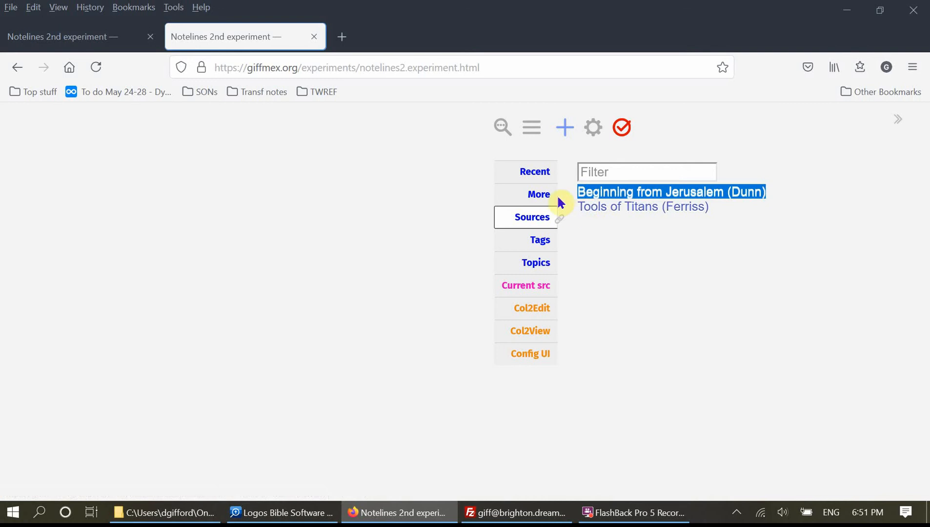
Enter 'Beginning from Jerusalem (Dunn)' as the Current source and start a new draft.
{"action": "left_click", "coordinate": [525, 285]}
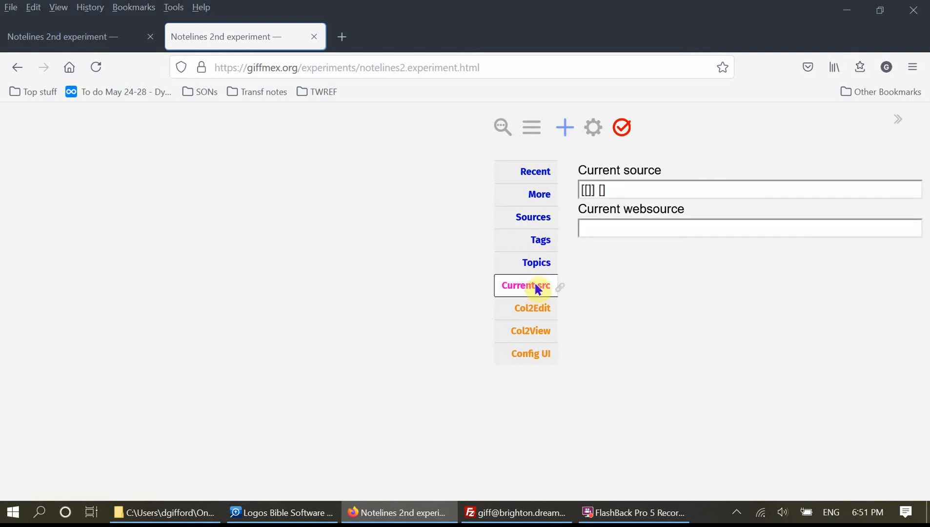
{"action": "mouse_move", "coordinate": [622, 335]}
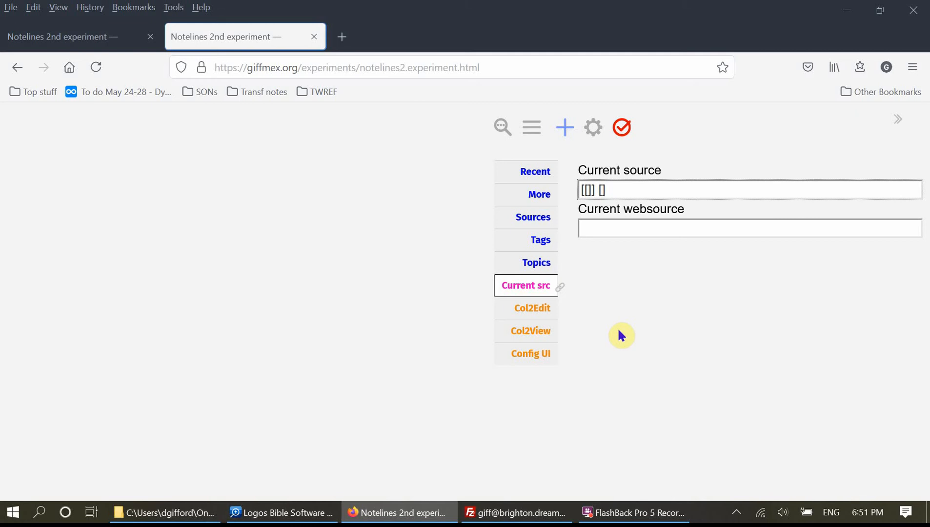
{"action": "type", "text": "Beginning from Jerusalem (Dunn)"}
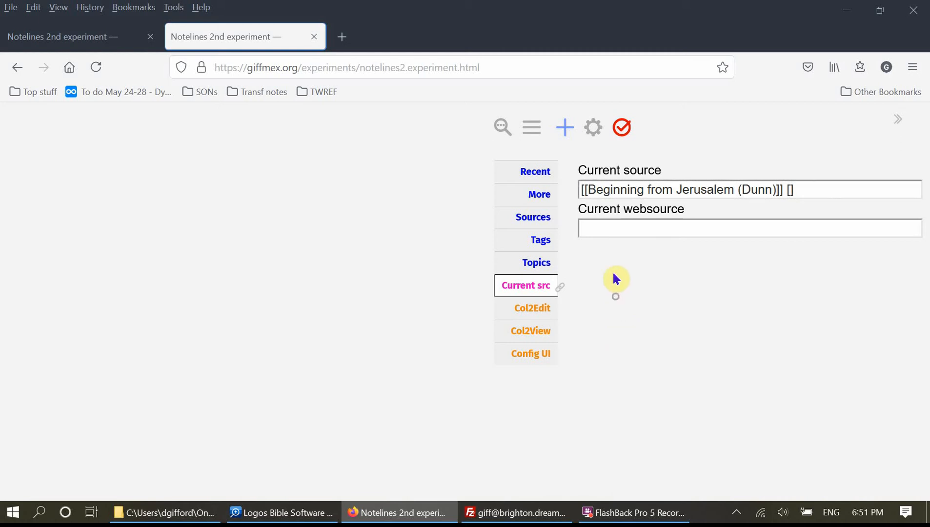
{"action": "left_click", "coordinate": [564, 127]}
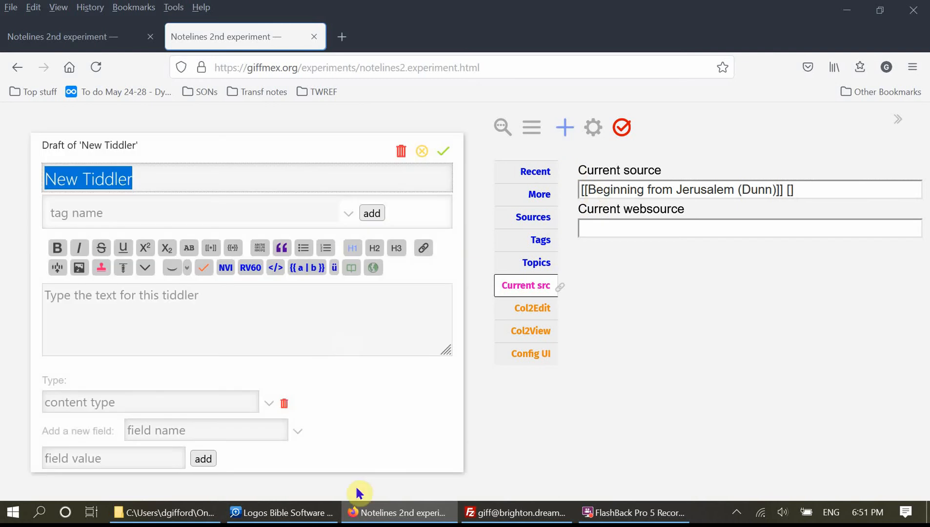
Highlight the opening James passage on page 1122 in Logos, then return to the browser.
{"action": "left_click", "coordinate": [282, 513]}
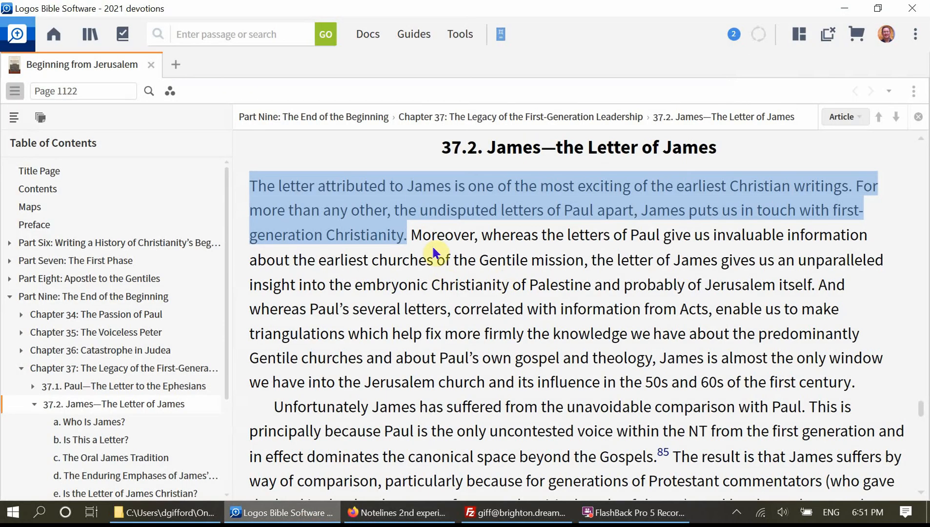
{"action": "left_click", "coordinate": [250, 185]}
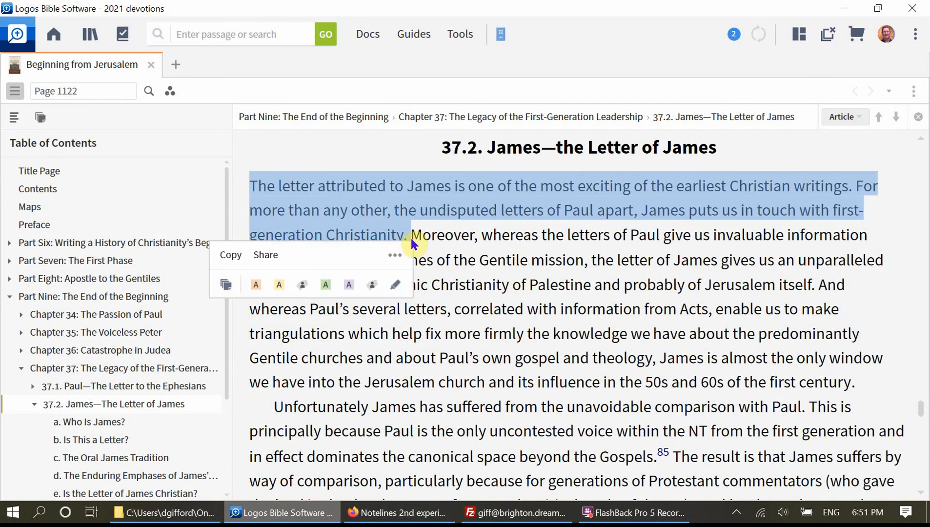
{"action": "left_click", "coordinate": [88, 90]}
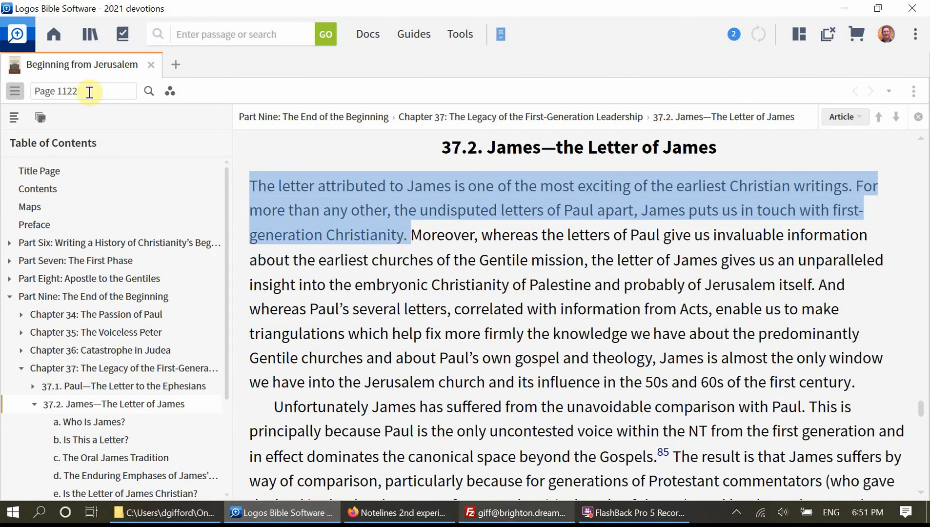
{"action": "left_click", "coordinate": [398, 512]}
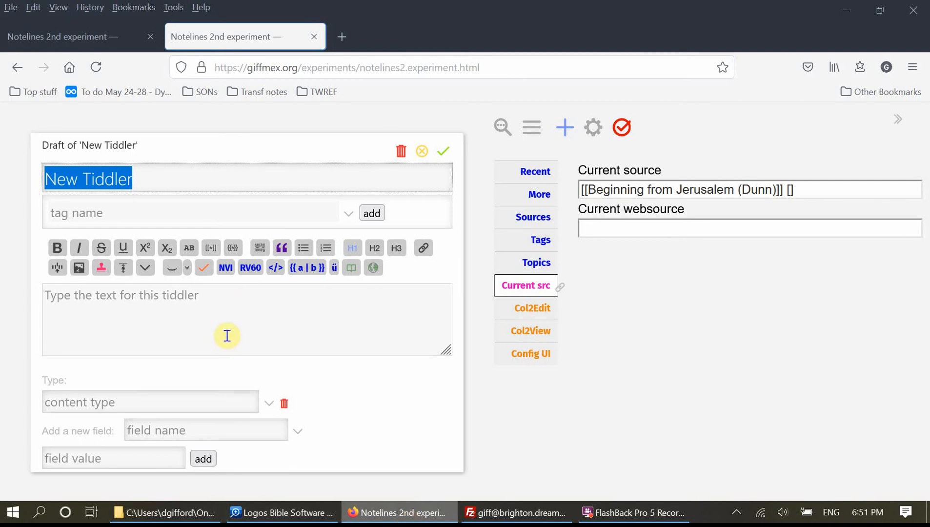
Title the draft 'James - exciting!' and add the James quote as a bullet.
{"action": "type", "text": "James"}
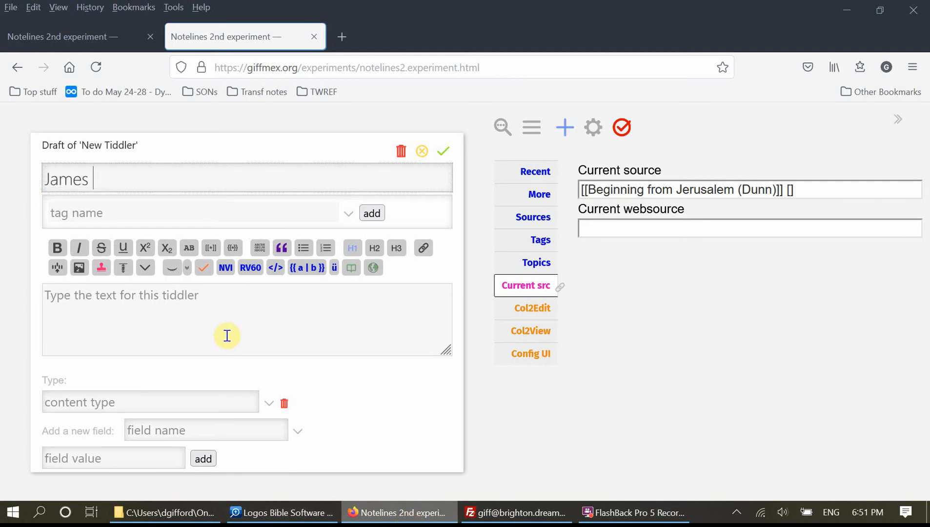
{"action": "type", "text": "- exc"}
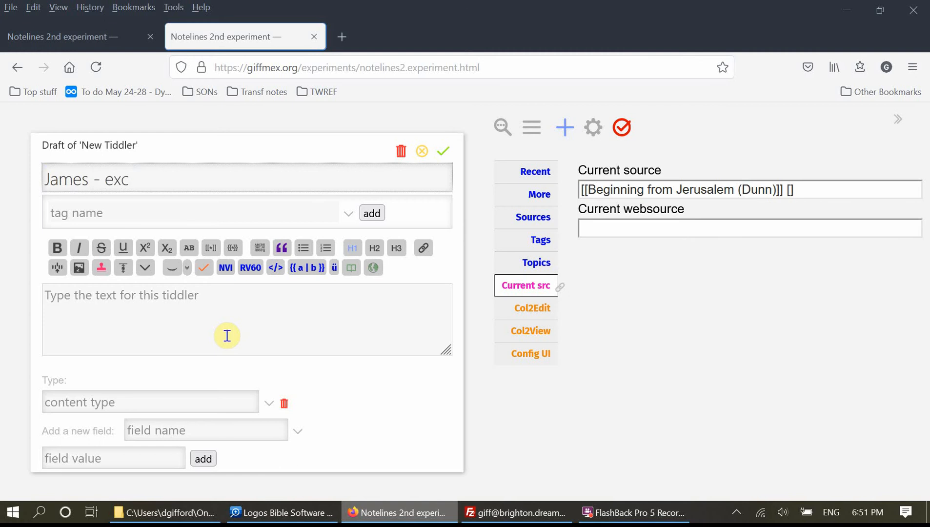
{"action": "type", "text": "iting!"}
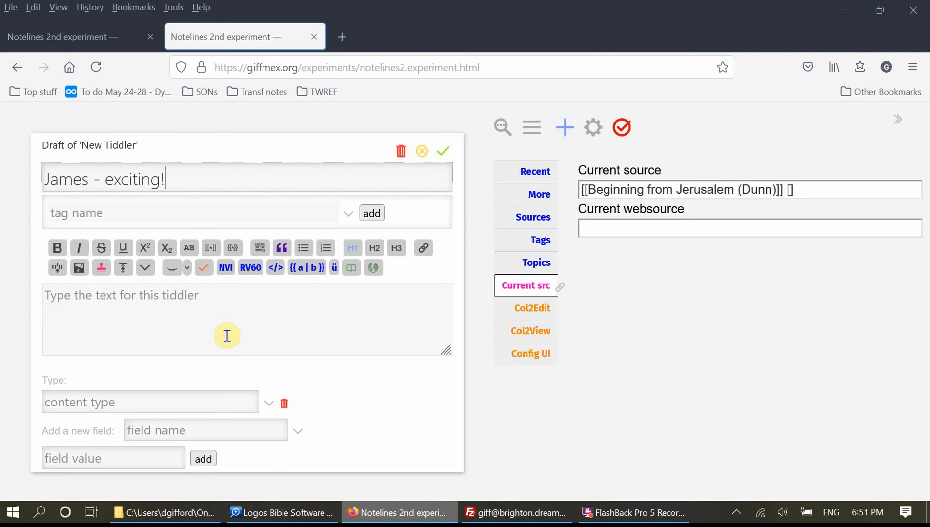
{"action": "mouse_move", "coordinate": [221, 308]}
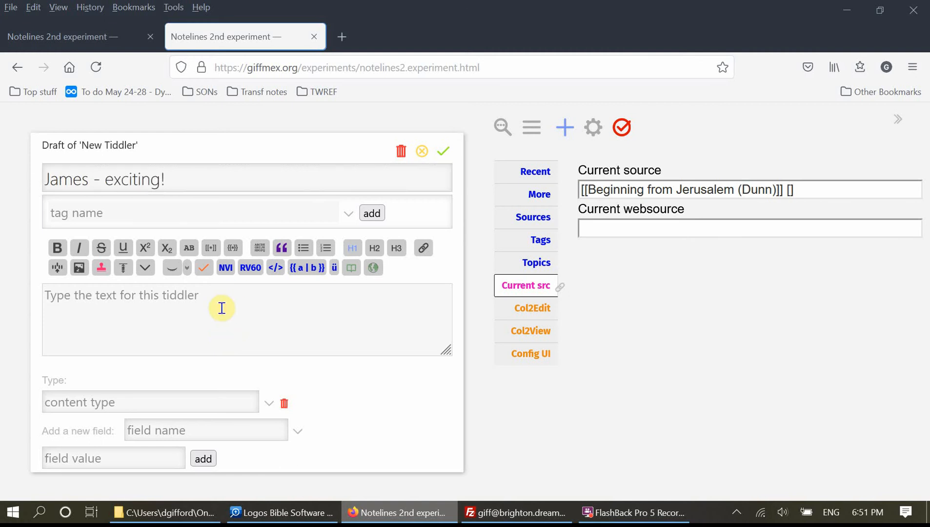
{"action": "type", "text": "* The letter attributed to James is one of the most exciting of the earliest Christian writings. For more than any other, the undisputed letters of Paul apart, James puts us in touch with first-generation Christianity."}
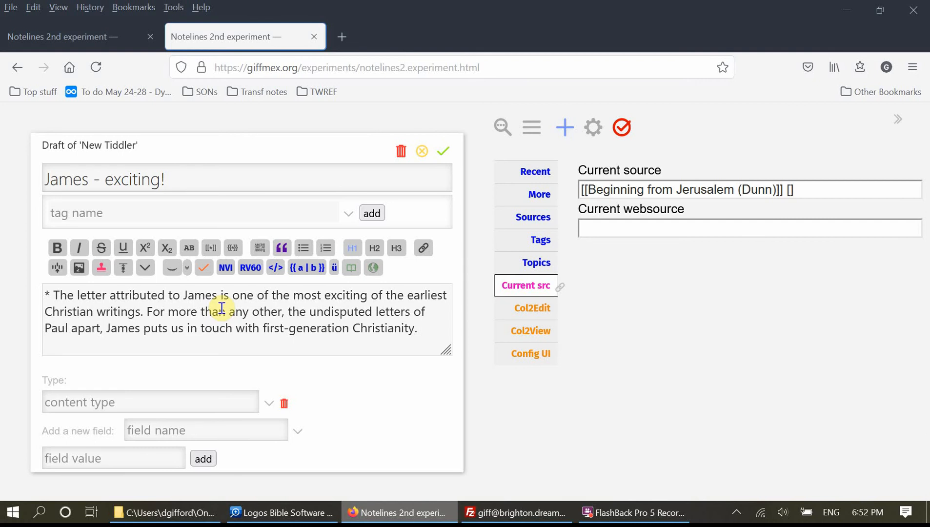
{"action": "left_click", "coordinate": [419, 328]}
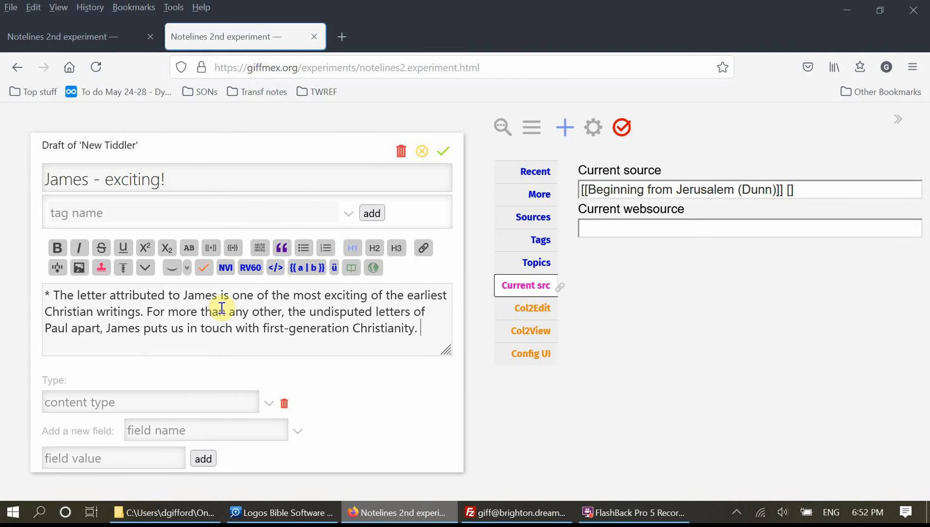
{"action": "mouse_move", "coordinate": [152, 220]}
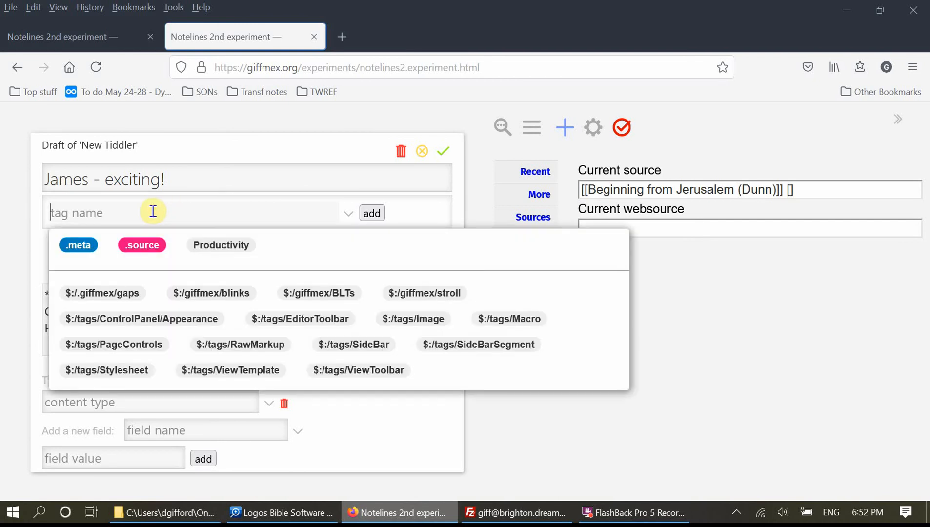
Tag the draft James.
{"action": "type", "text": "Jam"}
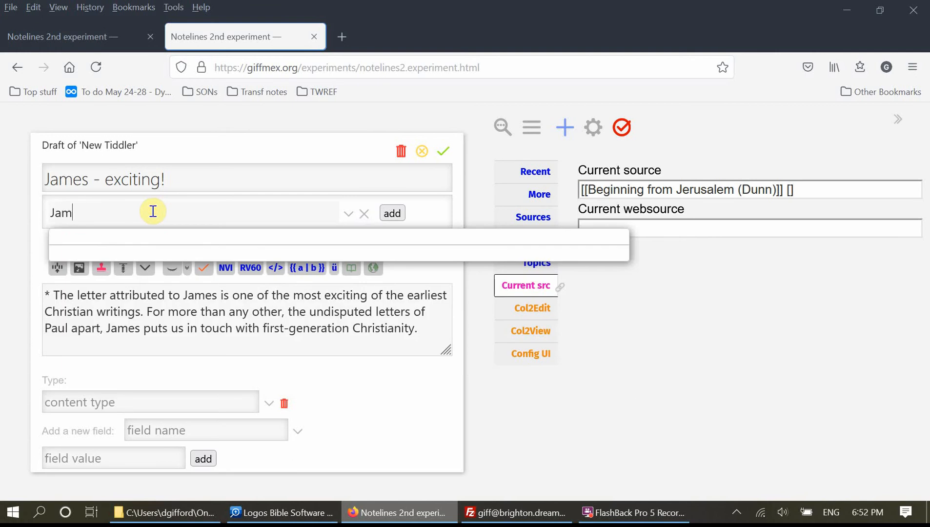
{"action": "left_click", "coordinate": [391, 214]}
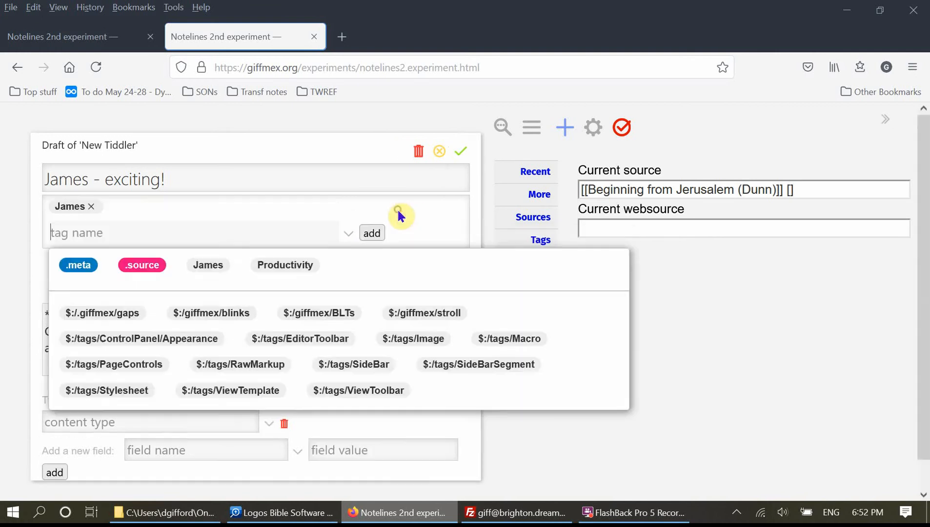
{"action": "left_click", "coordinate": [334, 179]}
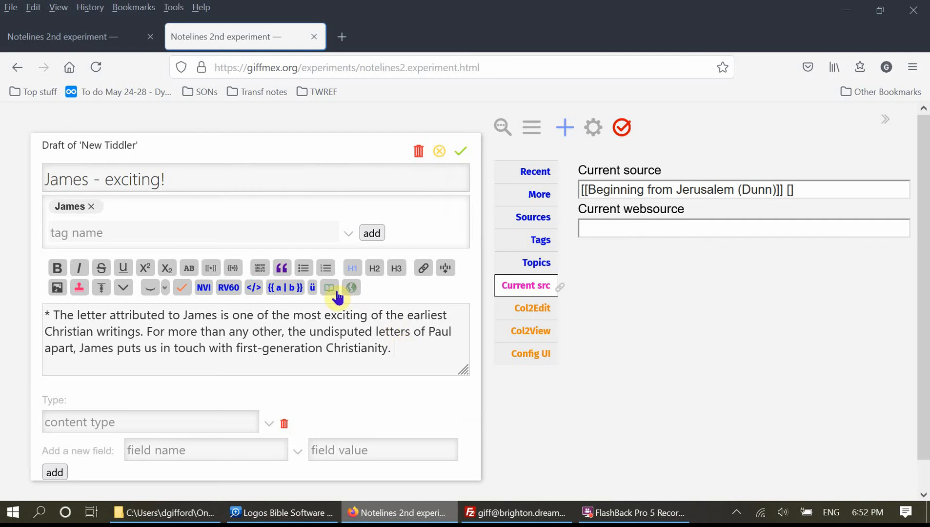
{"action": "mouse_move", "coordinate": [330, 288]}
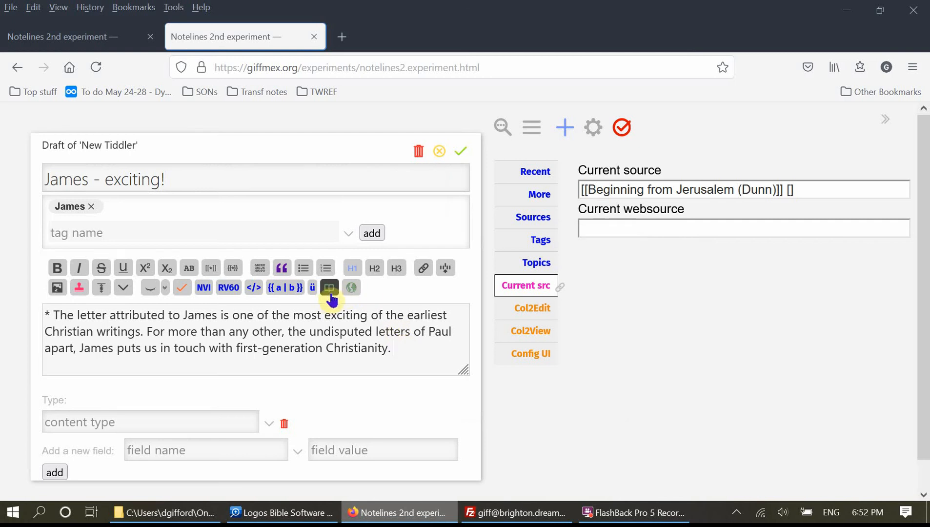
{"action": "mouse_move", "coordinate": [330, 288]}
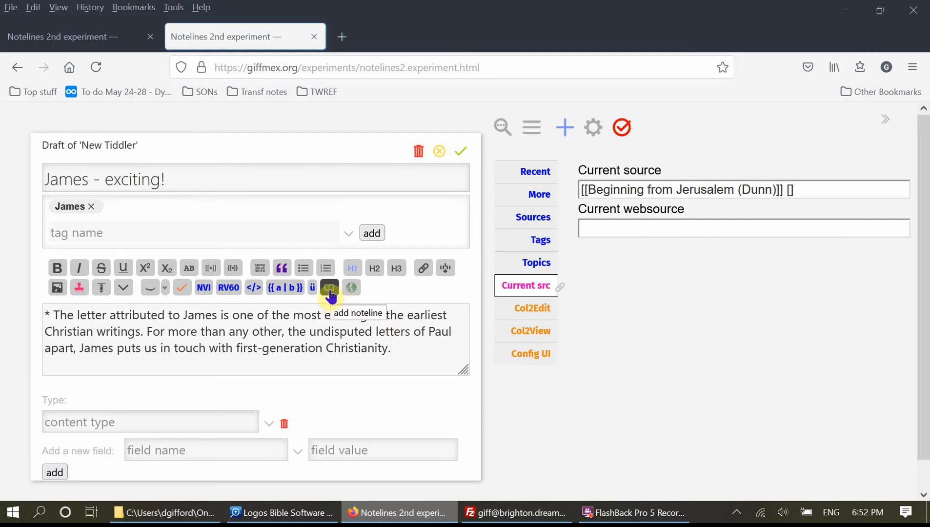
Insert a hidden source noteline citing quote 1122.
{"action": "left_click", "coordinate": [330, 288]}
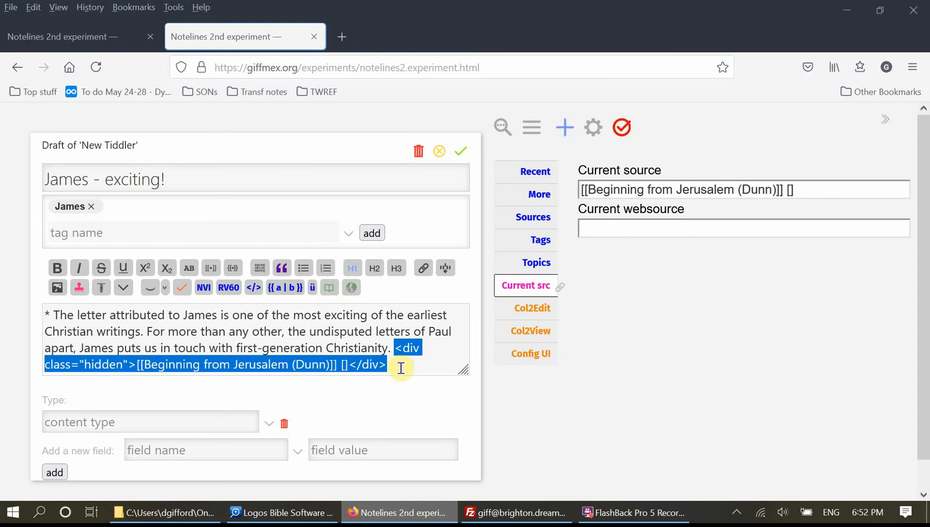
{"action": "left_click", "coordinate": [143, 365]}
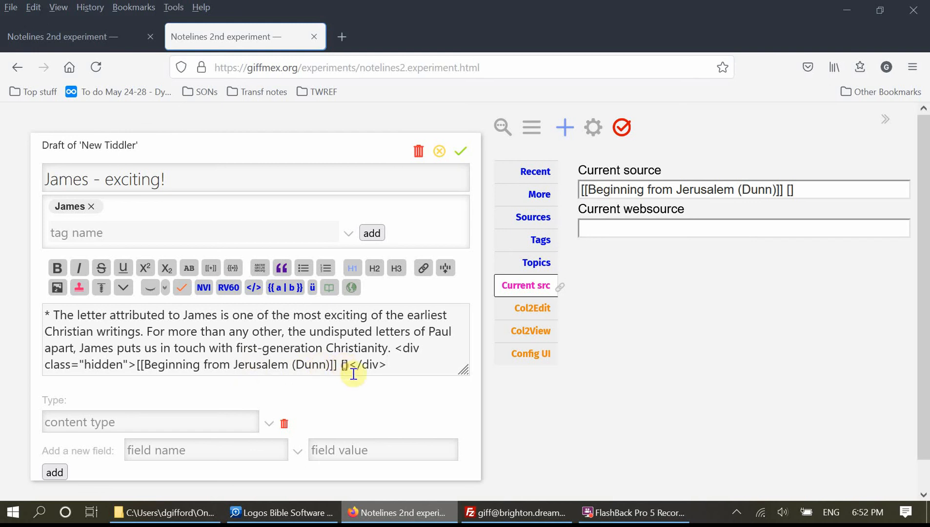
{"action": "mouse_move", "coordinate": [421, 395]}
{"action": "type", "text": "quote "}
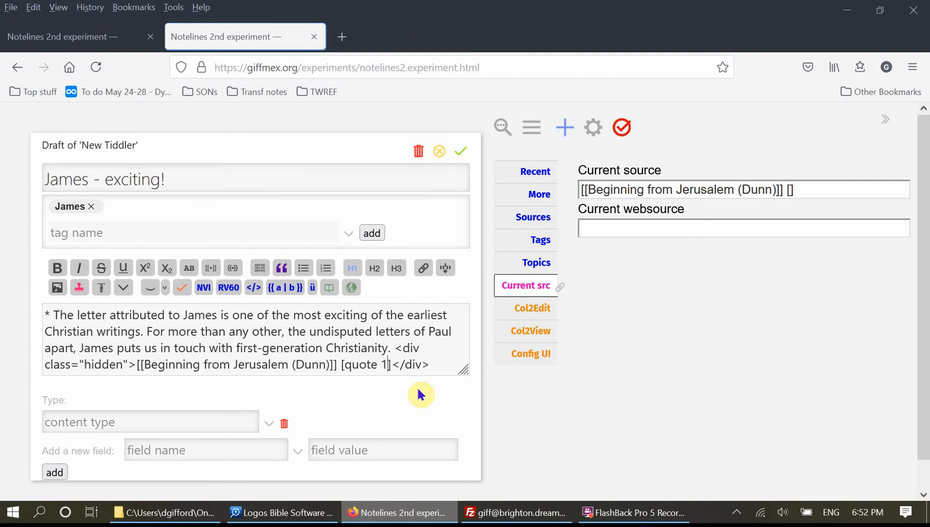
{"action": "type", "text": "12"}
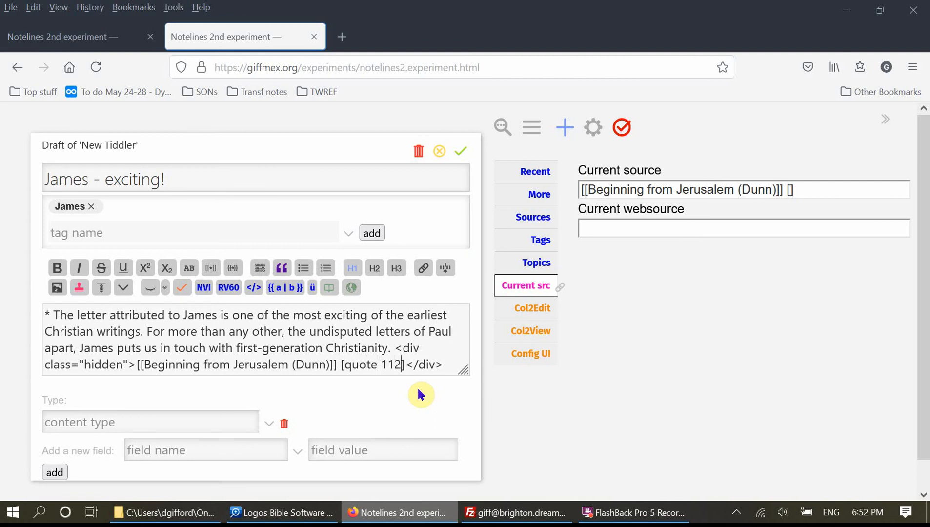
{"action": "type", "text": "2"}
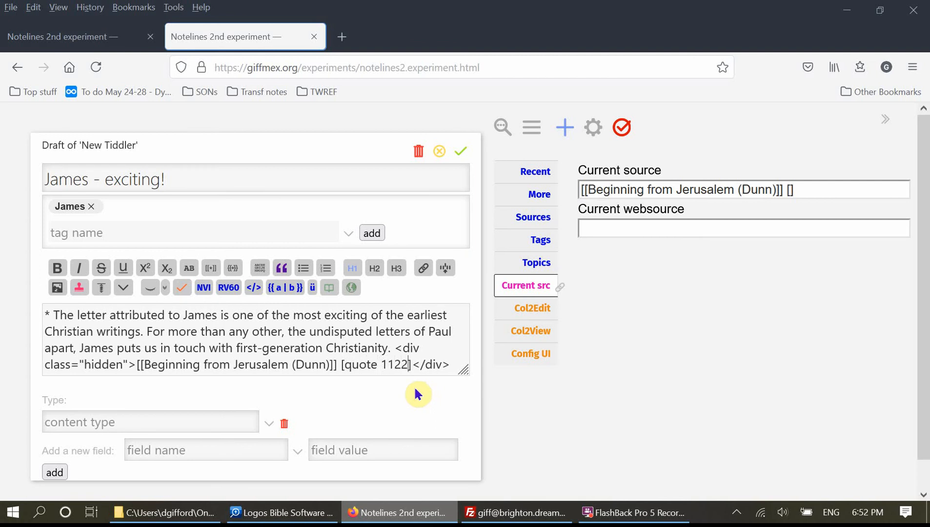
{"action": "double_click", "coordinate": [365, 365]}
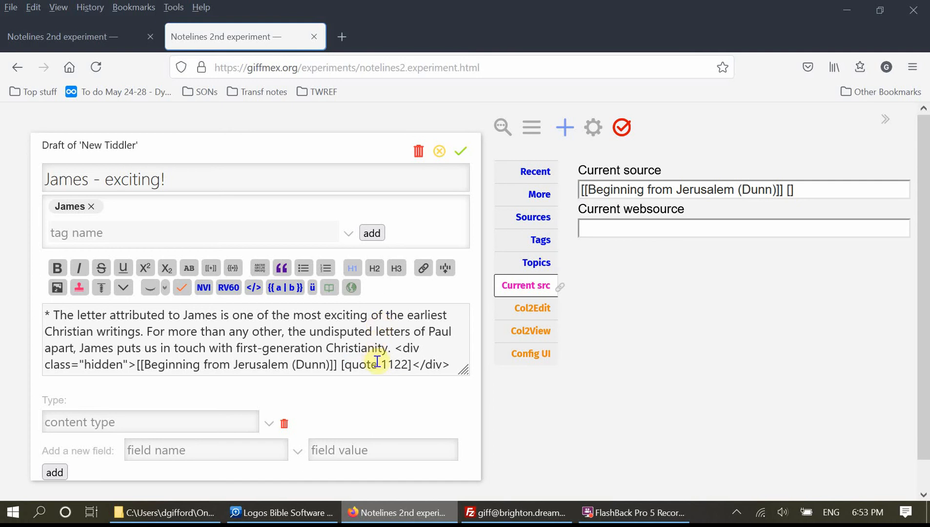
{"action": "double_click", "coordinate": [360, 364]}
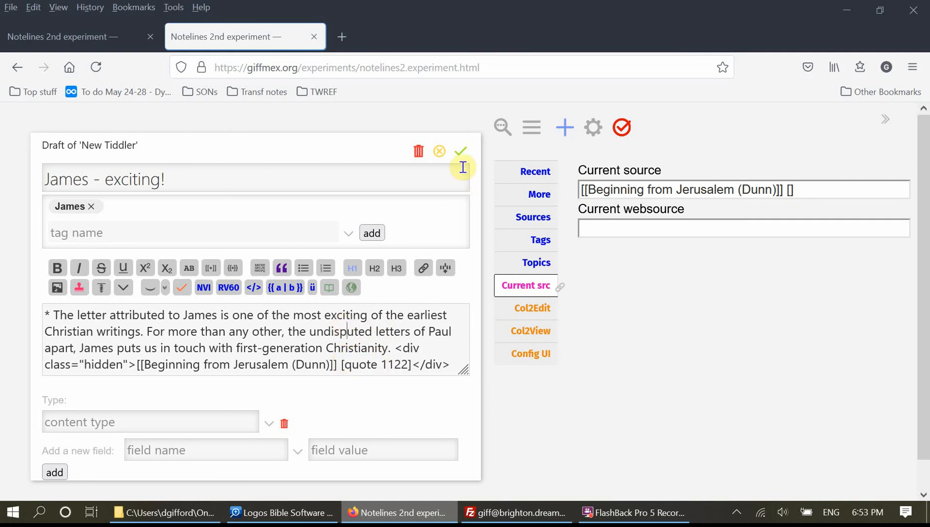
Save 'James - exciting!', reopen it for editing, and save it again.
{"action": "left_click", "coordinate": [461, 152]}
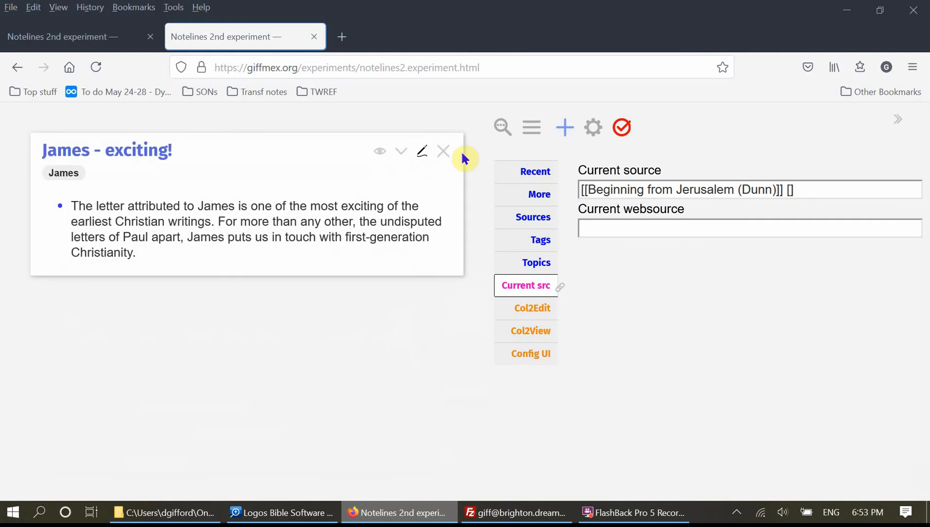
{"action": "left_click", "coordinate": [421, 151]}
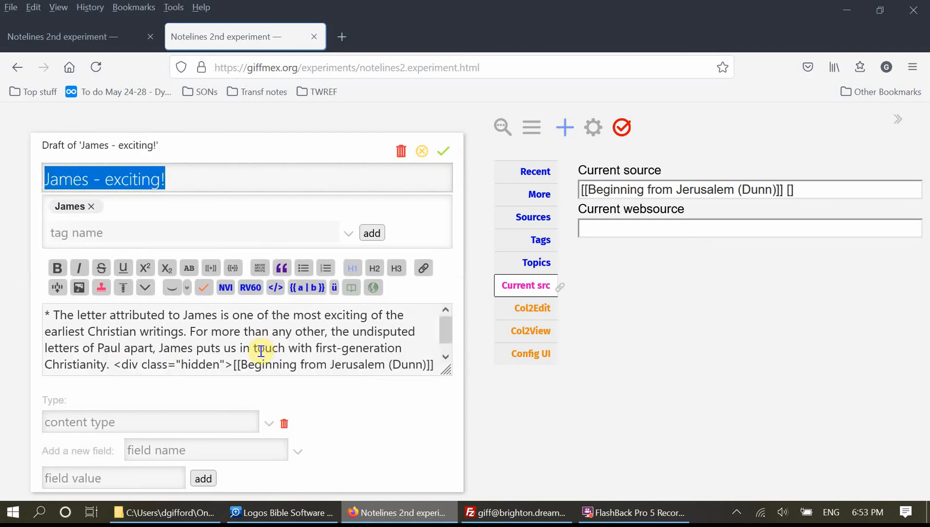
{"action": "mouse_move", "coordinate": [190, 361]}
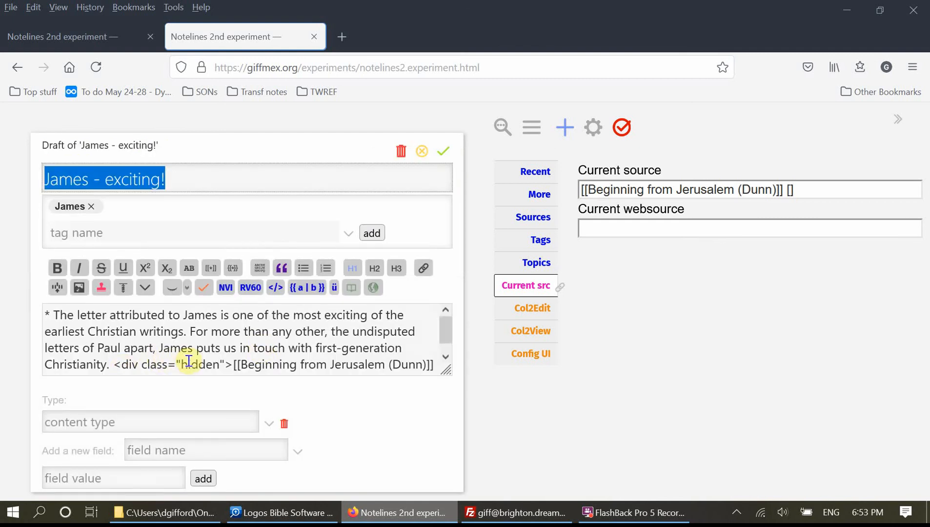
{"action": "mouse_move", "coordinate": [218, 362]}
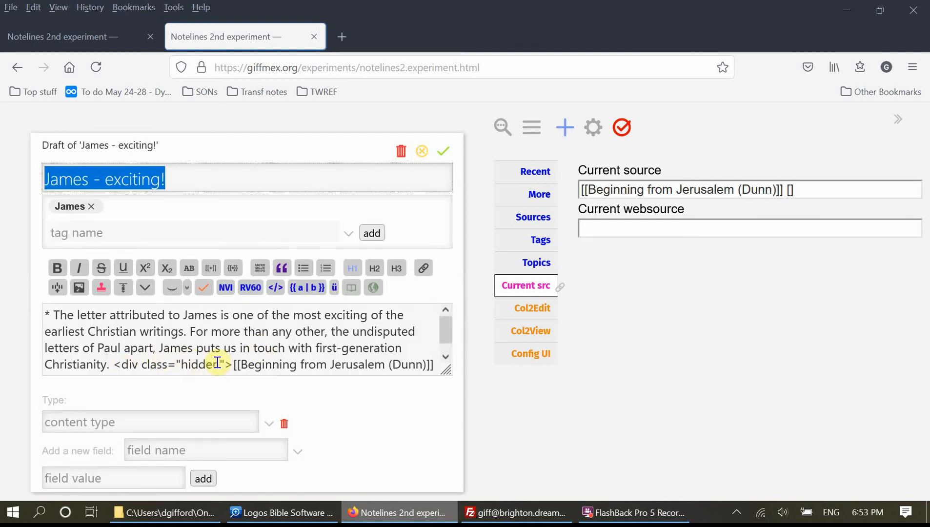
{"action": "mouse_move", "coordinate": [444, 156]}
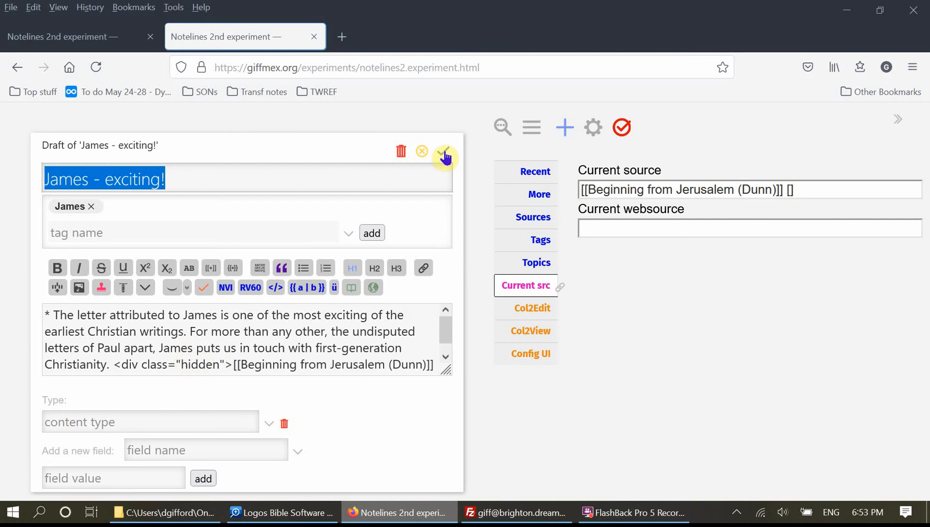
{"action": "left_click", "coordinate": [444, 151]}
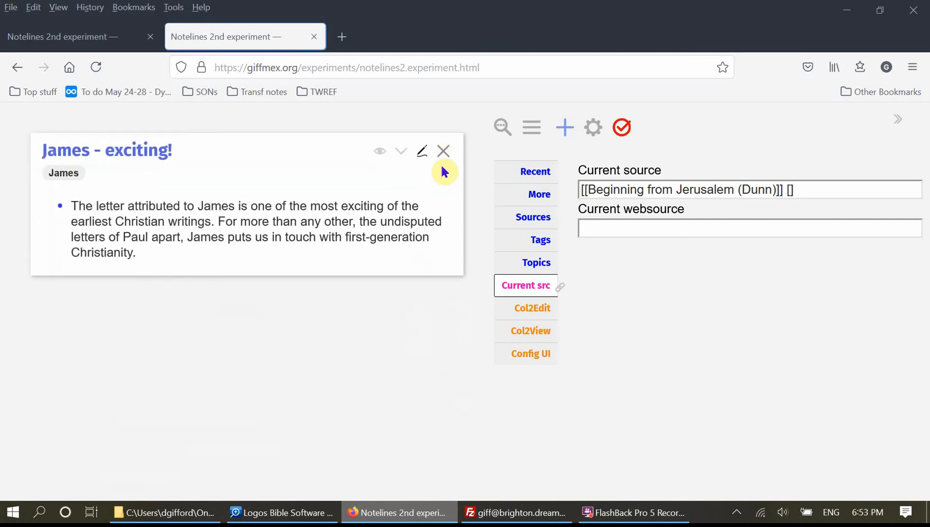
{"action": "mouse_move", "coordinate": [380, 151]}
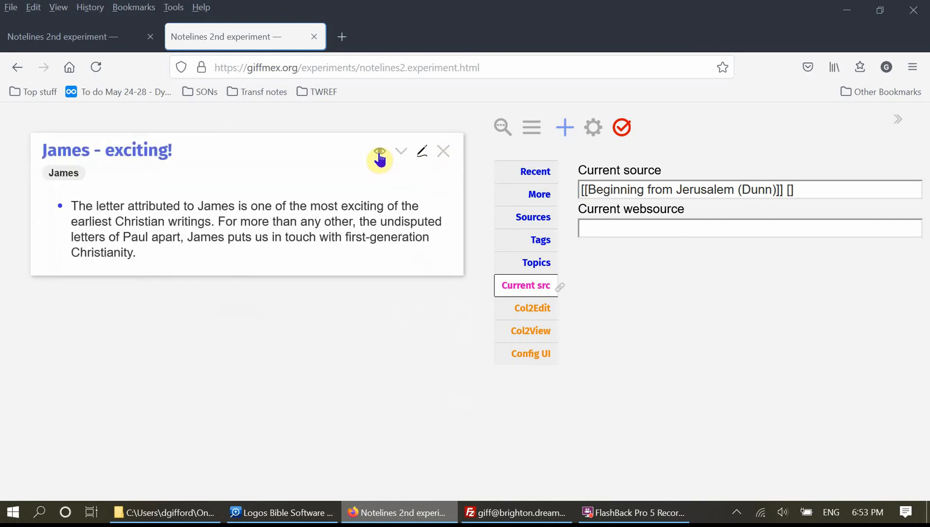
Toggle the eye icon to reveal, then hide, the Dunn [quote 1122] source line.
{"action": "left_click", "coordinate": [378, 156]}
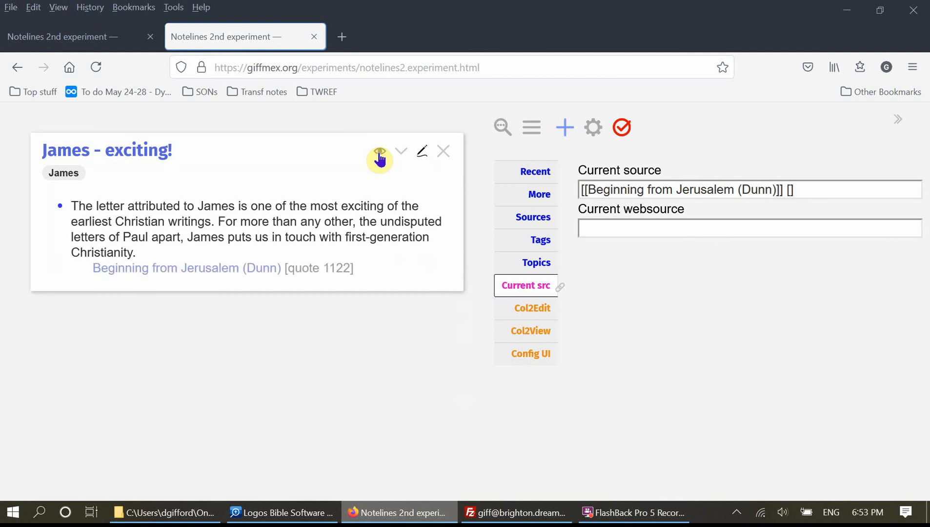
{"action": "mouse_move", "coordinate": [248, 267]}
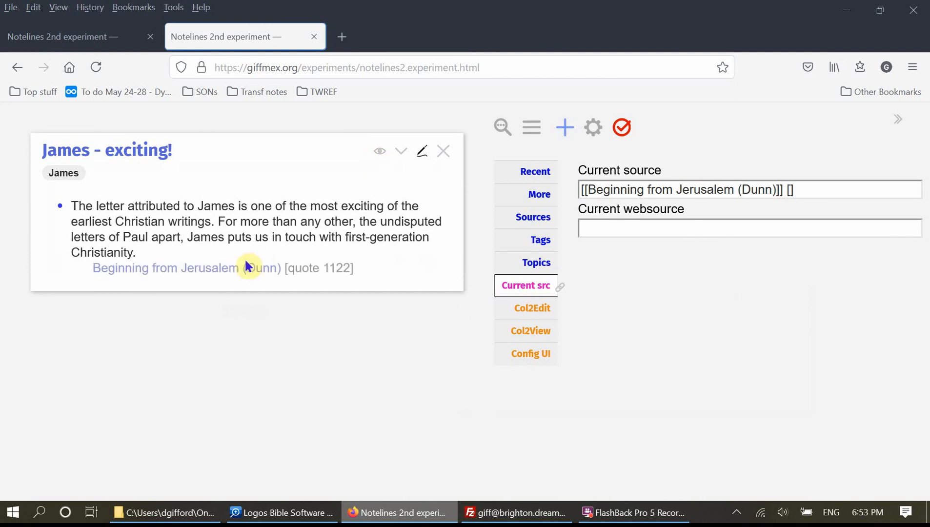
{"action": "mouse_move", "coordinate": [312, 268]}
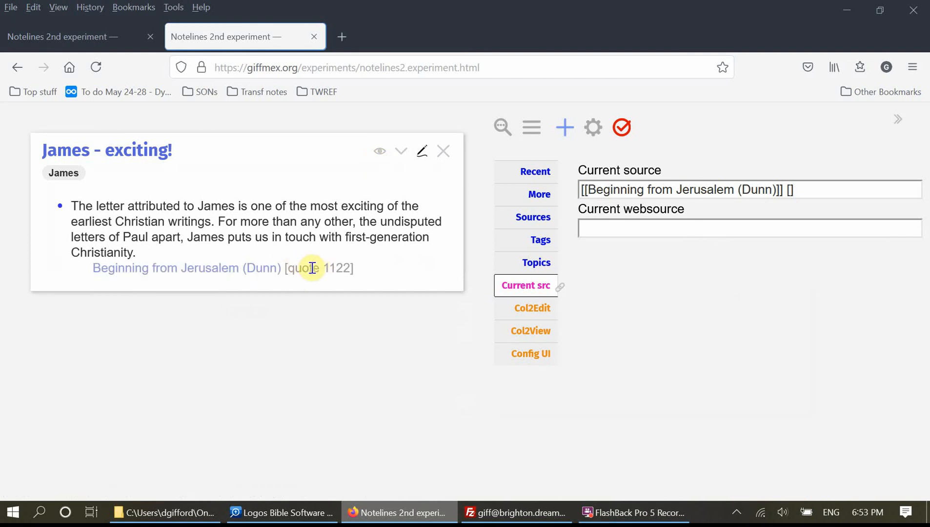
{"action": "mouse_move", "coordinate": [359, 268]}
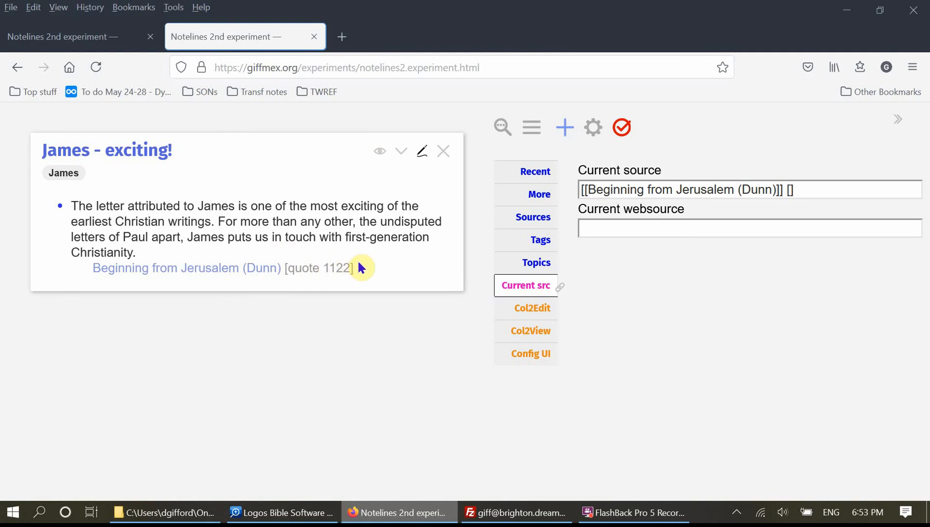
{"action": "left_click", "coordinate": [380, 151]}
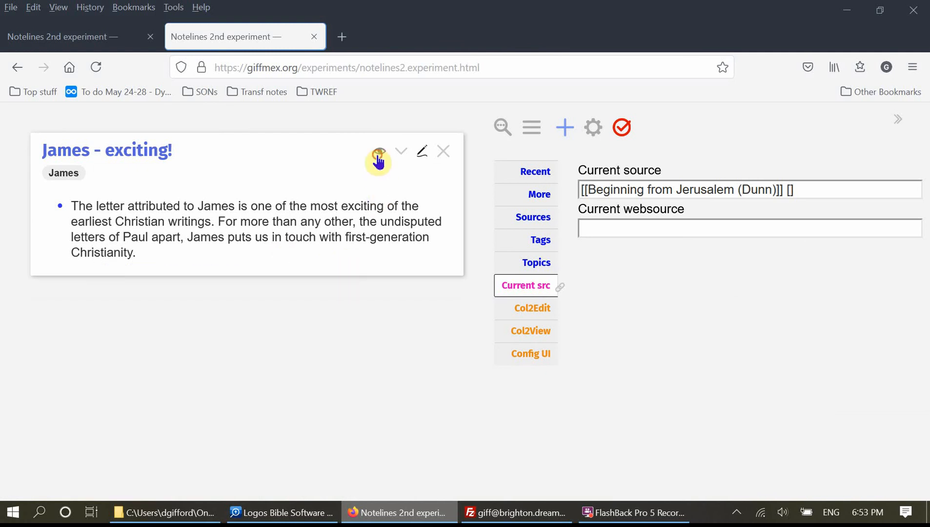
{"action": "left_click", "coordinate": [379, 151]}
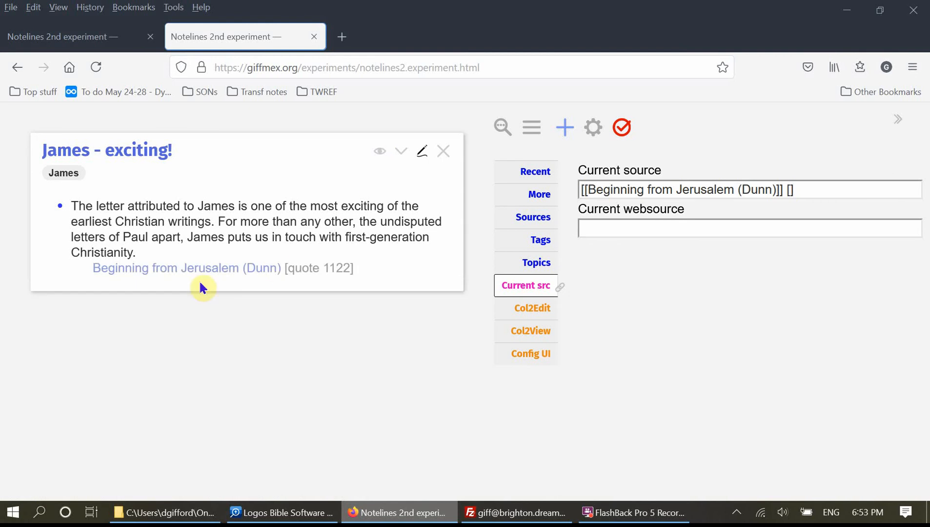
{"action": "mouse_move", "coordinate": [265, 283]}
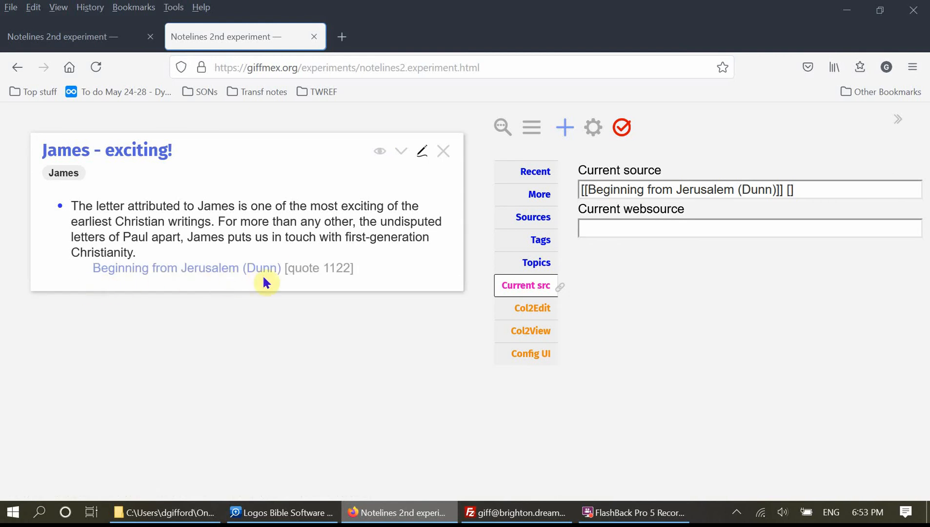
{"action": "mouse_move", "coordinate": [384, 255]}
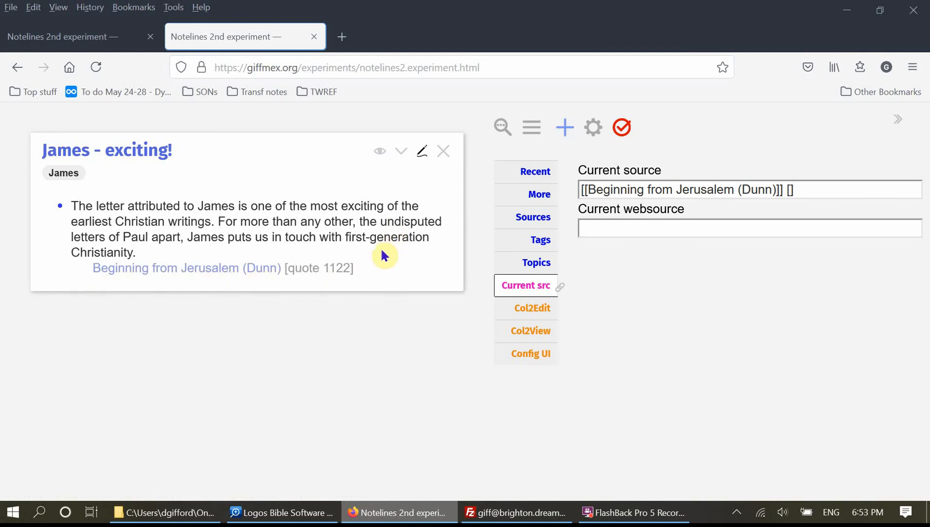
{"action": "mouse_move", "coordinate": [280, 257]}
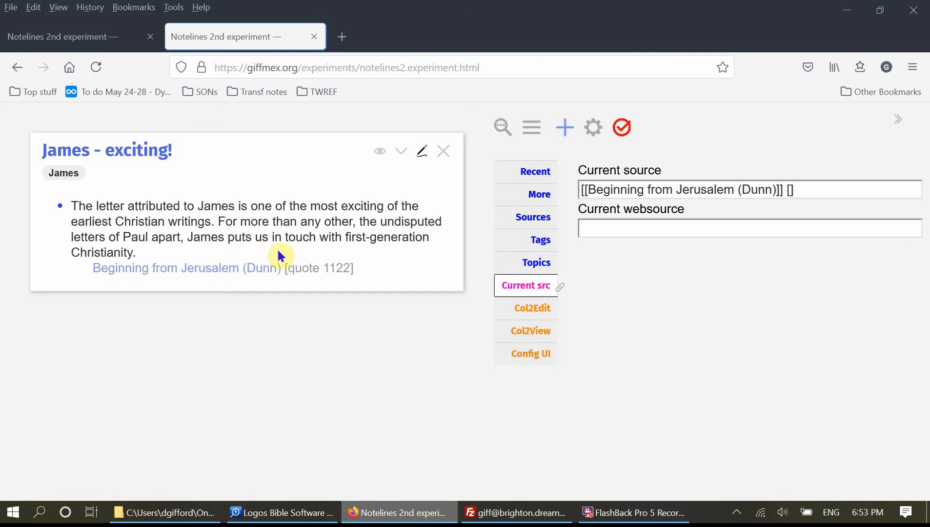
{"action": "mouse_move", "coordinate": [419, 178]}
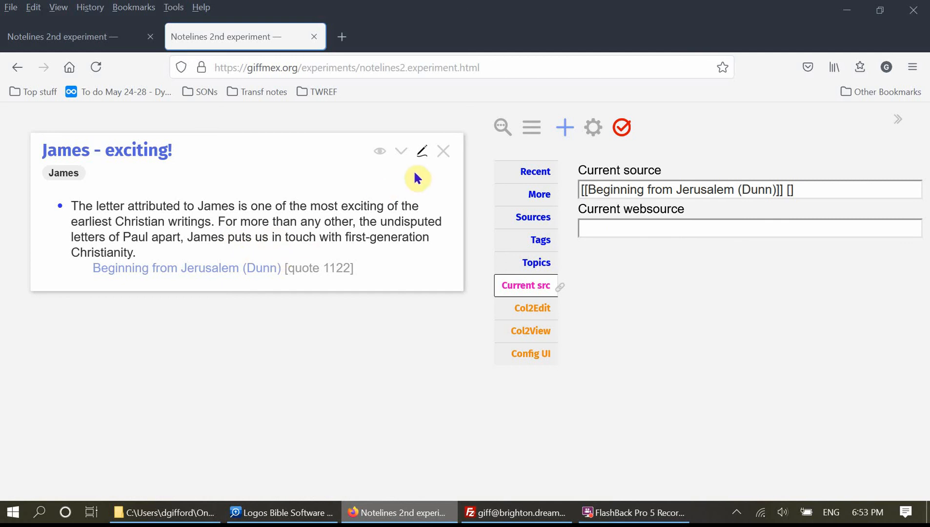
{"action": "mouse_move", "coordinate": [359, 274]}
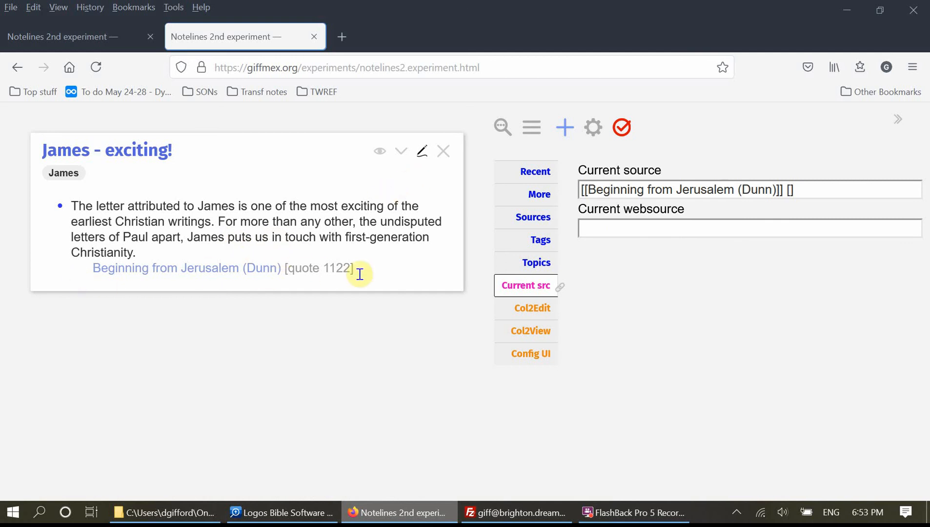
{"action": "mouse_move", "coordinate": [356, 284]}
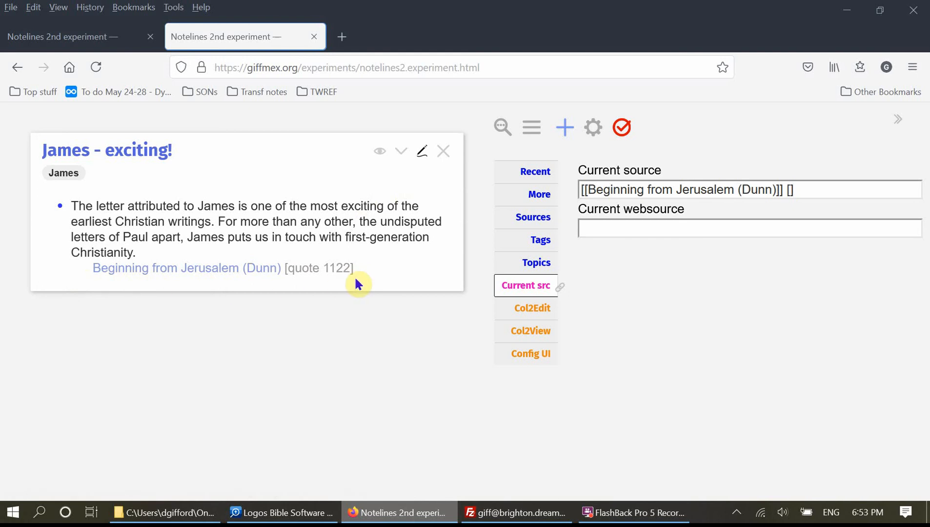
{"action": "left_click", "coordinate": [379, 152]}
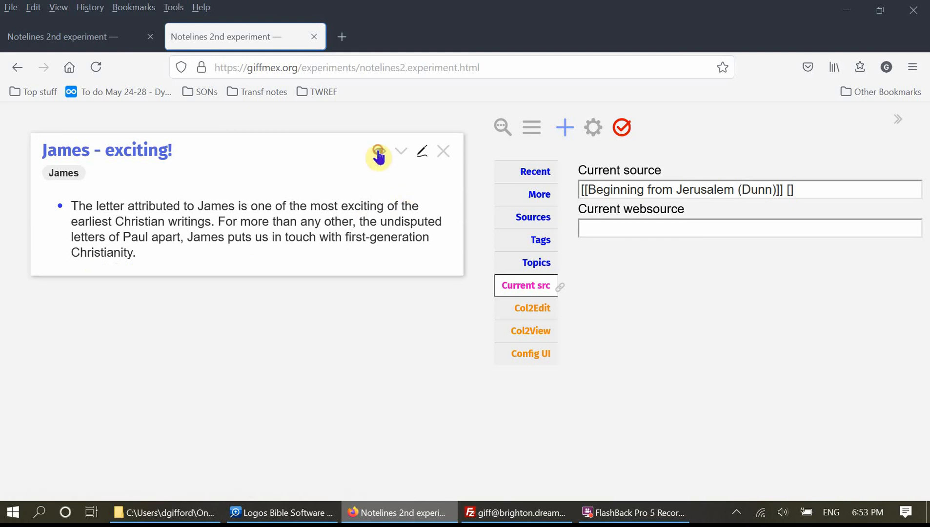
{"action": "mouse_move", "coordinate": [238, 261]}
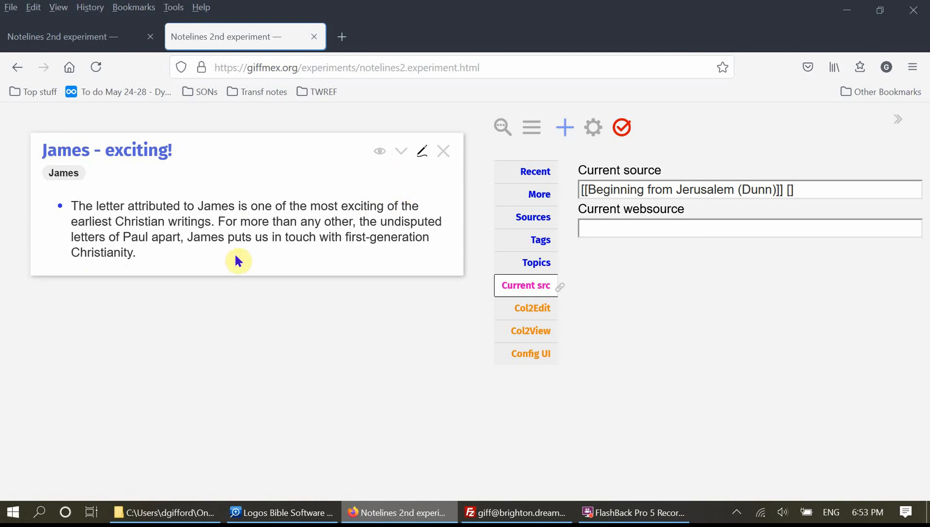
{"action": "mouse_move", "coordinate": [222, 422]}
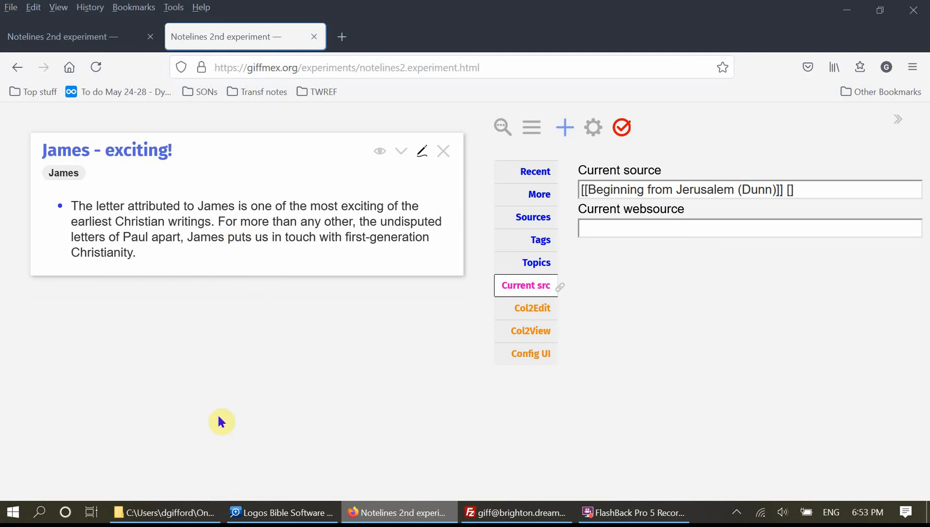
{"action": "mouse_move", "coordinate": [274, 206]}
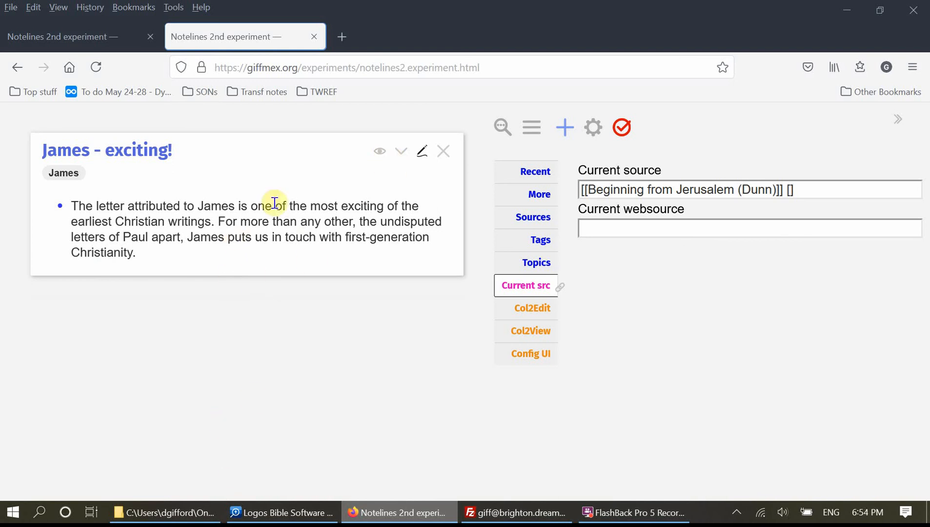
{"action": "mouse_move", "coordinate": [257, 375]}
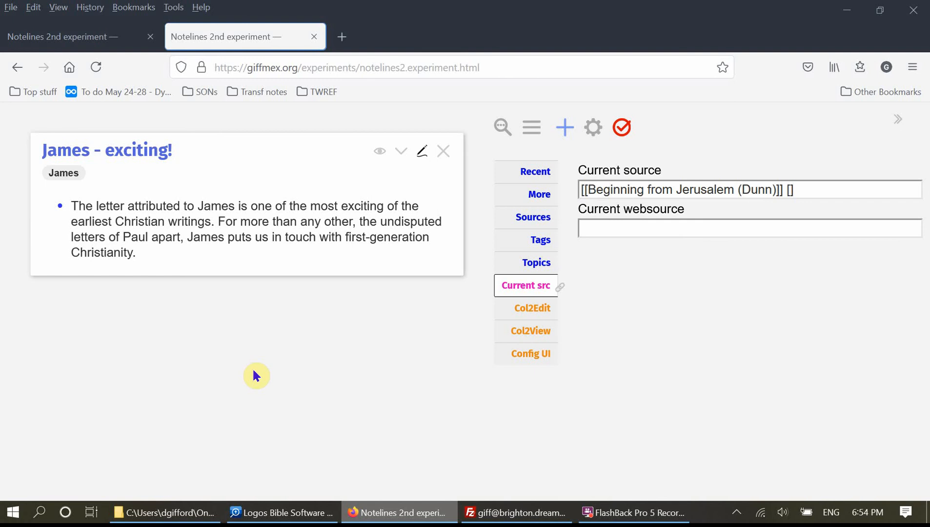
{"action": "mouse_move", "coordinate": [565, 127]}
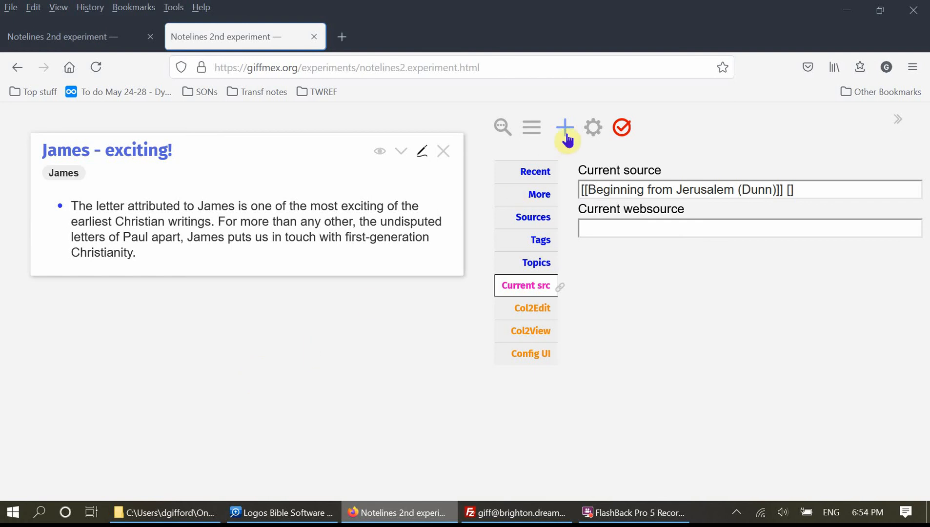
Start a new tiddler holding the bulleted Paul-comparison quote with a hidden source note.
{"action": "left_click", "coordinate": [564, 127]}
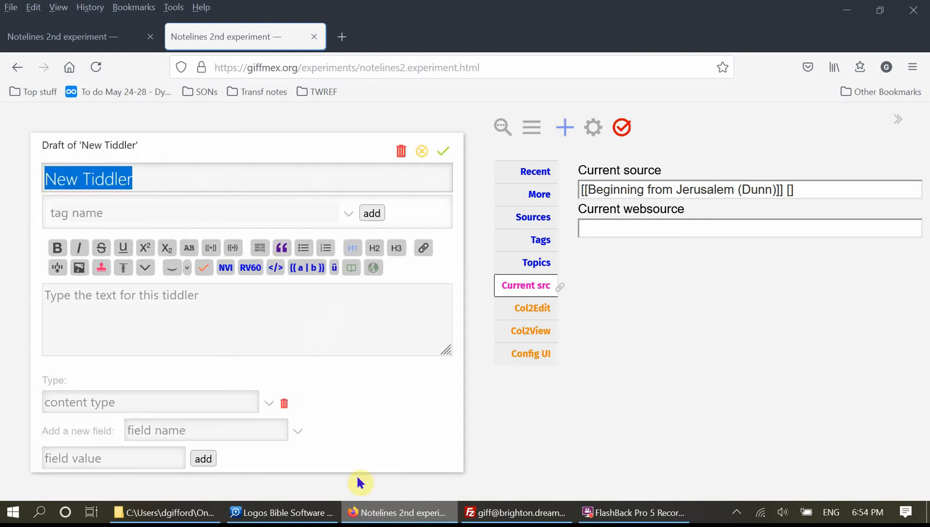
{"action": "left_click", "coordinate": [282, 513]}
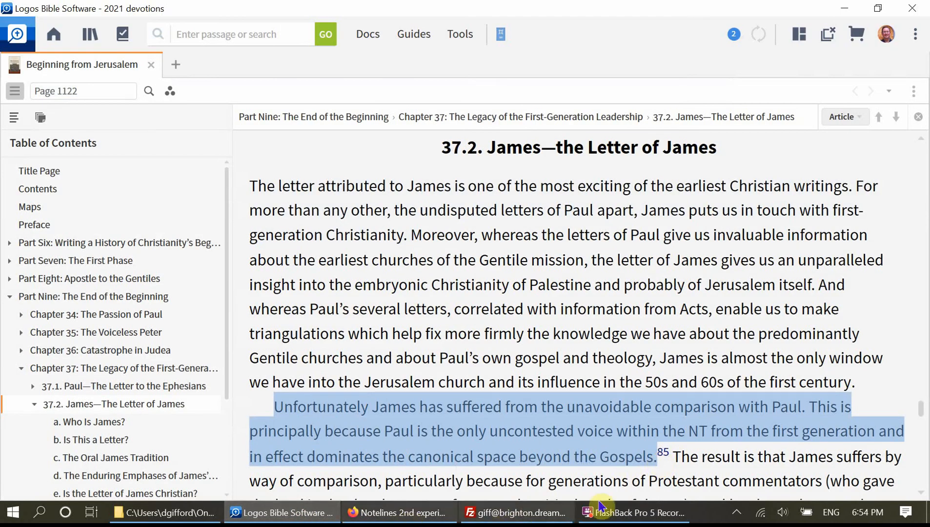
{"action": "left_click", "coordinate": [399, 512]}
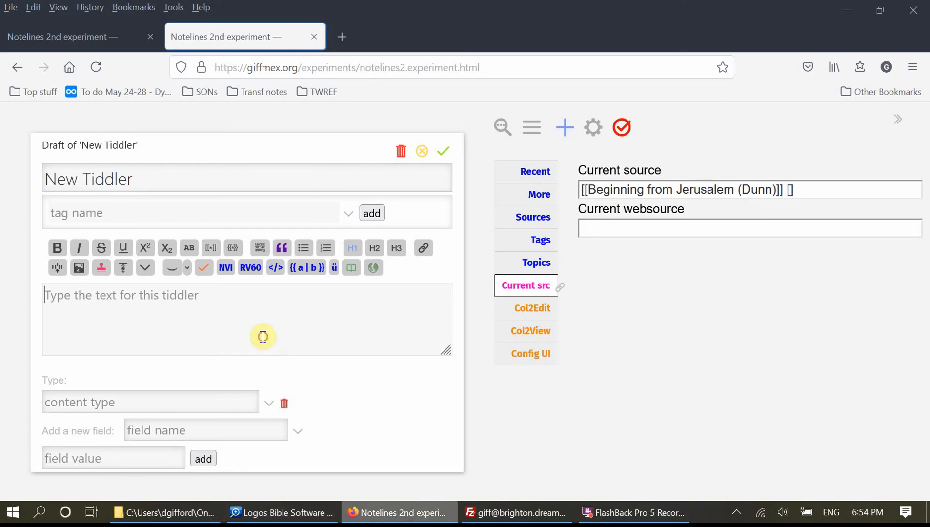
{"action": "type", "text": "*"}
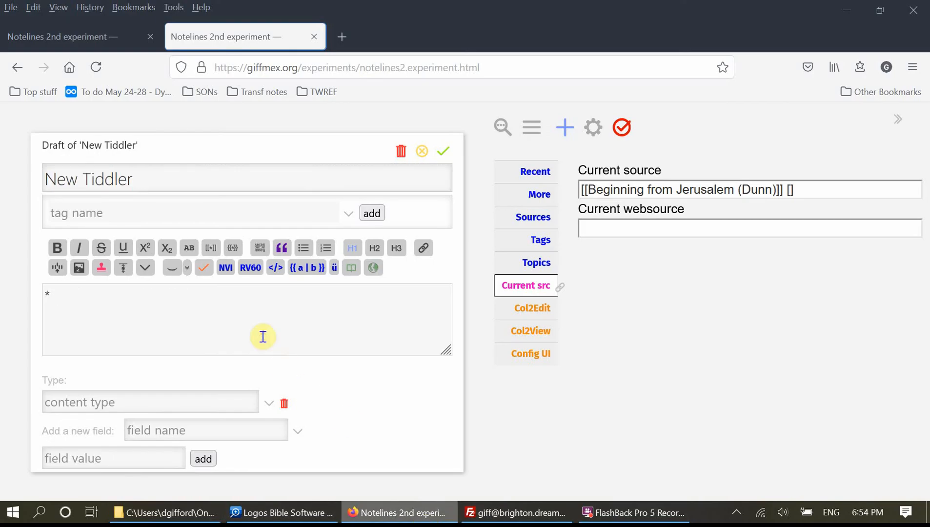
{"action": "type", "text": "Unfortunately James has suffered from the unavoidable comparison with Paul. This is principally because Paul is the only uncontested voice within the NT from the first generation and in effect dominates the canonical space beyond the Gospels."}
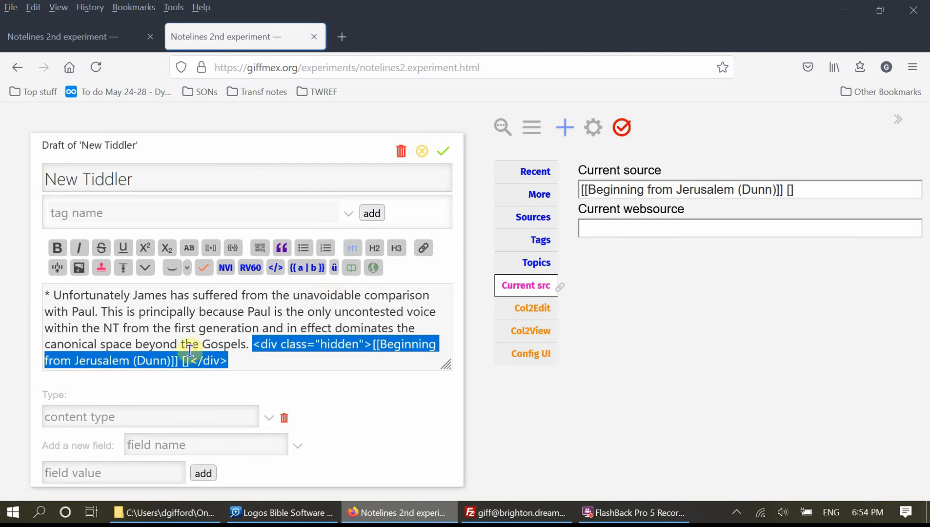
{"action": "type", "text": "quote 1122"}
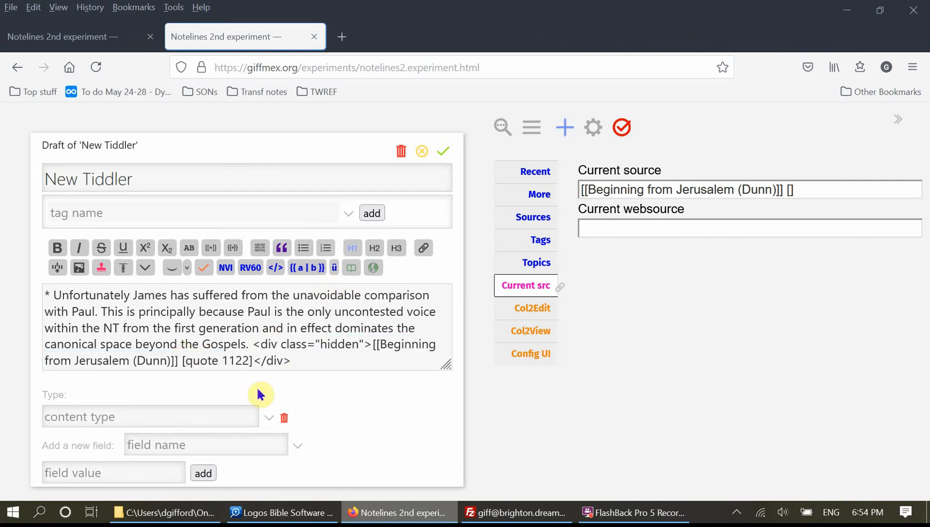
Tag the draft James and title it 'James overshadowed by Paul'.
{"action": "left_click", "coordinate": [349, 213]}
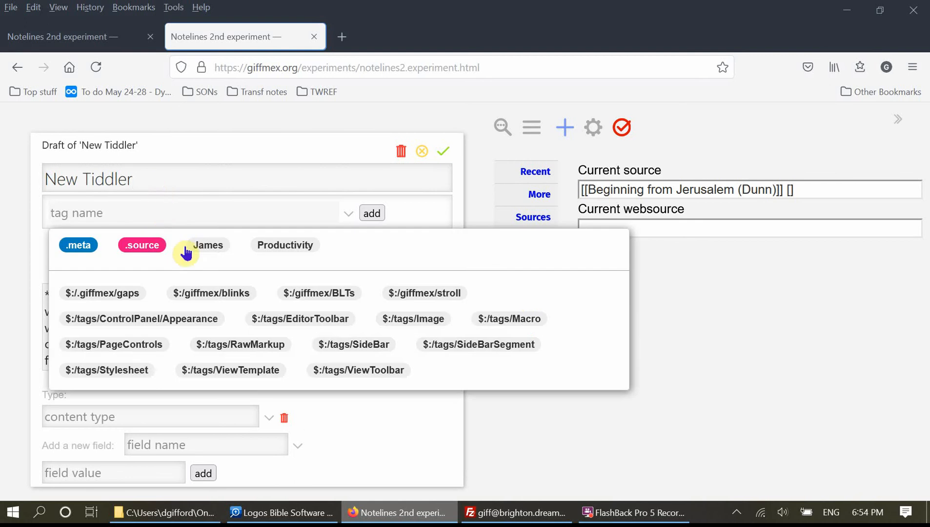
{"action": "left_click", "coordinate": [209, 245]}
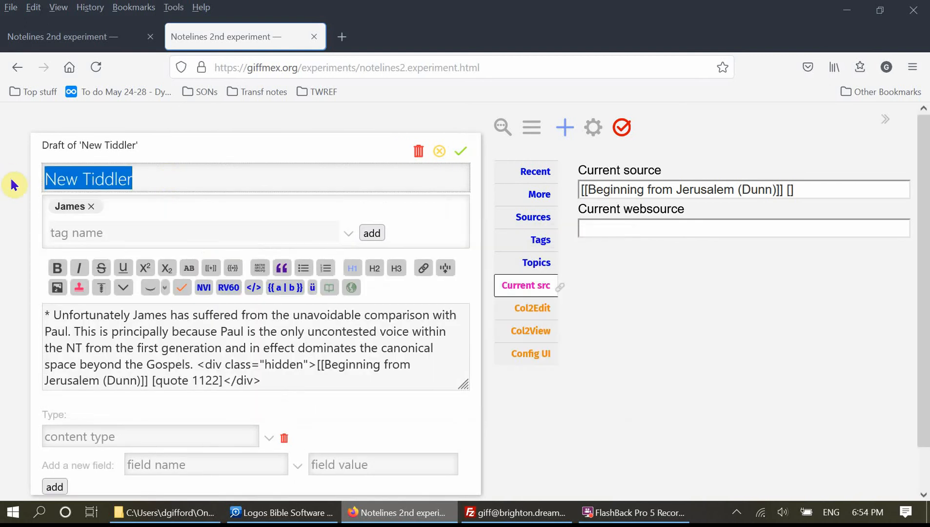
{"action": "type", "text": "James over"}
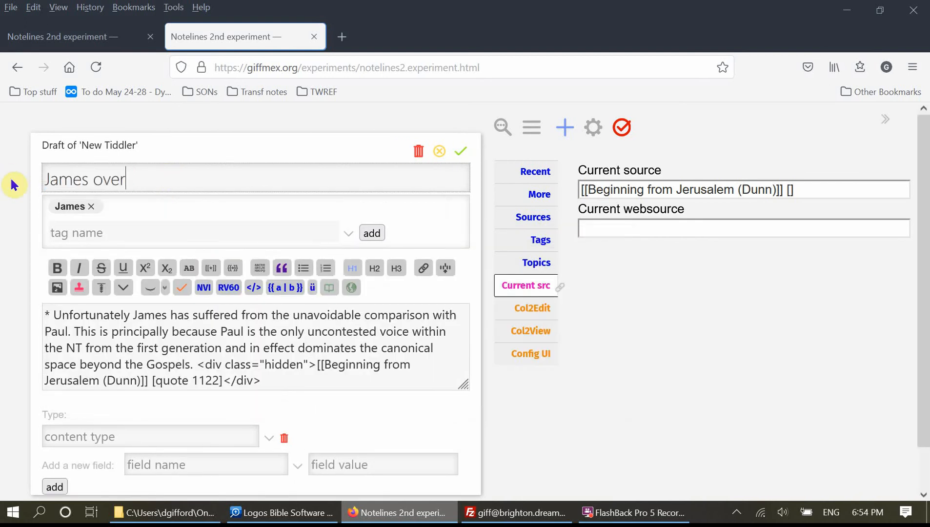
{"action": "type", "text": "shadowed"}
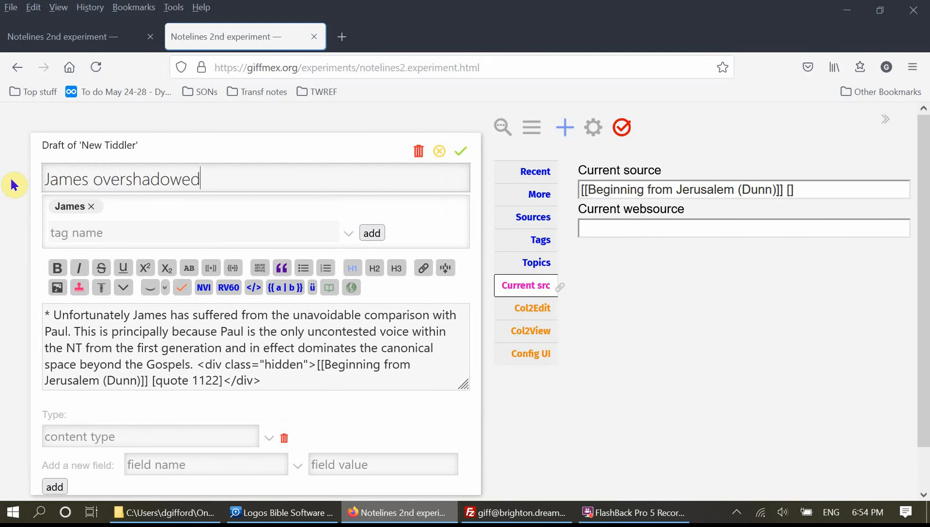
{"action": "type", "text": "by Paul"}
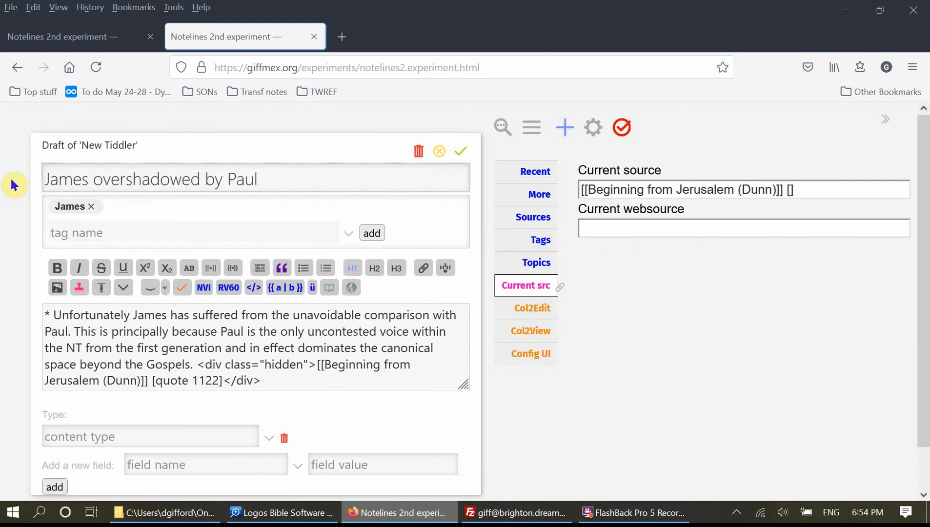
Save the Paul note, toggle its source citation, then open the Dunn source and 'James - exciting!'.
{"action": "left_click", "coordinate": [461, 152]}
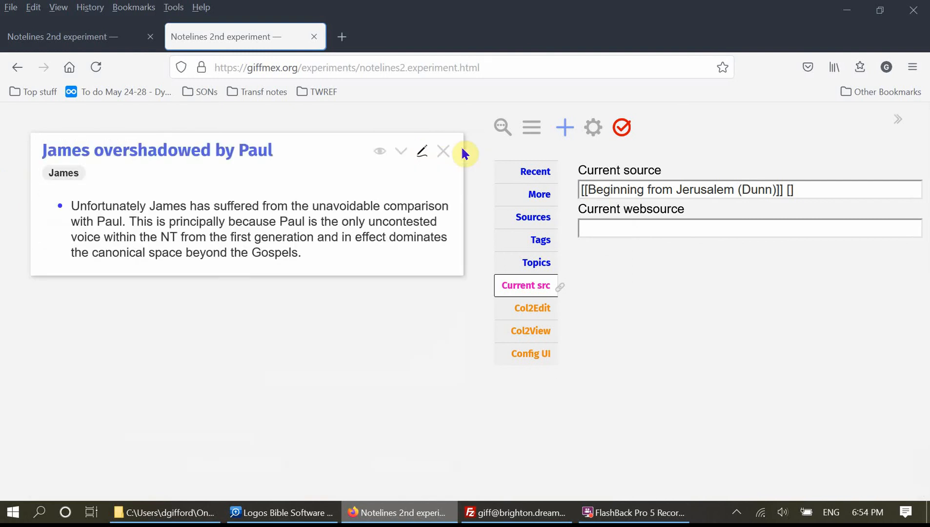
{"action": "left_click", "coordinate": [379, 152]}
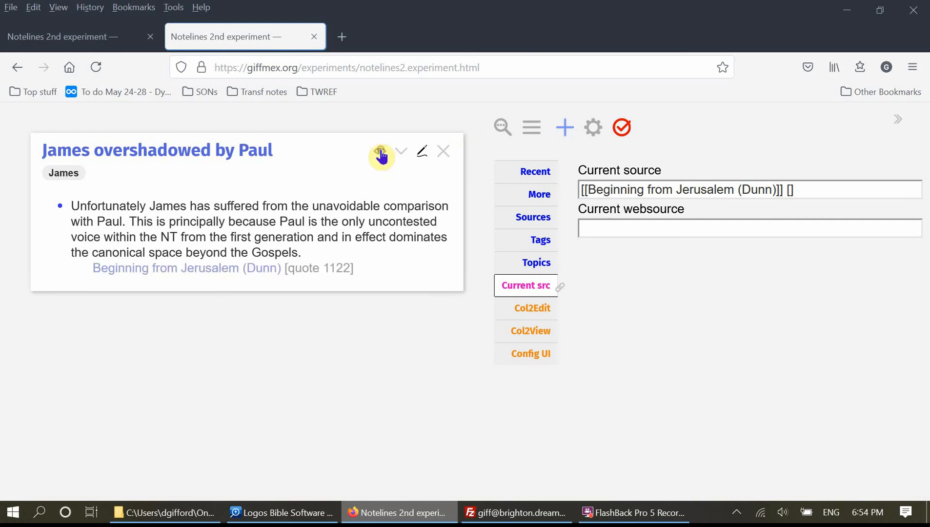
{"action": "left_click", "coordinate": [381, 151]}
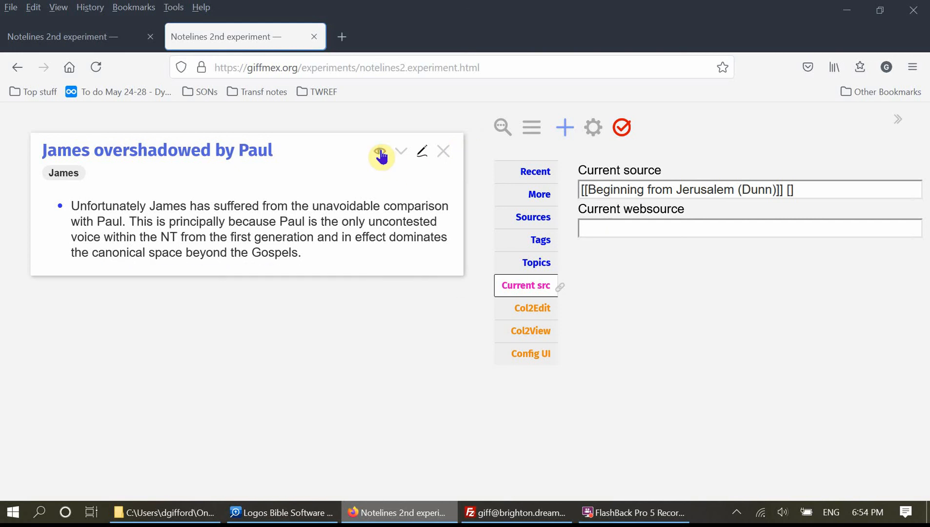
{"action": "left_click", "coordinate": [380, 152]}
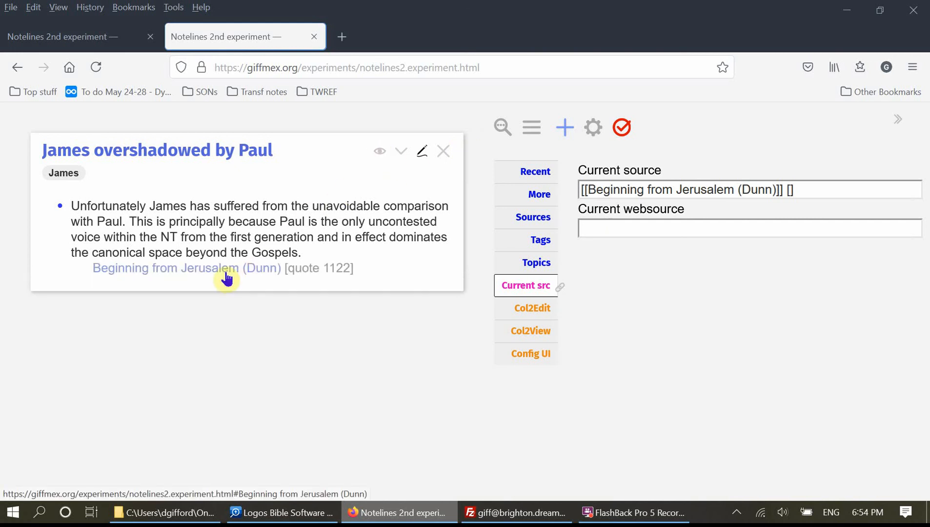
{"action": "left_click", "coordinate": [187, 268]}
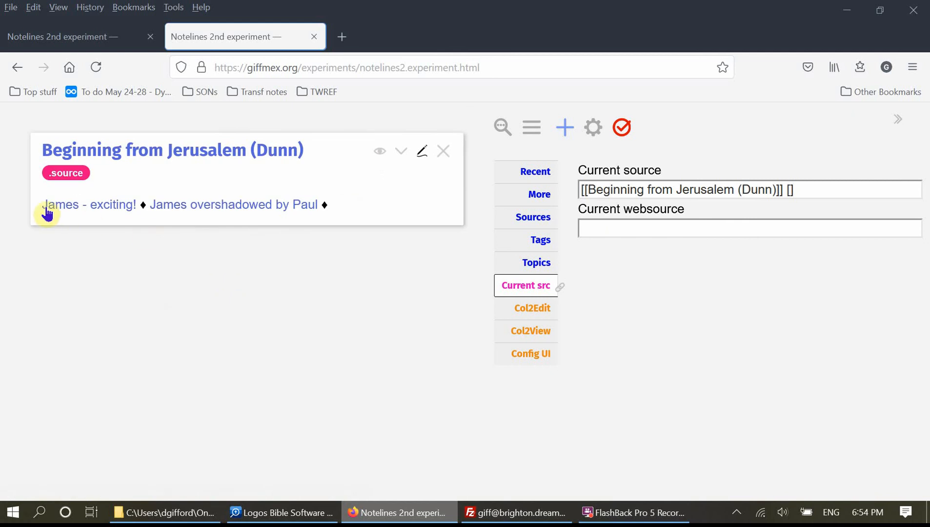
{"action": "mouse_move", "coordinate": [93, 204]}
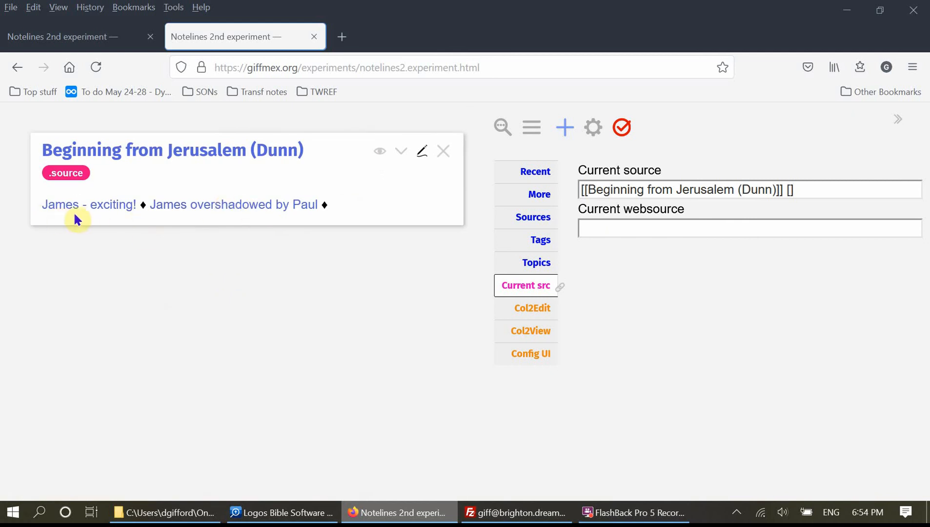
{"action": "mouse_move", "coordinate": [168, 204]}
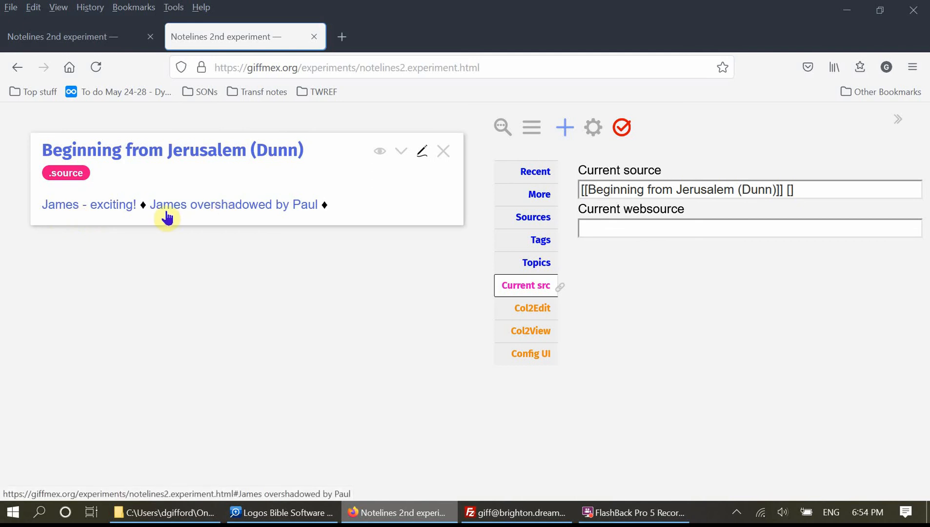
{"action": "mouse_move", "coordinate": [261, 221]}
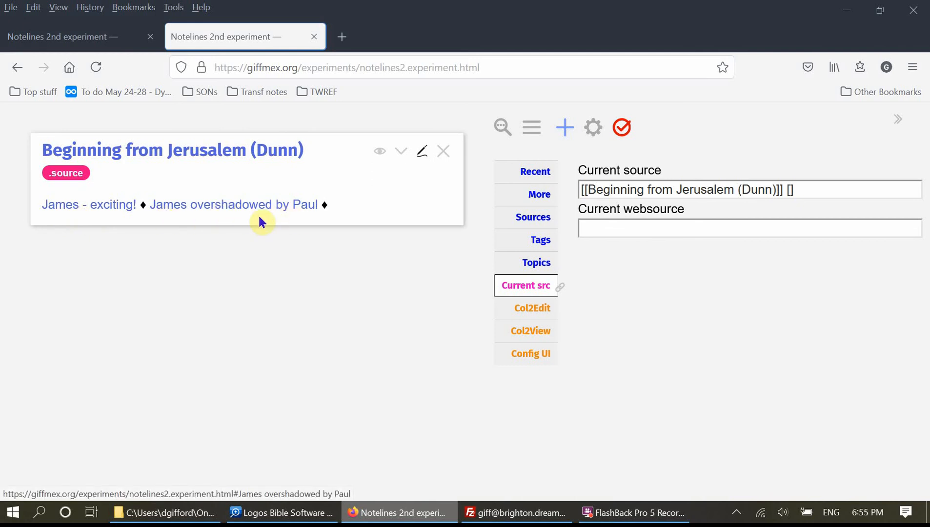
{"action": "mouse_move", "coordinate": [263, 251]}
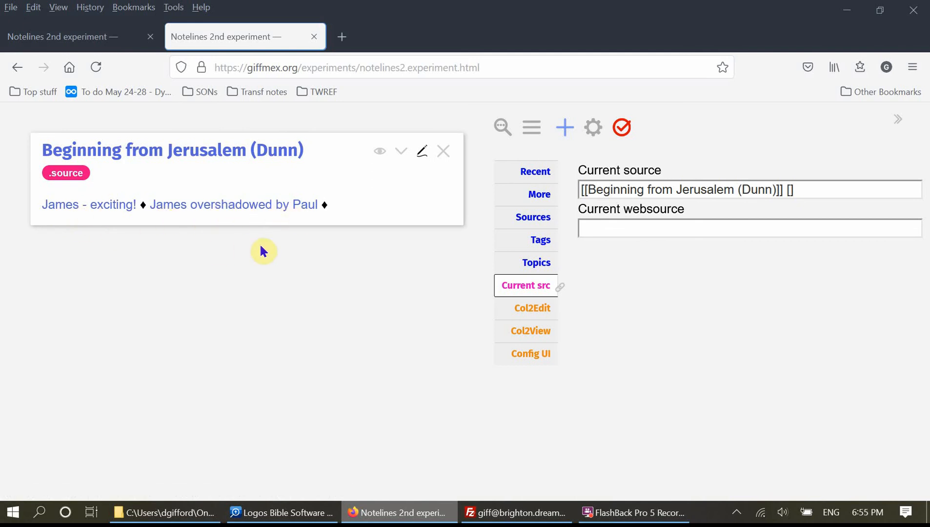
{"action": "left_click", "coordinate": [234, 204]}
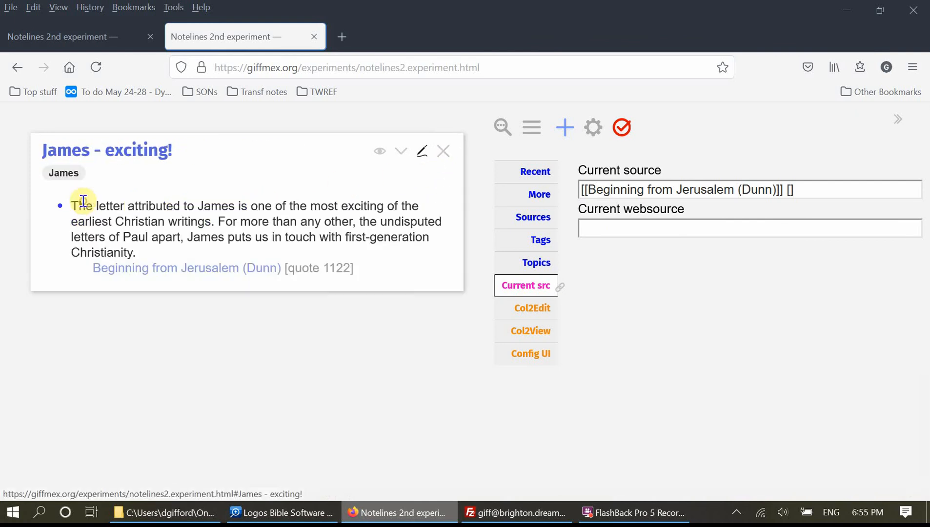
{"action": "mouse_move", "coordinate": [228, 276]}
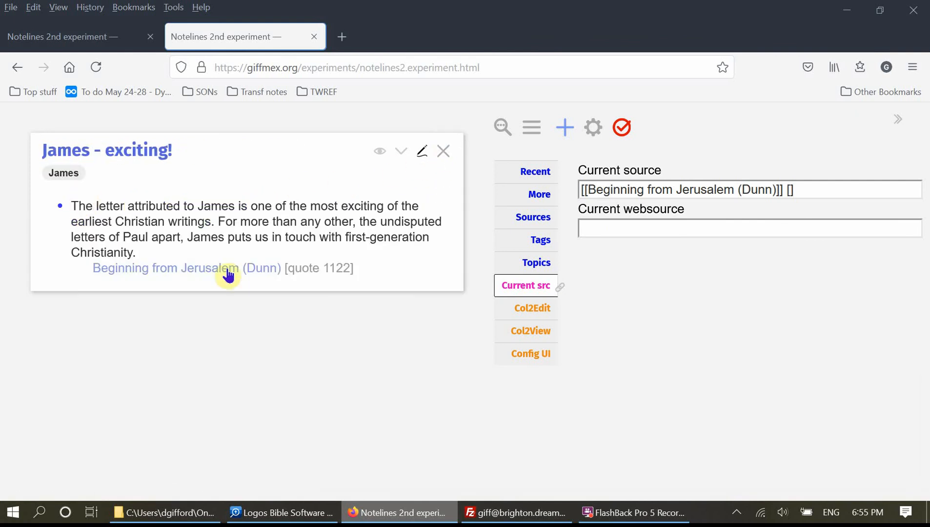
Show 'James overshadowed by Paul' in the Col2View sidebar panel and reopen the Dunn source.
{"action": "left_click", "coordinate": [184, 268]}
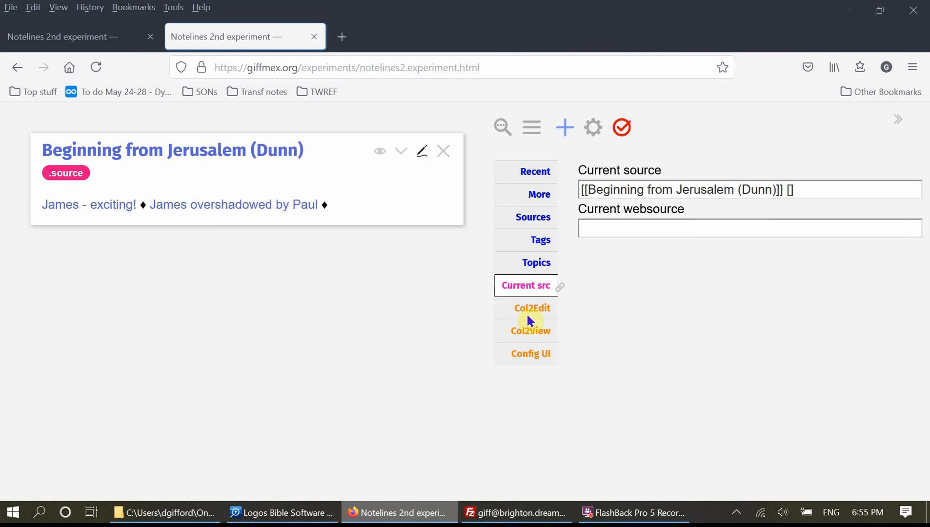
{"action": "left_click", "coordinate": [526, 330]}
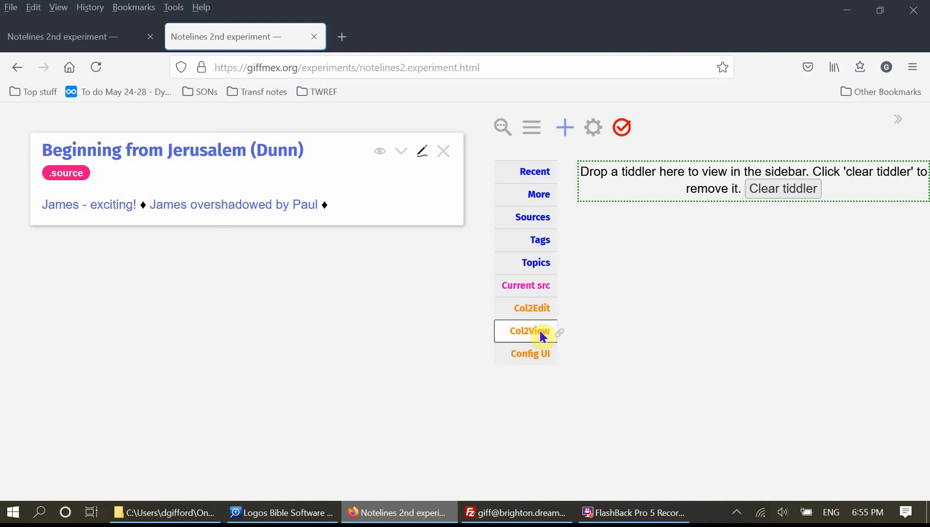
{"action": "mouse_move", "coordinate": [358, 249]}
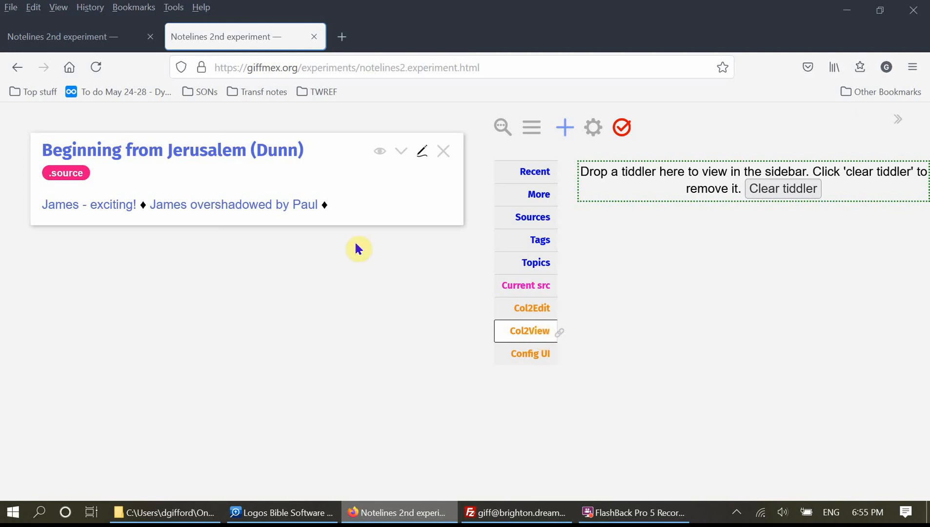
{"action": "mouse_move", "coordinate": [224, 221]}
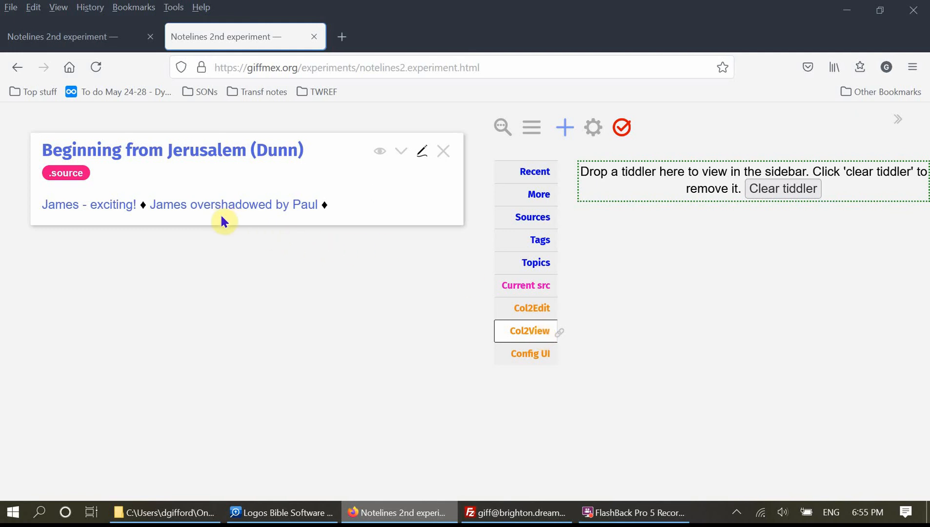
{"action": "mouse_move", "coordinate": [720, 385]}
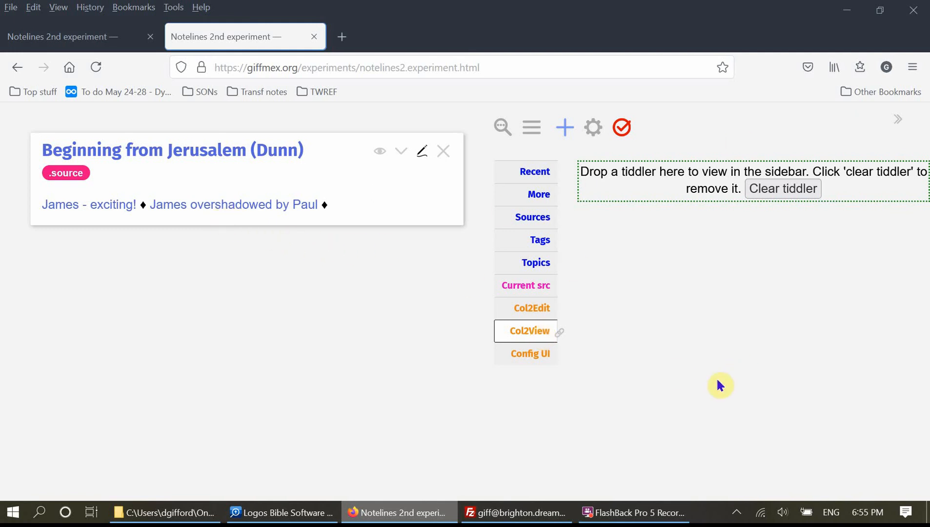
{"action": "mouse_move", "coordinate": [391, 243]}
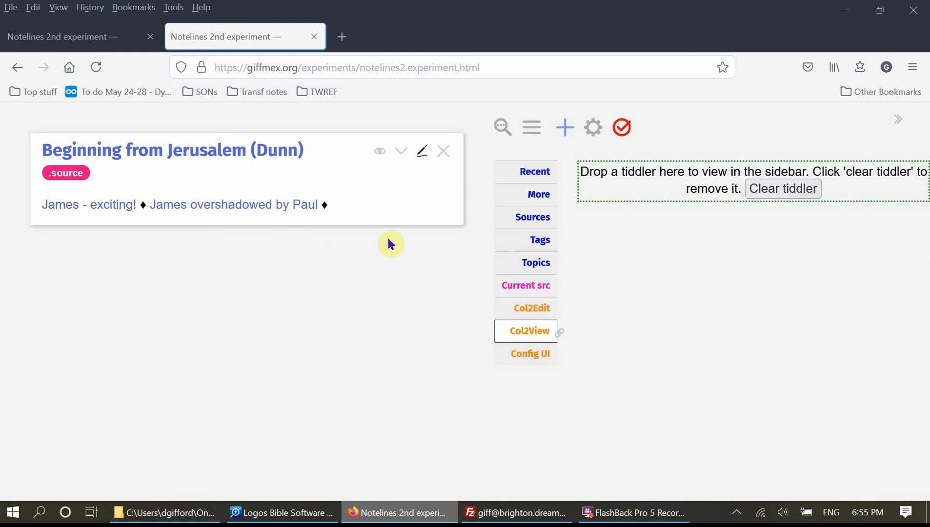
{"action": "mouse_move", "coordinate": [829, 147]}
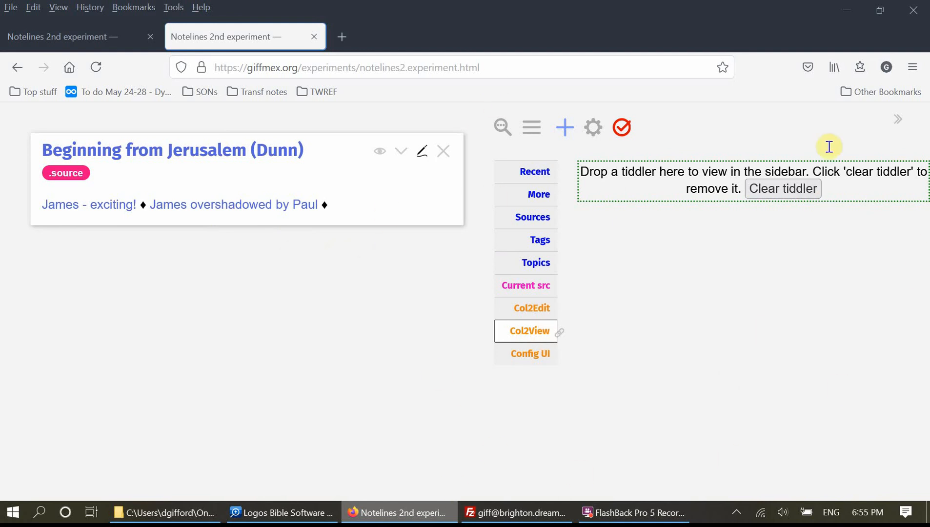
{"action": "mouse_move", "coordinate": [473, 485]}
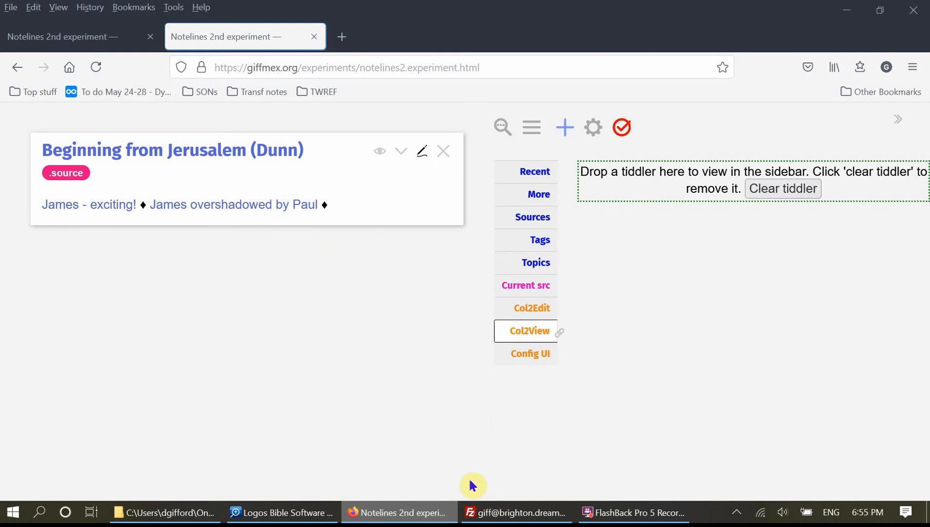
{"action": "mouse_move", "coordinate": [295, 351]}
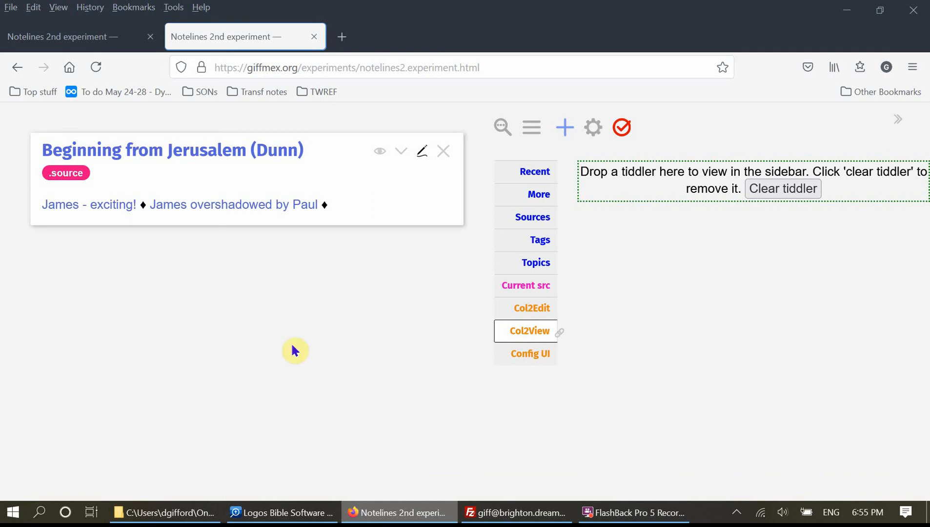
{"action": "mouse_move", "coordinate": [181, 205]}
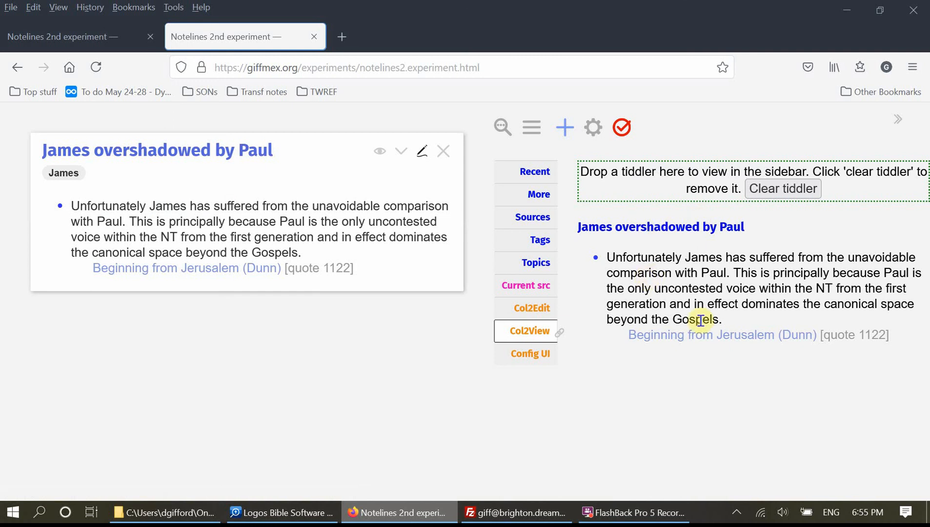
{"action": "mouse_move", "coordinate": [85, 173]}
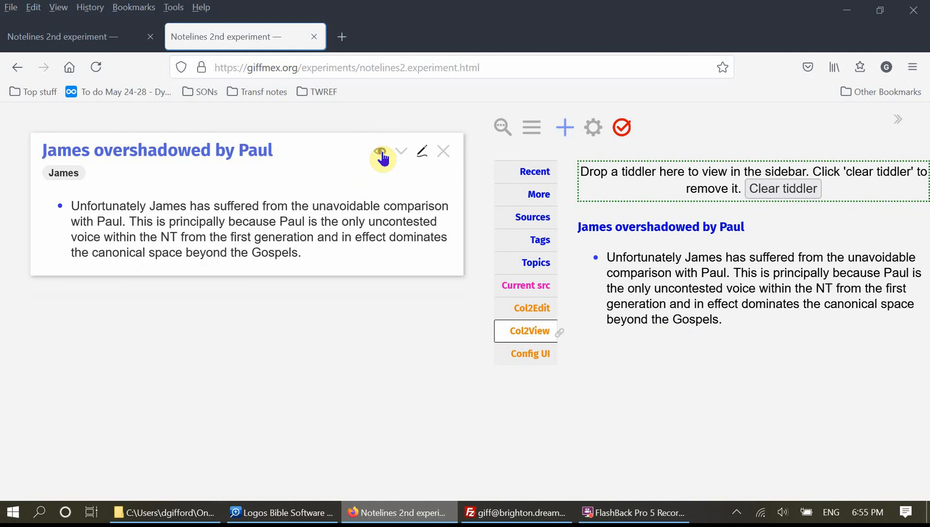
{"action": "left_click", "coordinate": [380, 151]}
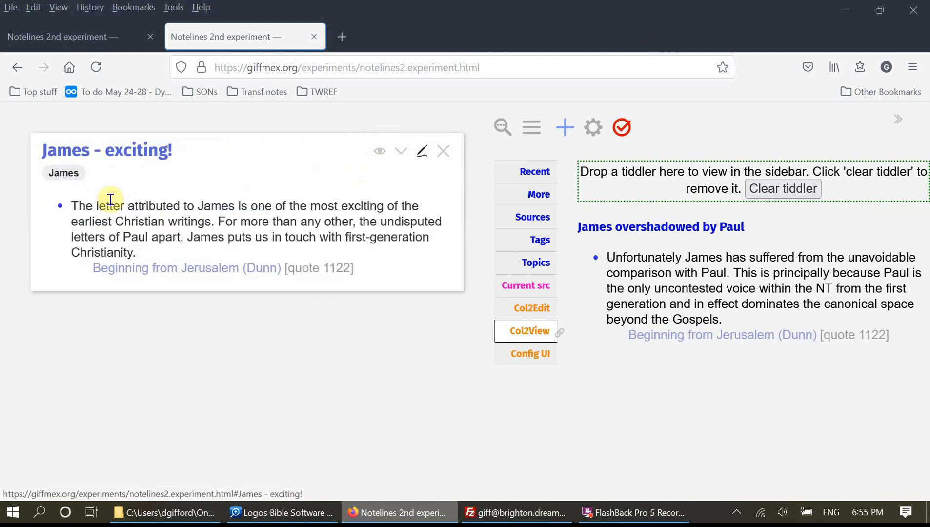
{"action": "mouse_move", "coordinate": [683, 317]}
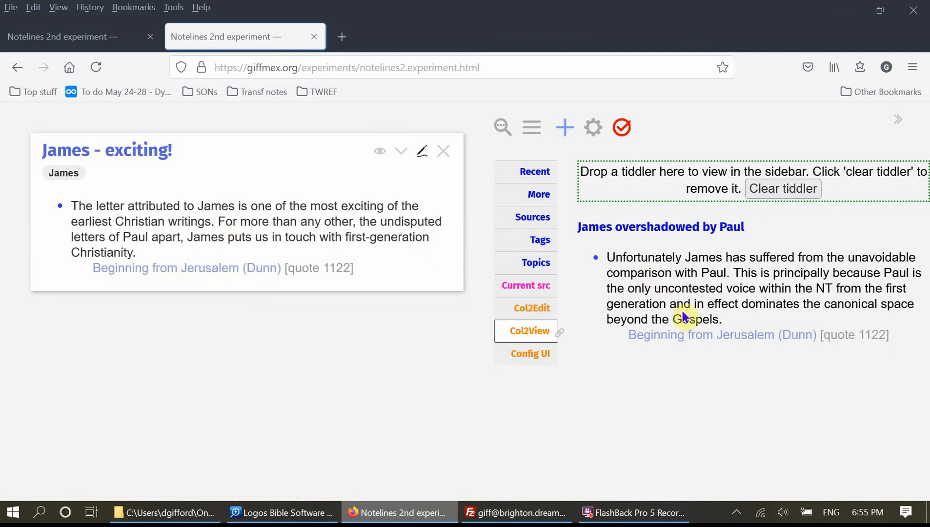
{"action": "mouse_move", "coordinate": [287, 415]}
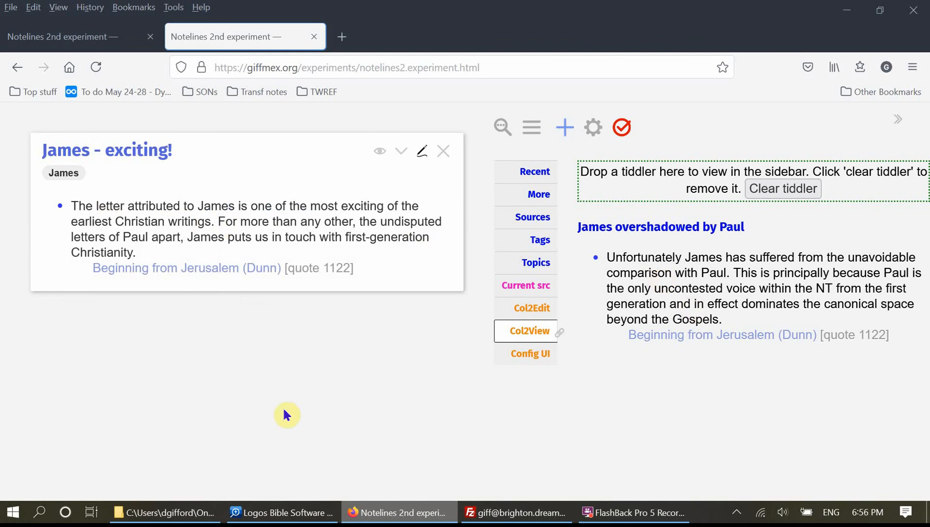
{"action": "left_click", "coordinate": [186, 268]}
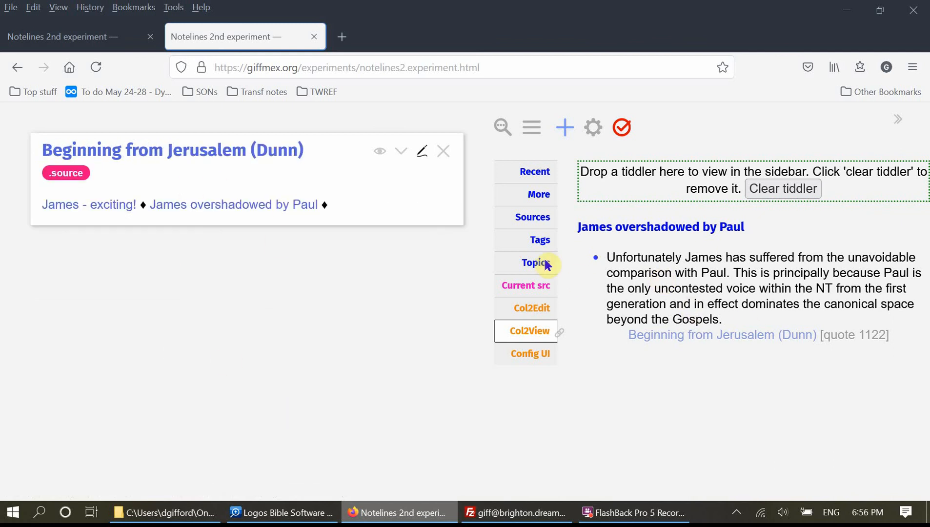
{"action": "mouse_move", "coordinate": [746, 295]}
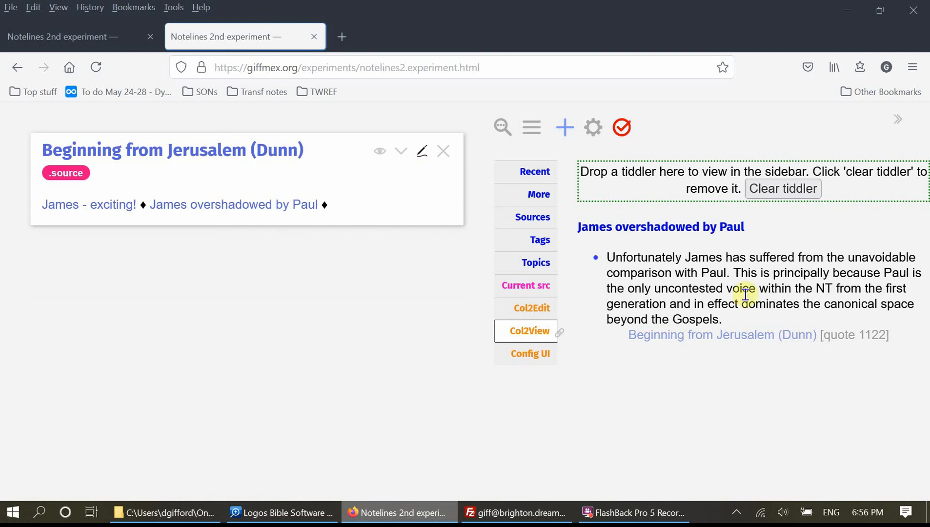
{"action": "mouse_move", "coordinate": [590, 401]}
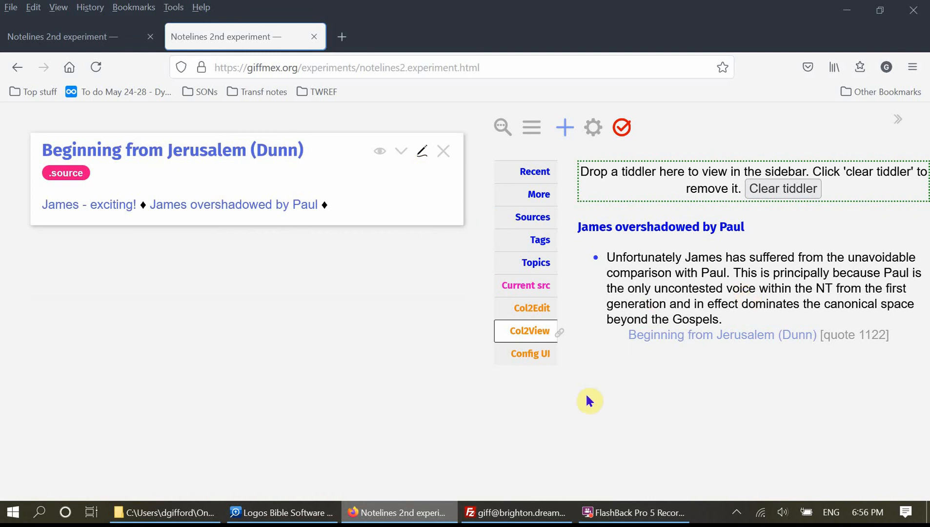
{"action": "mouse_move", "coordinate": [525, 315]}
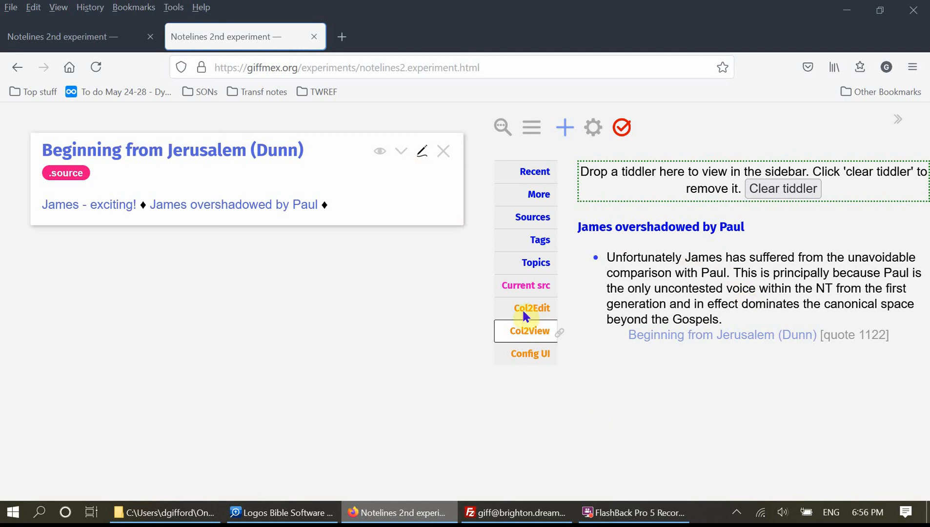
Show the separate editing sidebar panel and open the 'James overshadowed by Paul' note.
{"action": "left_click", "coordinate": [532, 308]}
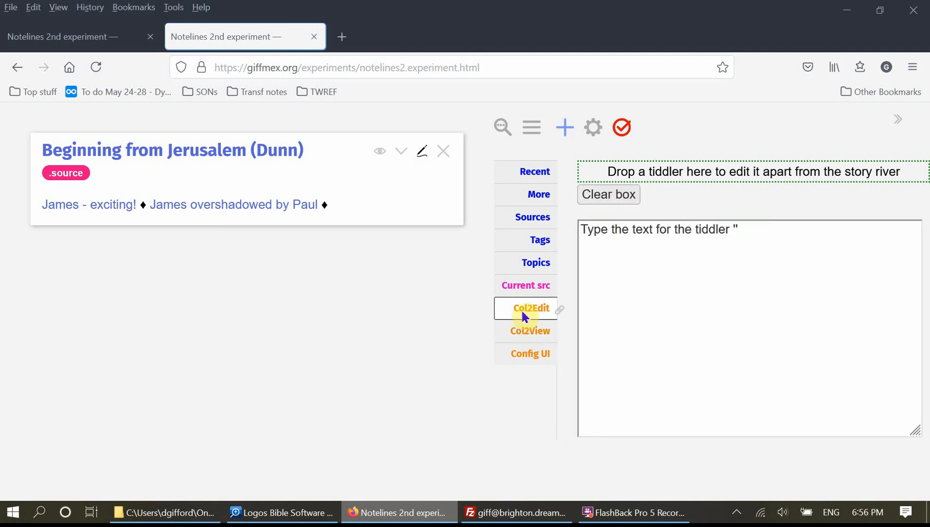
{"action": "mouse_move", "coordinate": [540, 315]}
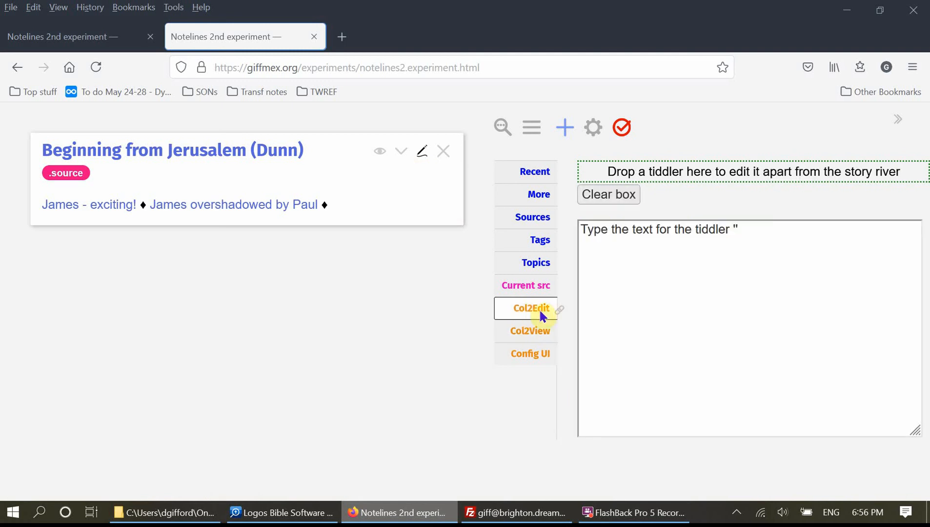
{"action": "left_click", "coordinate": [233, 205]}
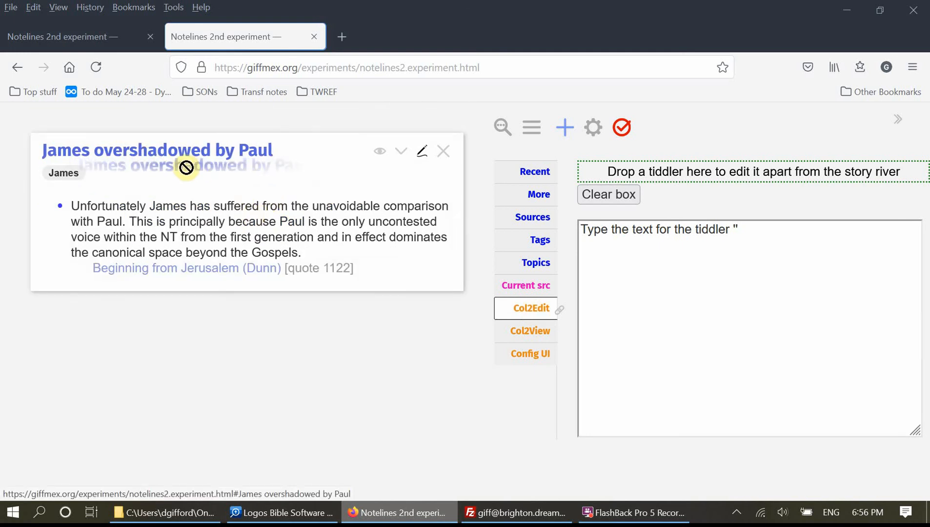
{"action": "mouse_move", "coordinate": [236, 175]}
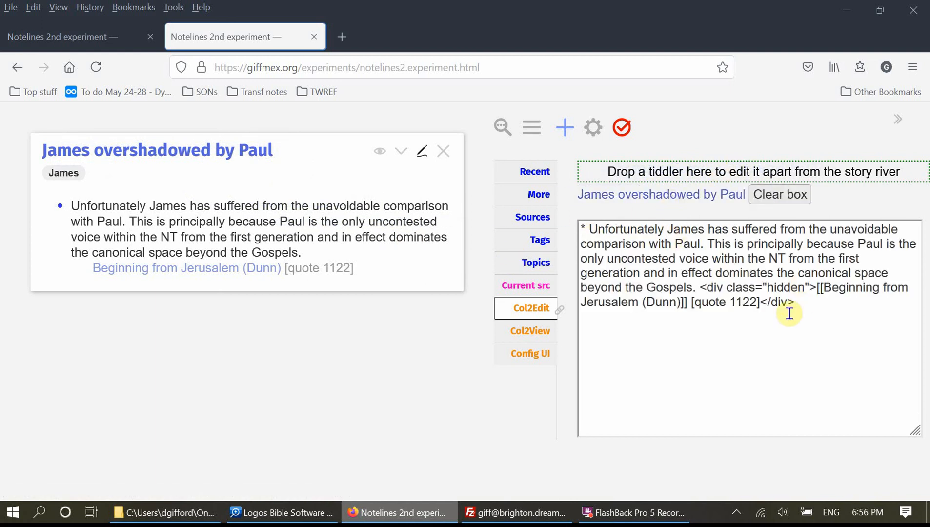
{"action": "mouse_move", "coordinate": [796, 307]}
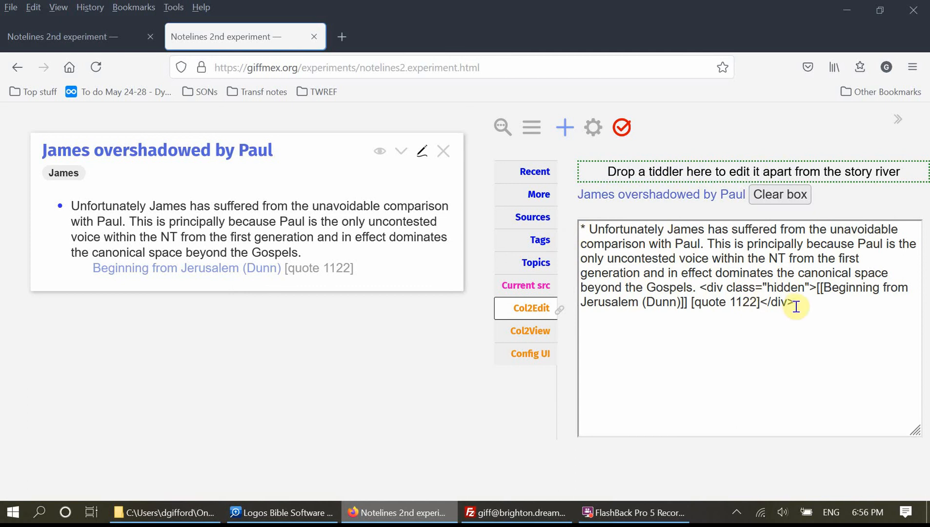
{"action": "mouse_move", "coordinate": [208, 258]}
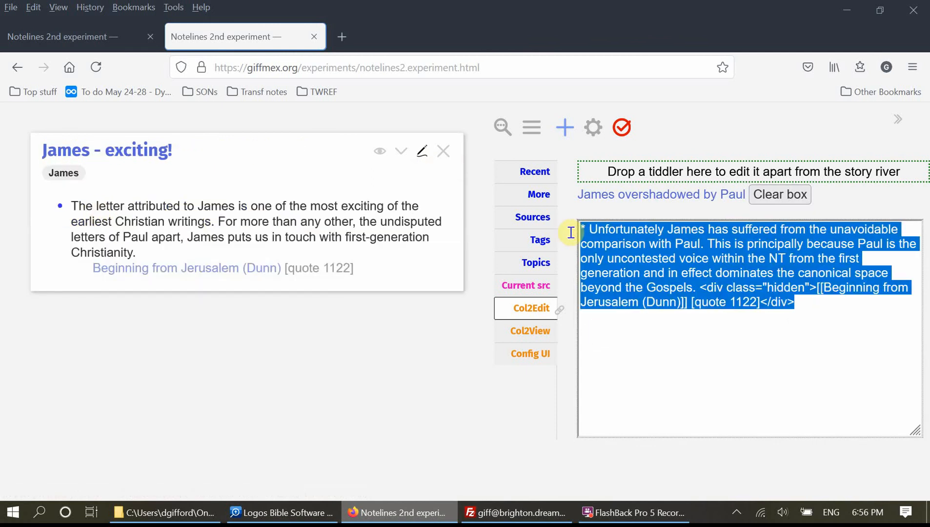
Add the overshadowed-by-Paul passage as a second bullet in 'James - exciting!' and save.
{"action": "left_click", "coordinate": [415, 154]}
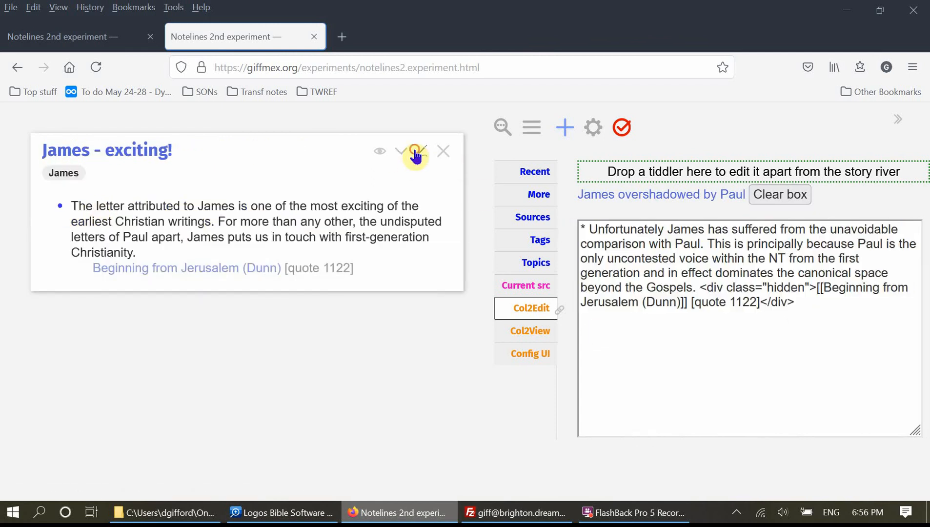
{"action": "left_click", "coordinate": [416, 151]}
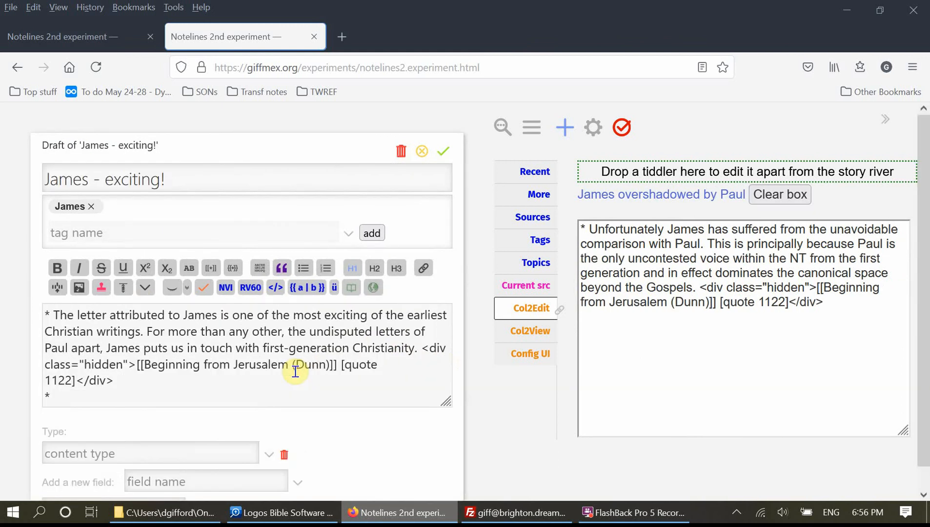
{"action": "left_click", "coordinate": [443, 151]}
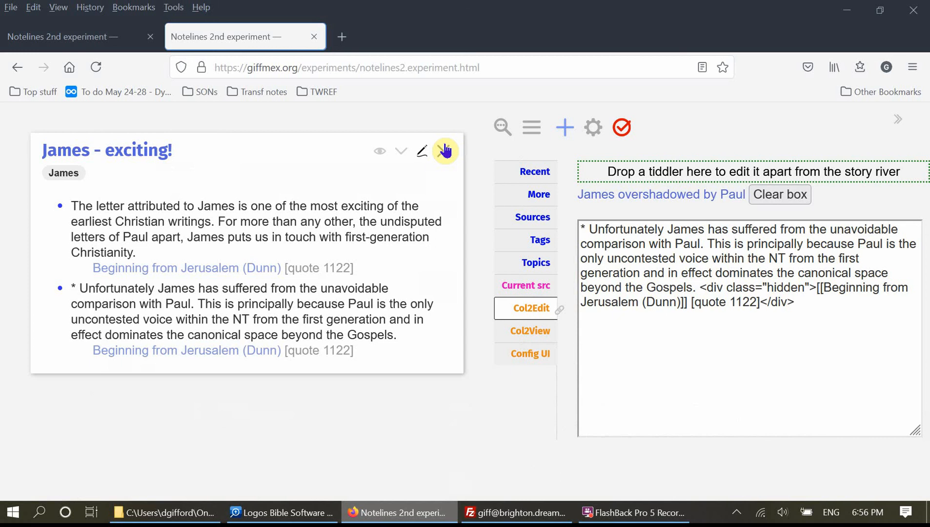
{"action": "left_click", "coordinate": [421, 151]}
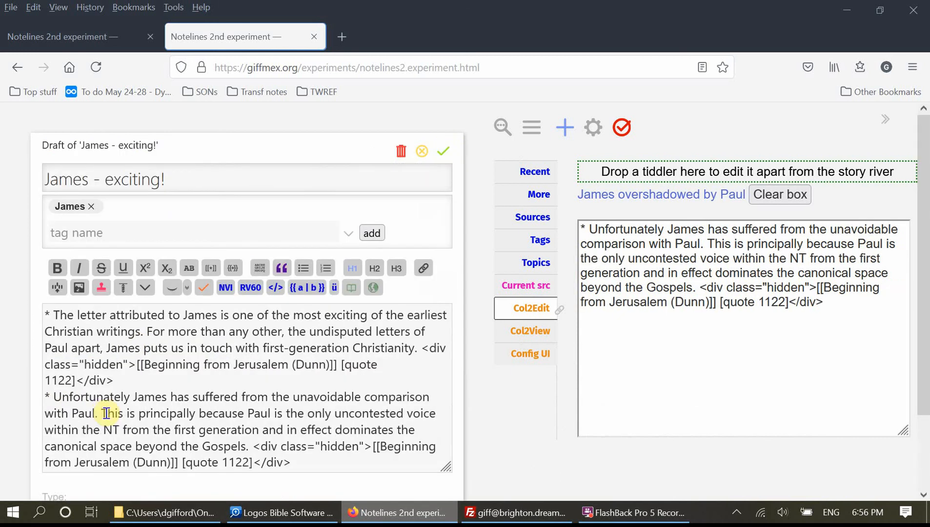
{"action": "left_click", "coordinate": [442, 152]}
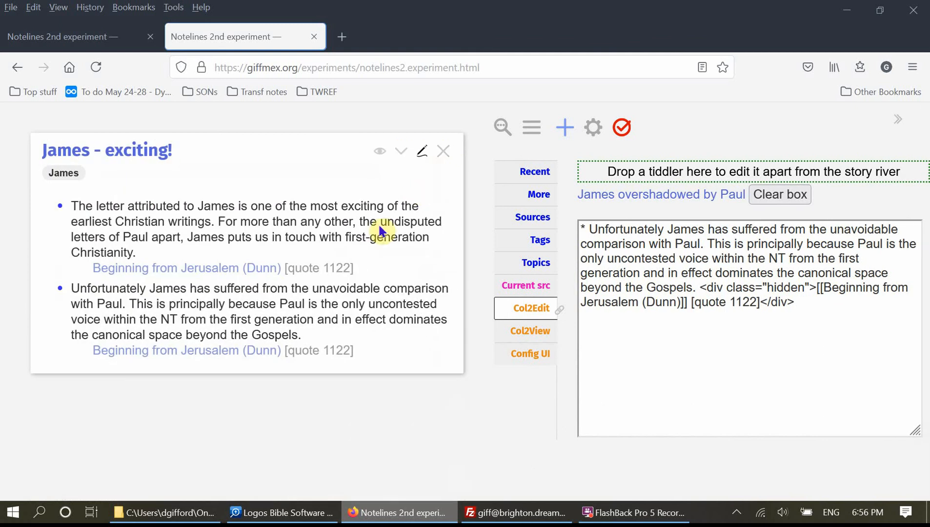
Toggle the eye icon until the source citation lines are hidden.
{"action": "left_click", "coordinate": [379, 151]}
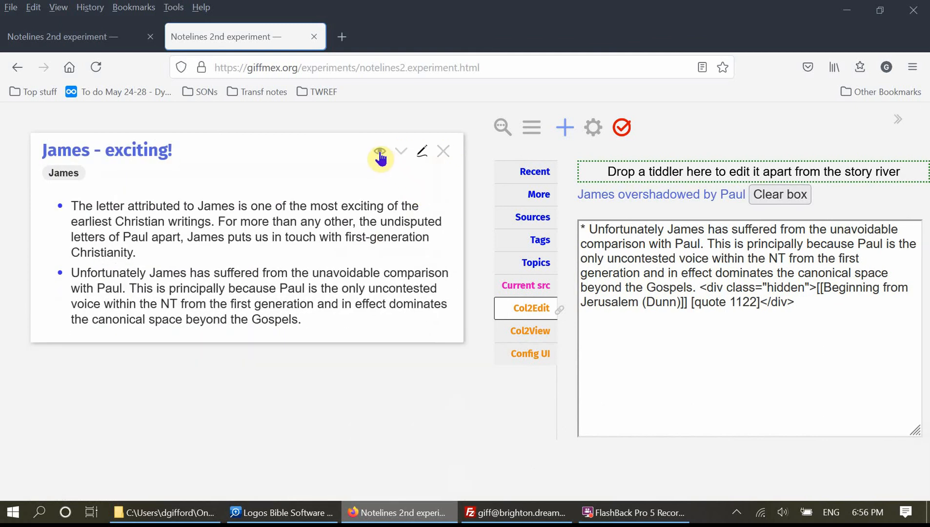
{"action": "left_click", "coordinate": [380, 152]}
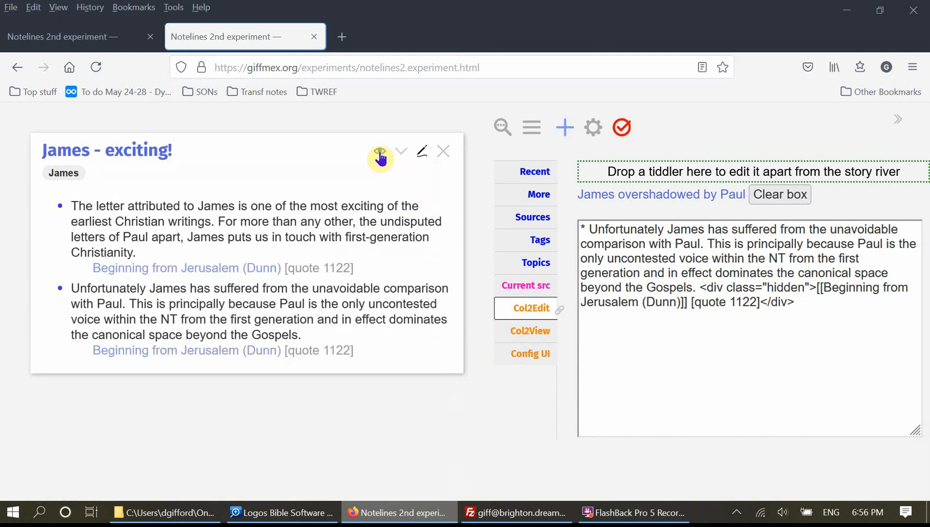
{"action": "left_click", "coordinate": [380, 151]}
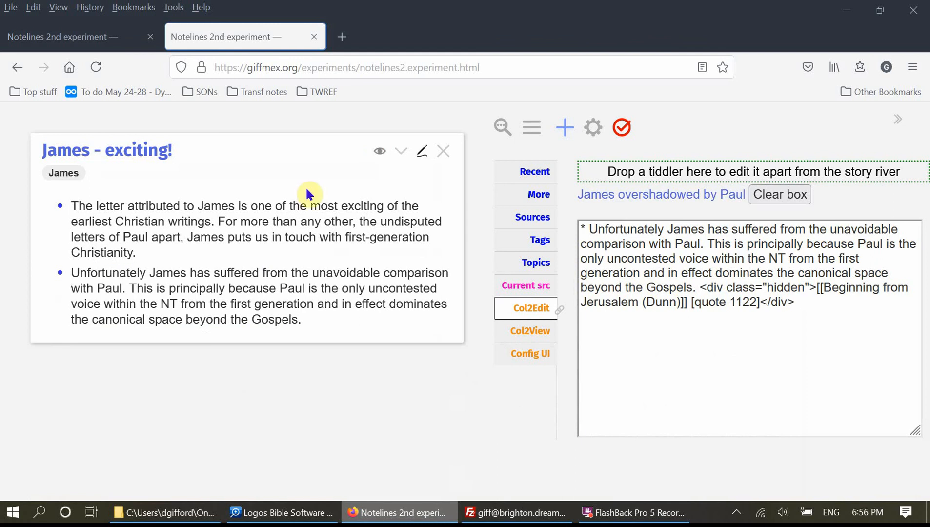
{"action": "left_click", "coordinate": [379, 151]}
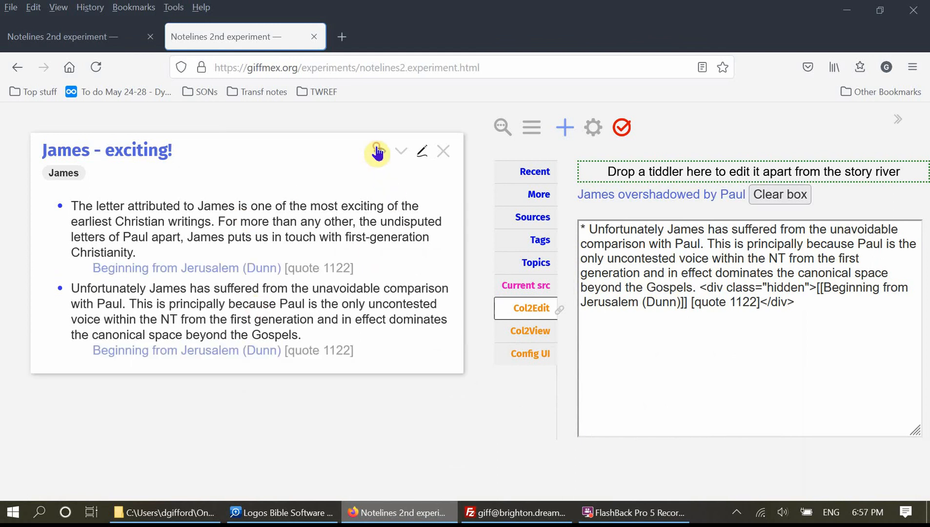
{"action": "left_click", "coordinate": [377, 151]}
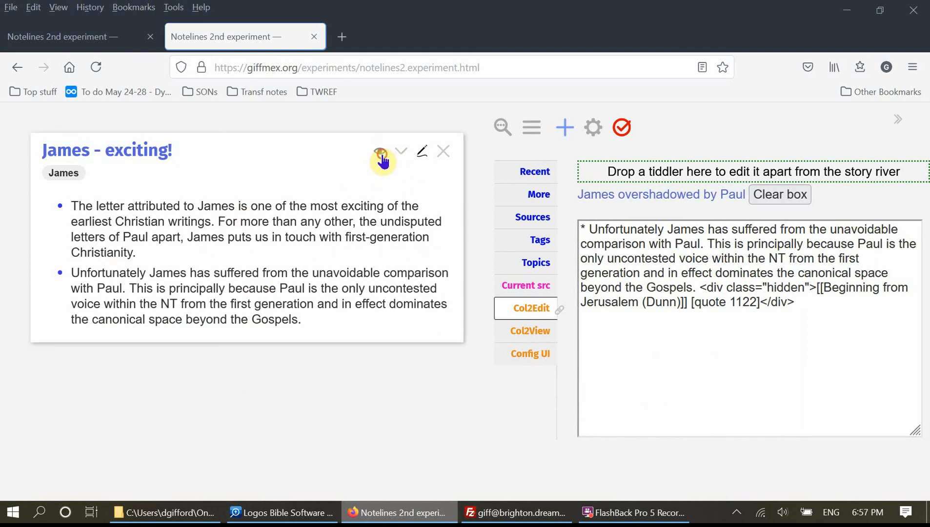
{"action": "mouse_move", "coordinate": [528, 357]}
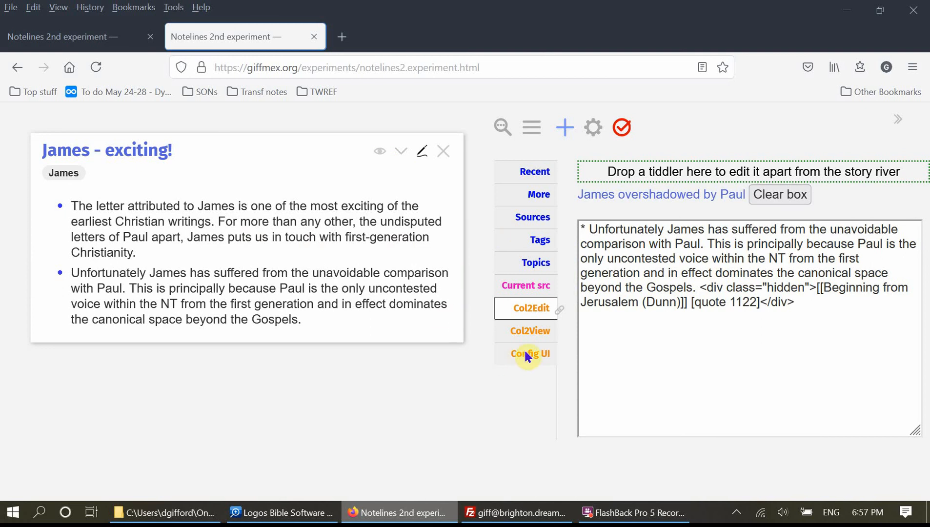
Open the Config UI panel and list the $:/tags/SideBar tab tiddlers.
{"action": "left_click", "coordinate": [529, 354]}
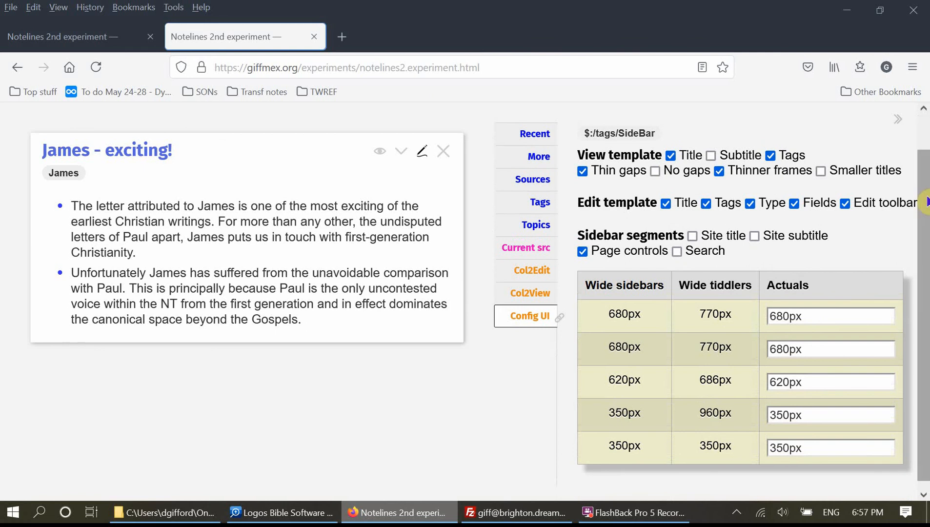
{"action": "left_click", "coordinate": [619, 133]}
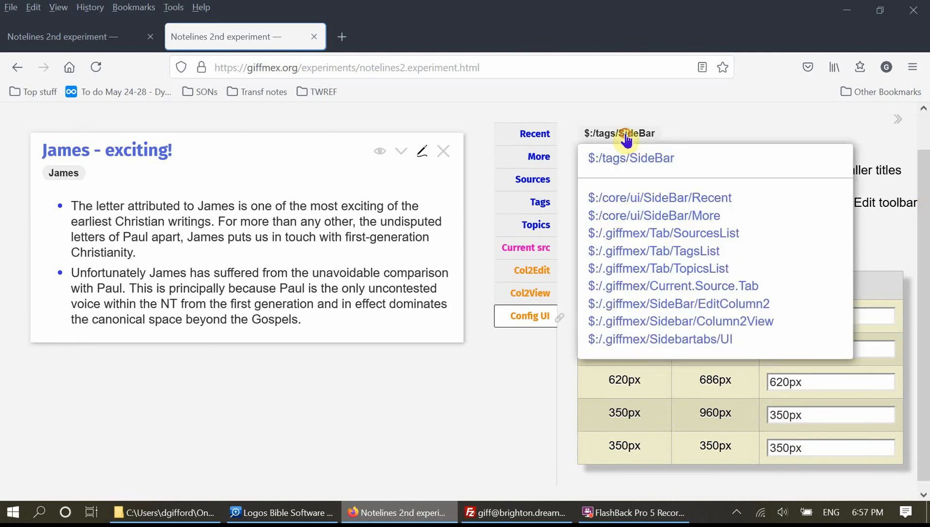
{"action": "mouse_move", "coordinate": [676, 303]}
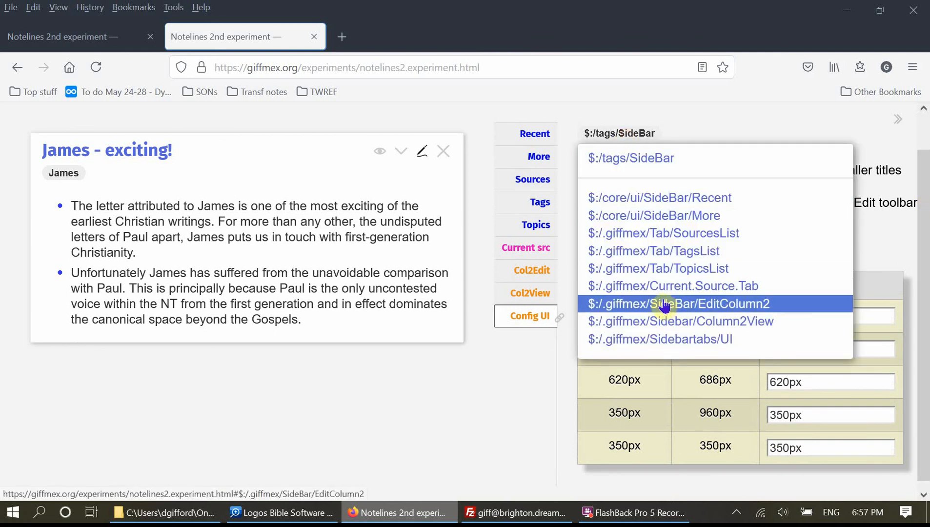
{"action": "mouse_move", "coordinate": [653, 215]}
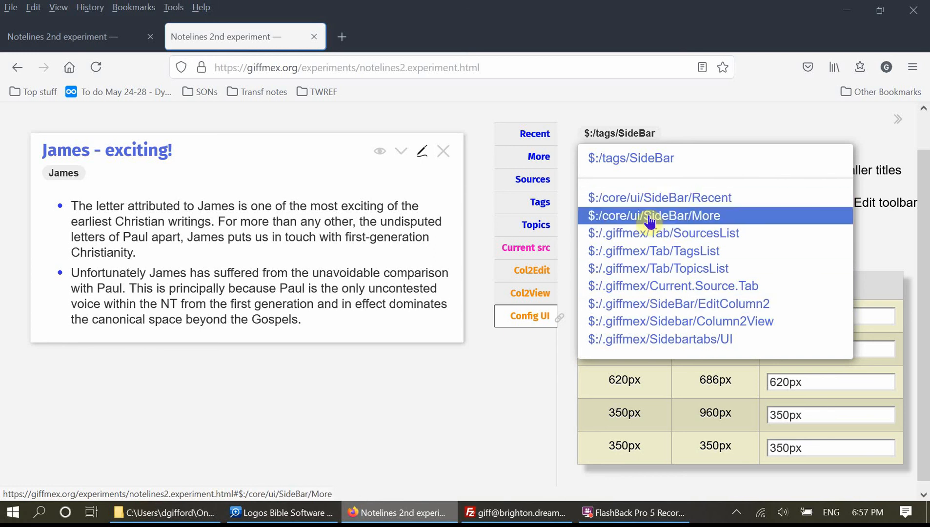
{"action": "mouse_move", "coordinate": [690, 224]}
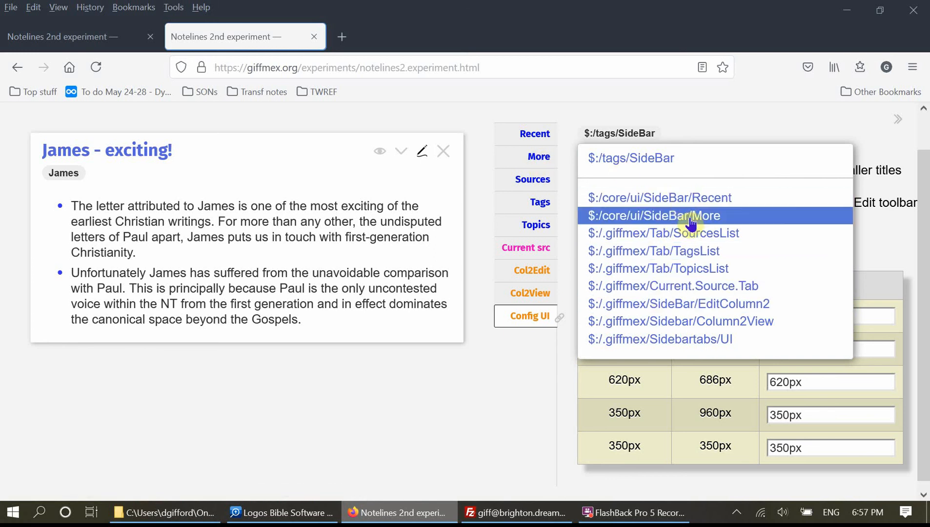
{"action": "mouse_move", "coordinate": [673, 285]}
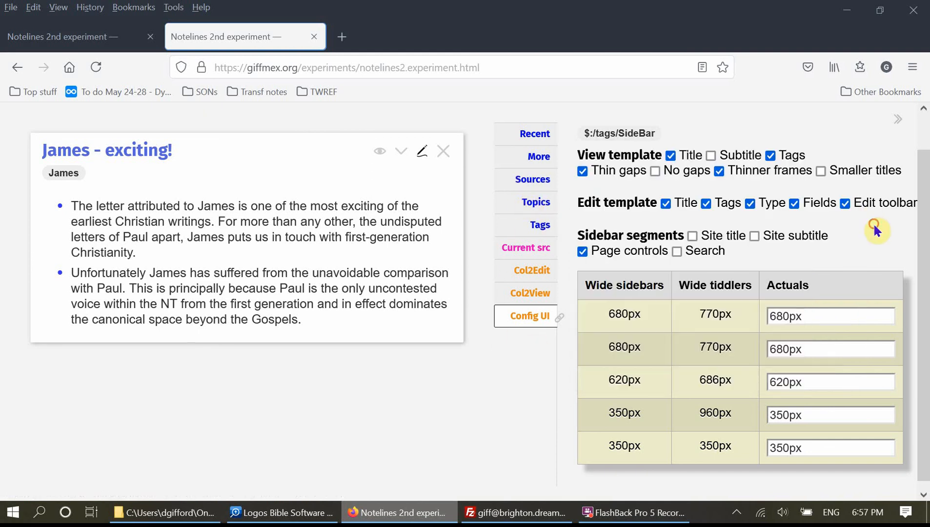
Set the view template to hide tags and titles, with no gaps and thinner frames.
{"action": "left_click", "coordinate": [583, 171]}
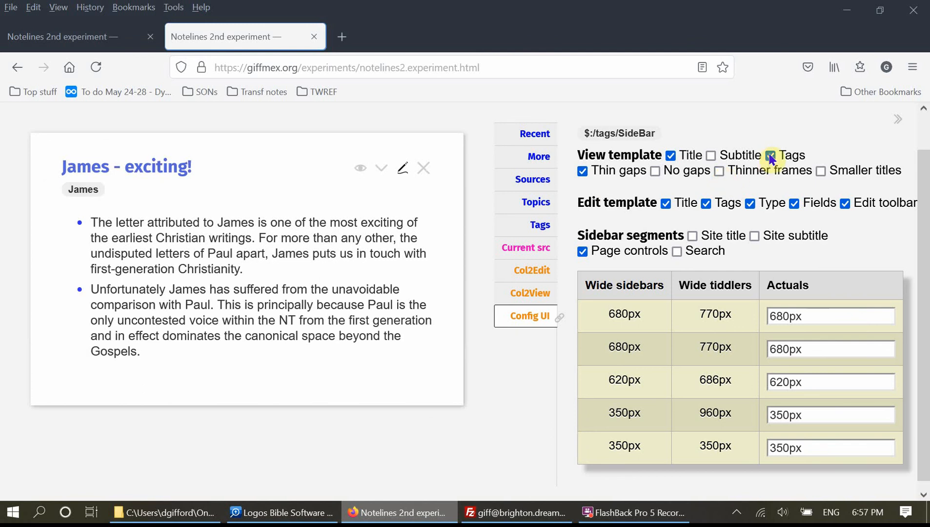
{"action": "left_click", "coordinate": [771, 156]}
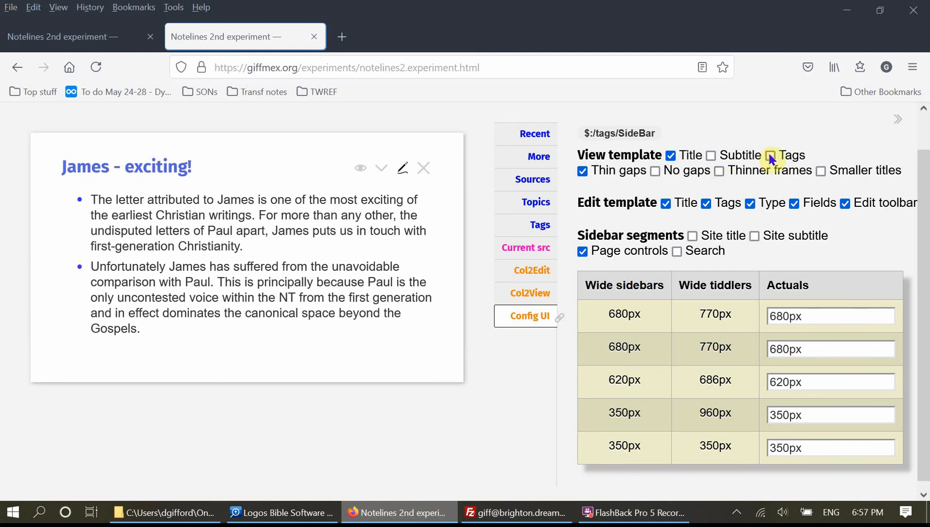
{"action": "left_click", "coordinate": [671, 155]}
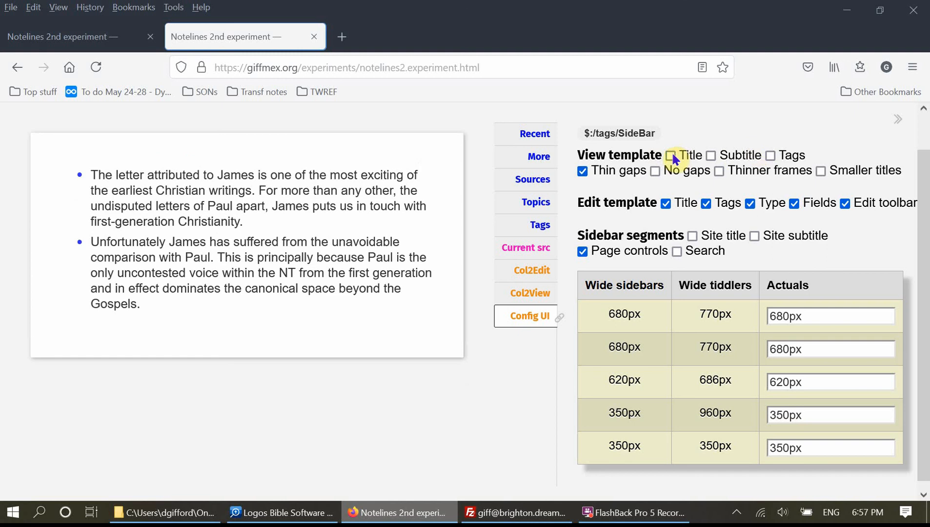
{"action": "left_click", "coordinate": [671, 155]}
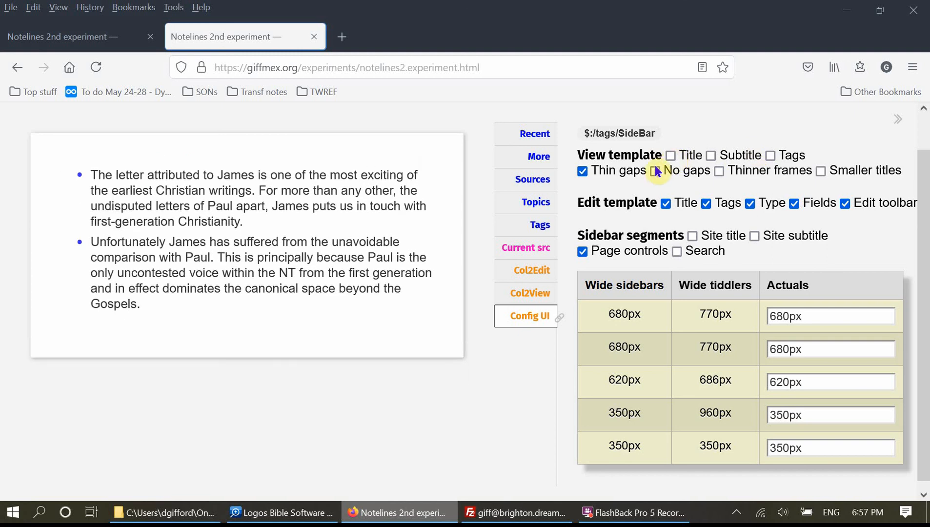
{"action": "left_click", "coordinate": [655, 171]}
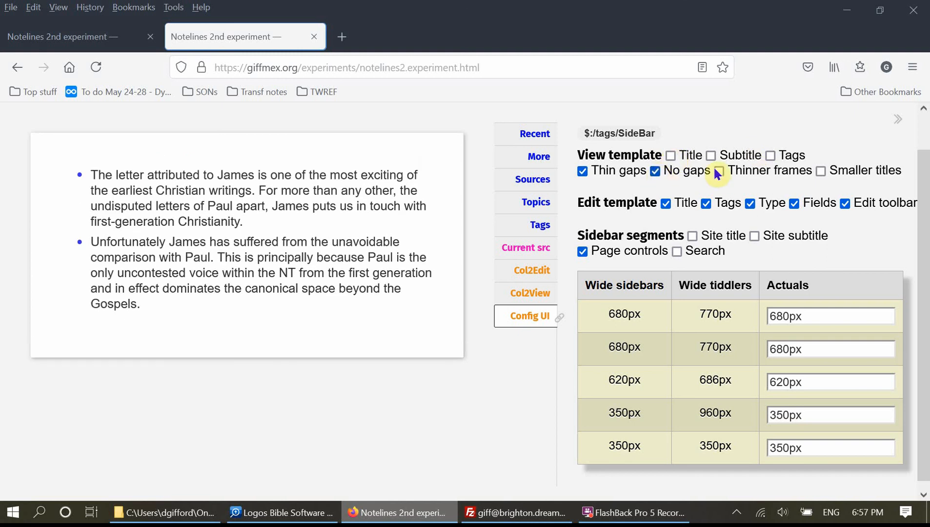
{"action": "left_click", "coordinate": [716, 171]}
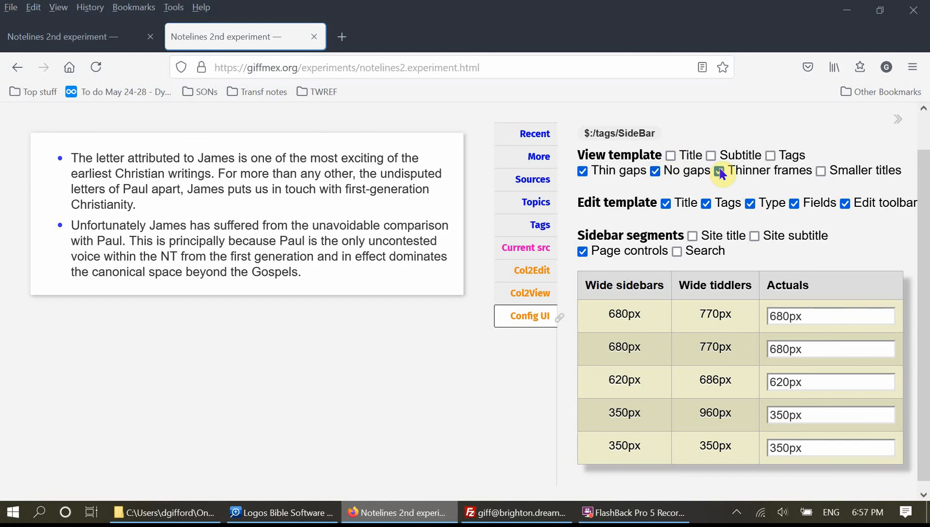
{"action": "left_click", "coordinate": [719, 171]}
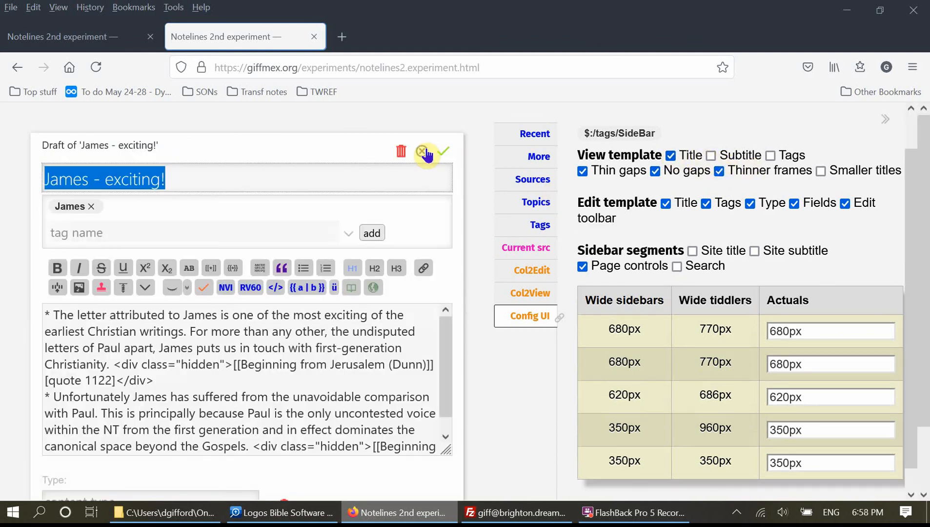
{"action": "mouse_move", "coordinate": [905, 155]}
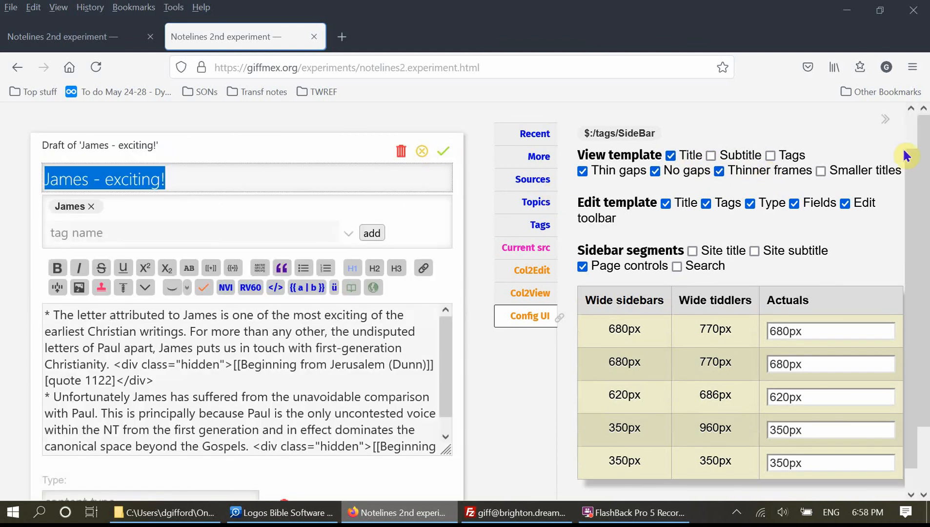
Hide Type, Fields and Tags in the edit template, then save 'James - exciting!'.
{"action": "scroll", "scroll_direction": "up", "scroll_amount": 3}
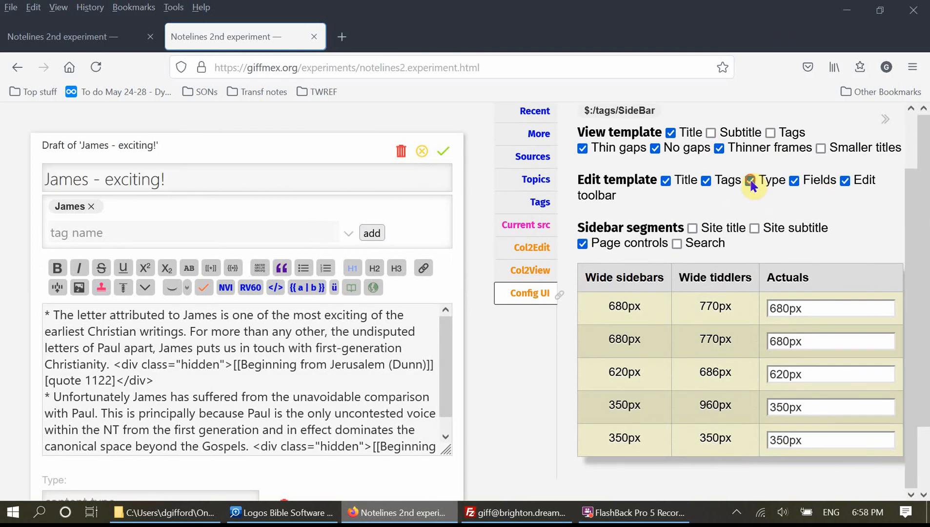
{"action": "left_click", "coordinate": [750, 180]}
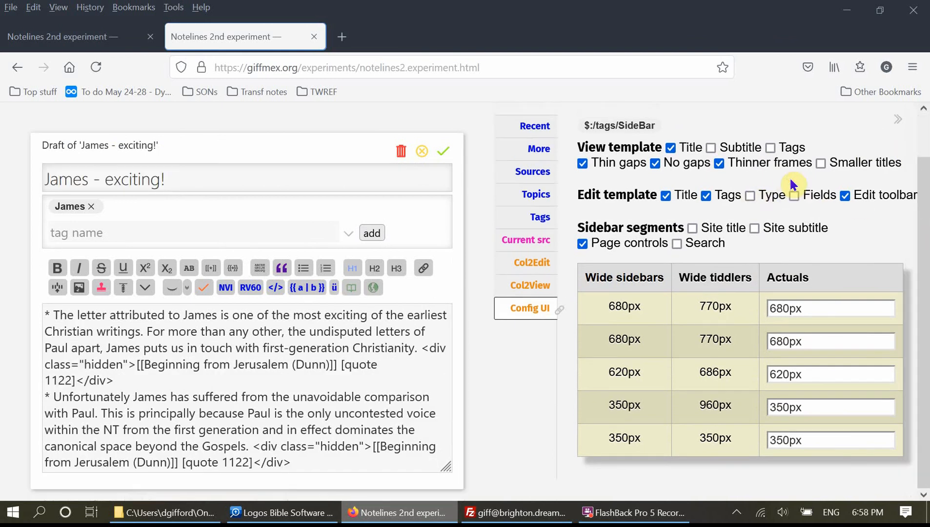
{"action": "left_click", "coordinate": [706, 195]}
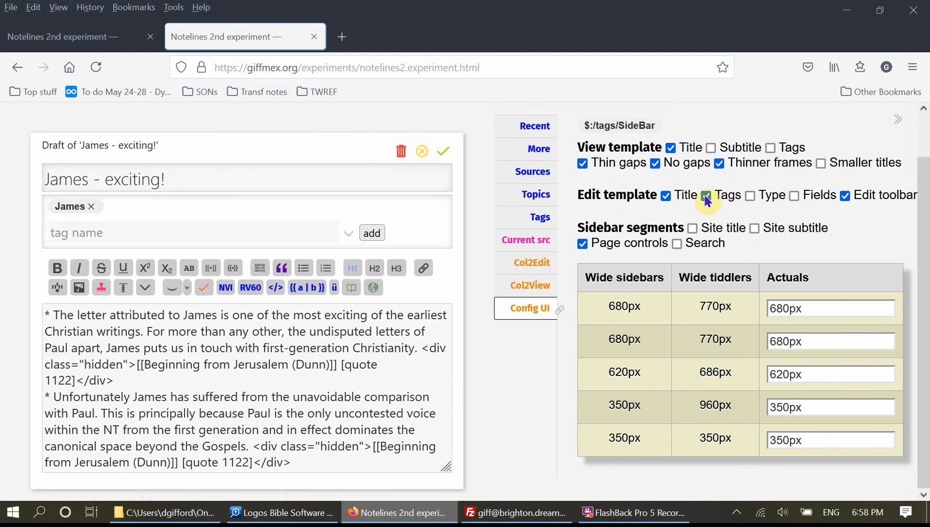
{"action": "left_click", "coordinate": [706, 198]}
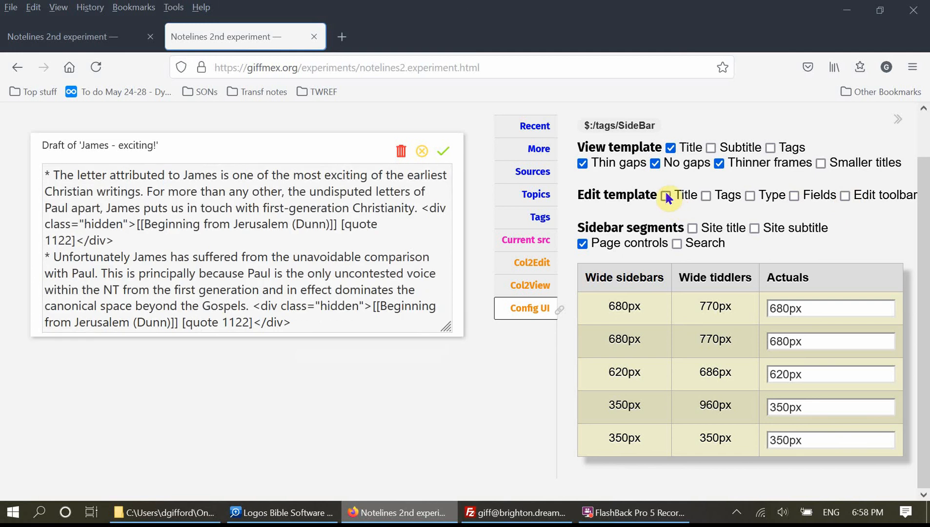
{"action": "left_click", "coordinate": [845, 195]}
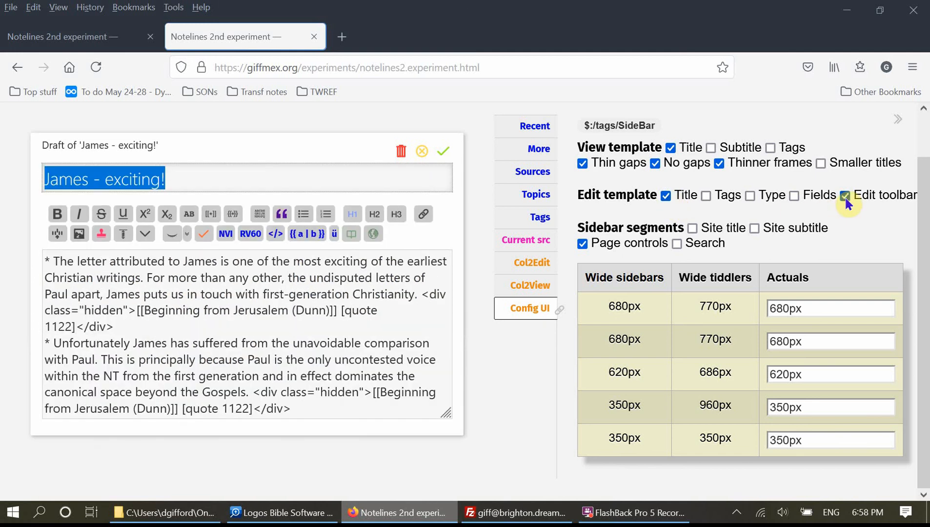
{"action": "left_click", "coordinate": [845, 196]}
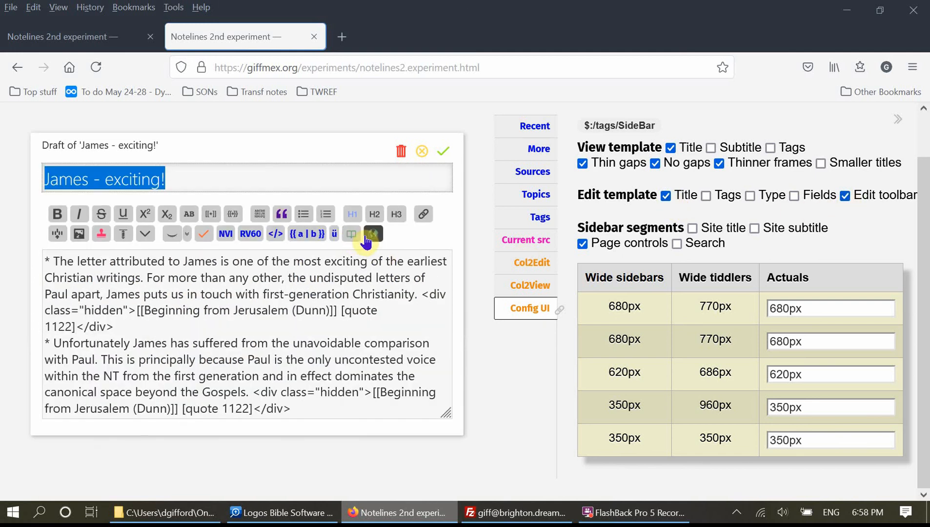
{"action": "left_click", "coordinate": [307, 411]}
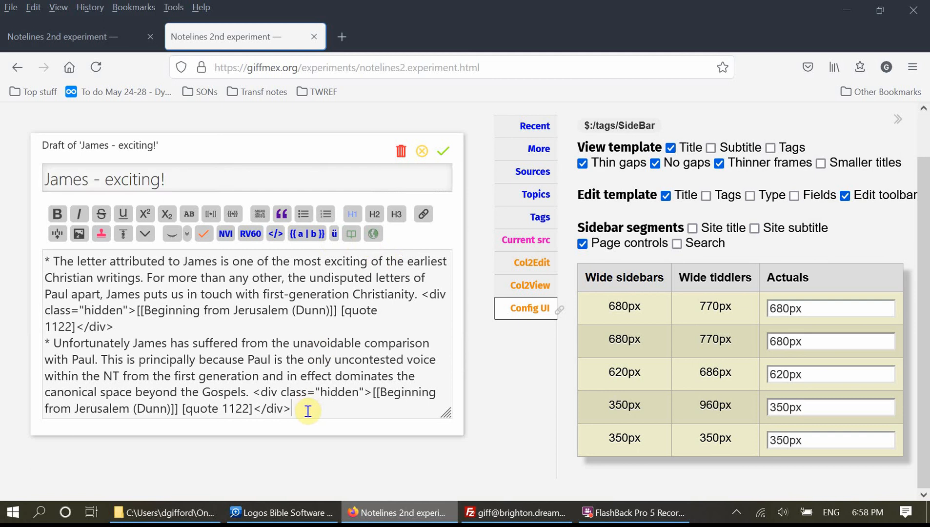
{"action": "mouse_move", "coordinate": [456, 183]}
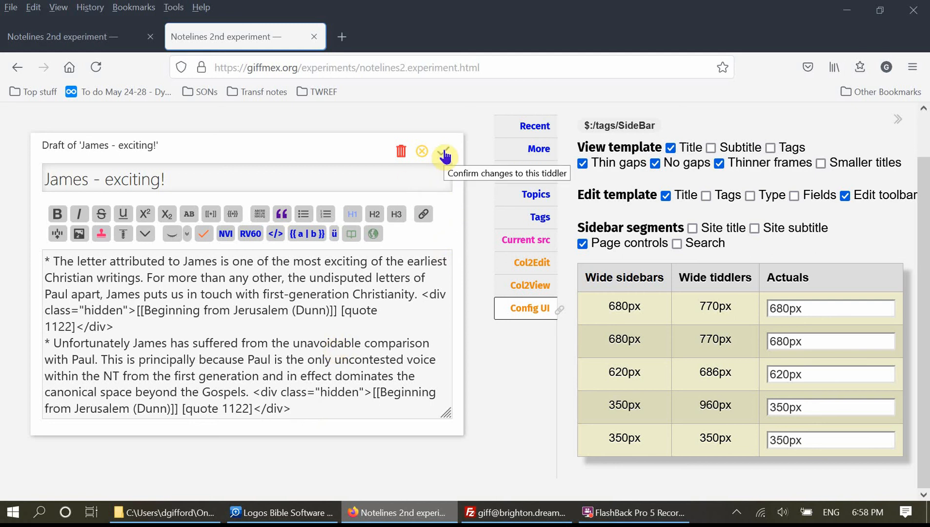
{"action": "left_click", "coordinate": [444, 151]}
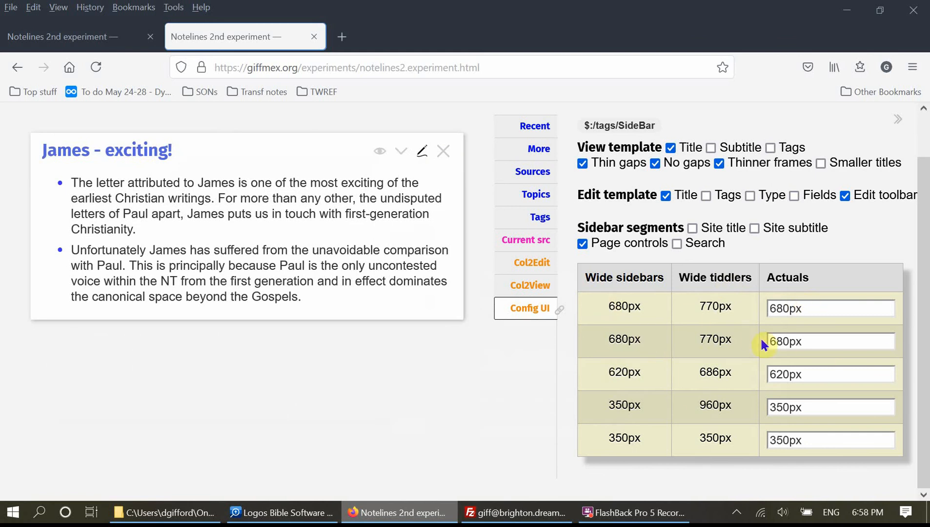
{"action": "mouse_move", "coordinate": [891, 133]}
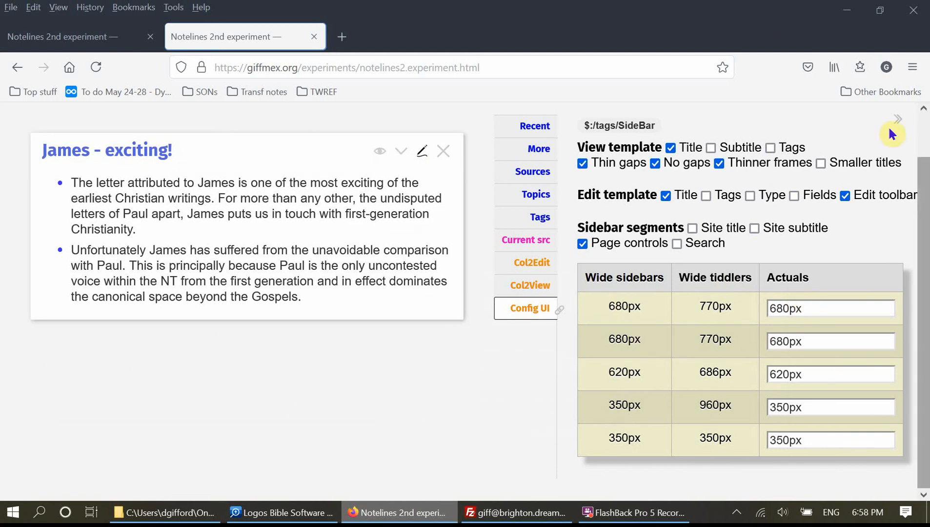
{"action": "mouse_move", "coordinate": [638, 434]}
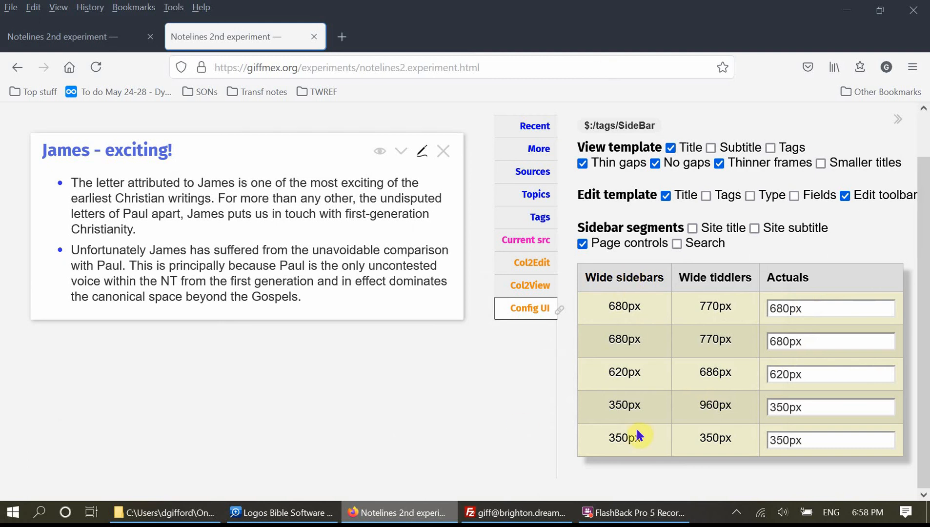
{"action": "left_click", "coordinate": [831, 440]}
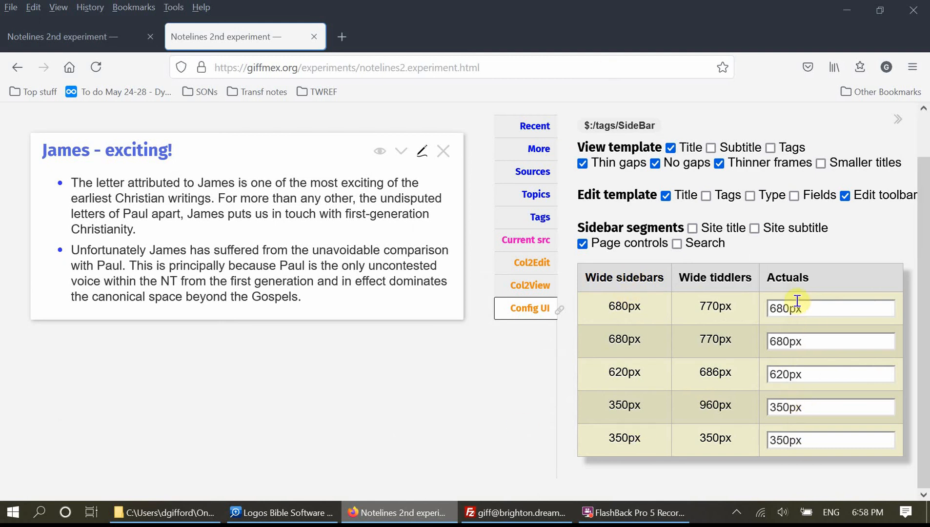
{"action": "mouse_move", "coordinate": [604, 435]}
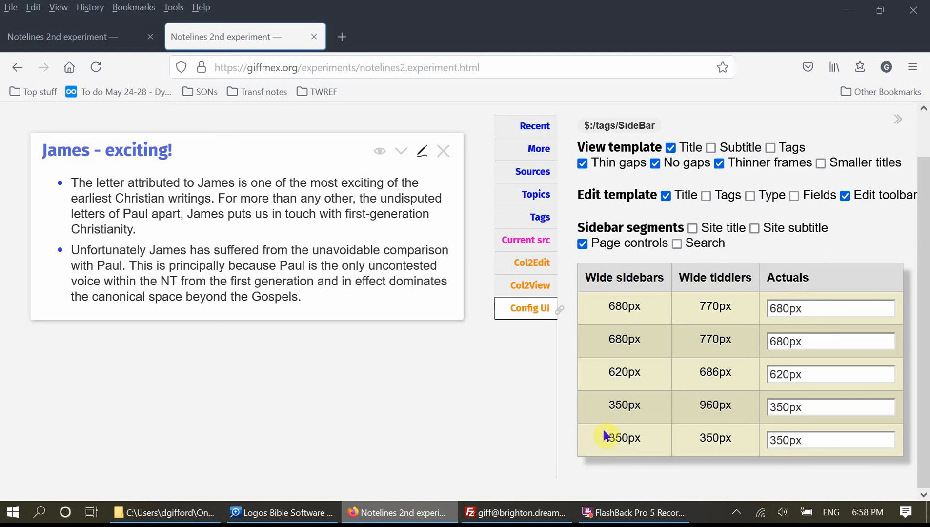
{"action": "mouse_move", "coordinate": [704, 279]}
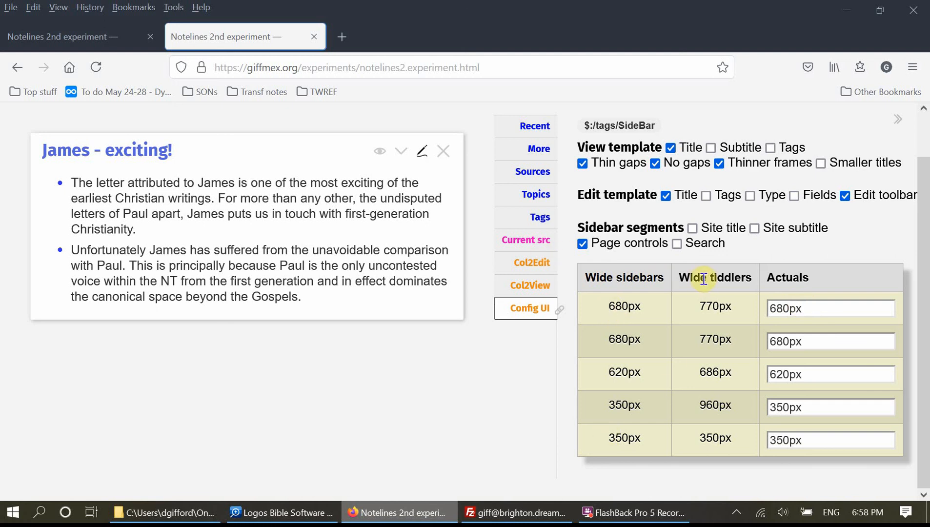
{"action": "mouse_move", "coordinate": [716, 292]}
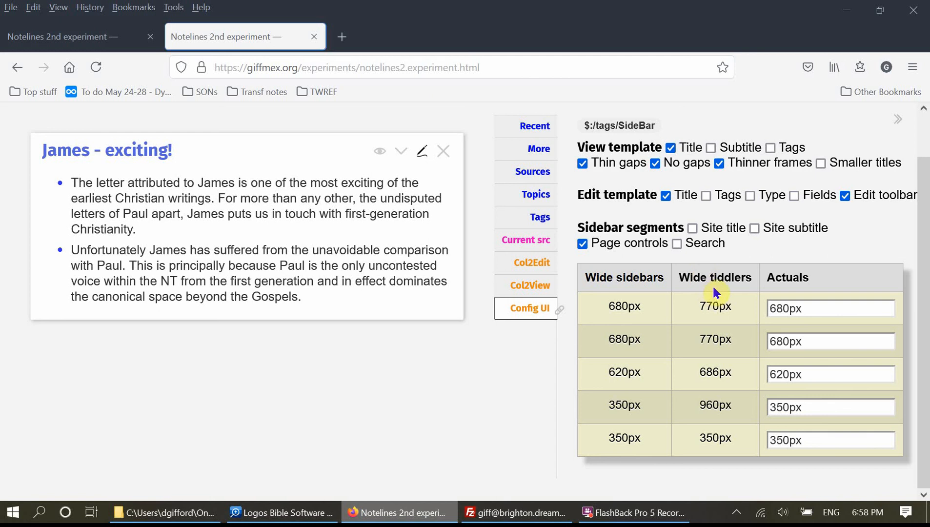
{"action": "mouse_move", "coordinate": [759, 325]}
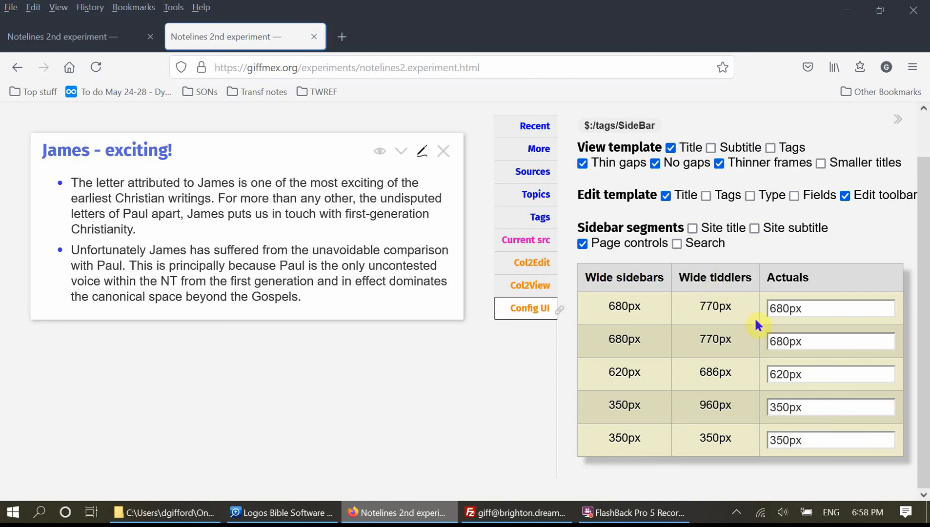
{"action": "mouse_move", "coordinate": [716, 423]}
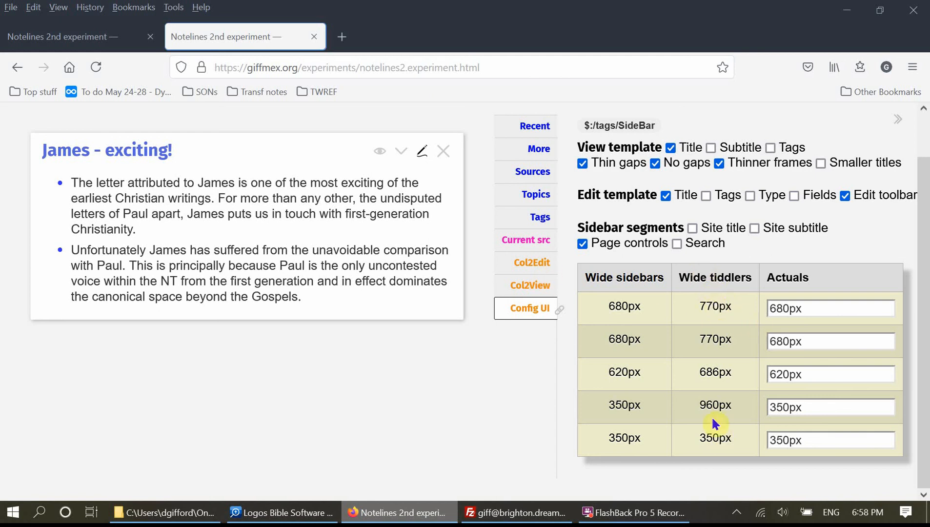
{"action": "mouse_move", "coordinate": [917, 282]}
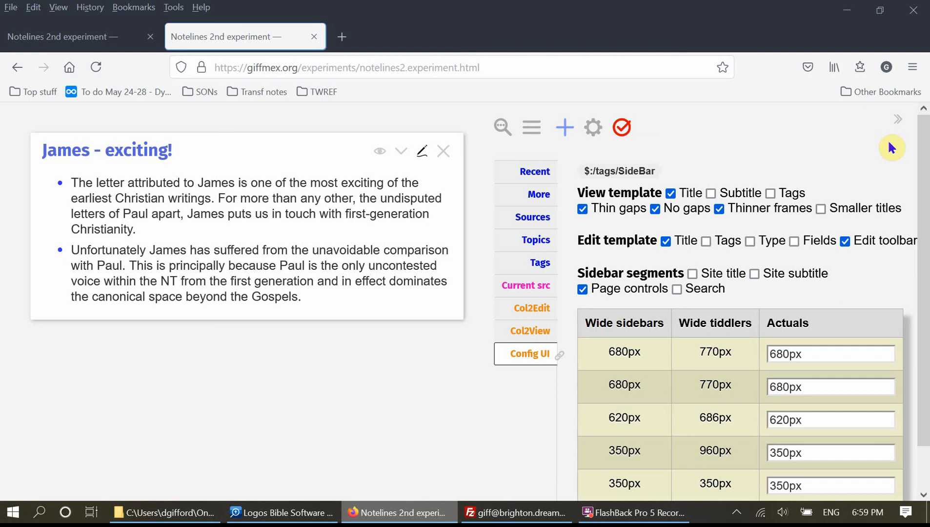
{"action": "mouse_move", "coordinate": [564, 152]}
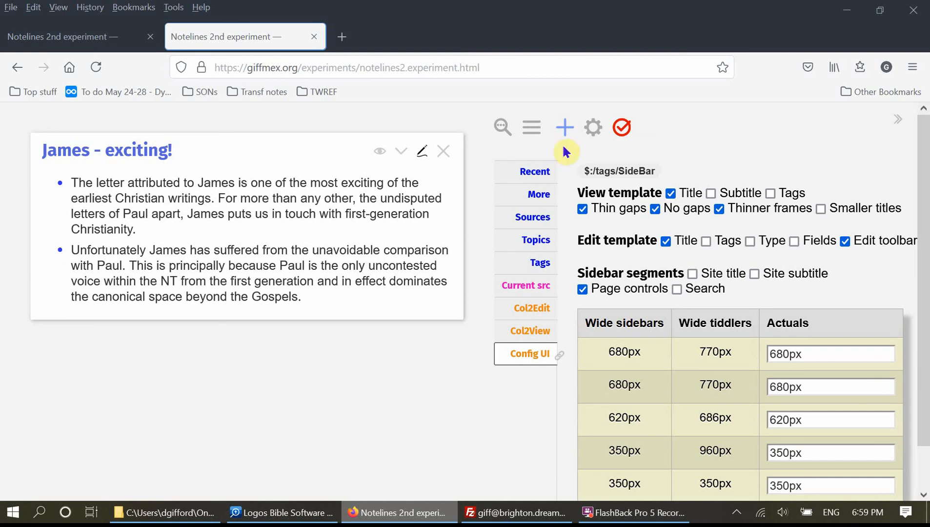
{"action": "left_click", "coordinate": [563, 127]}
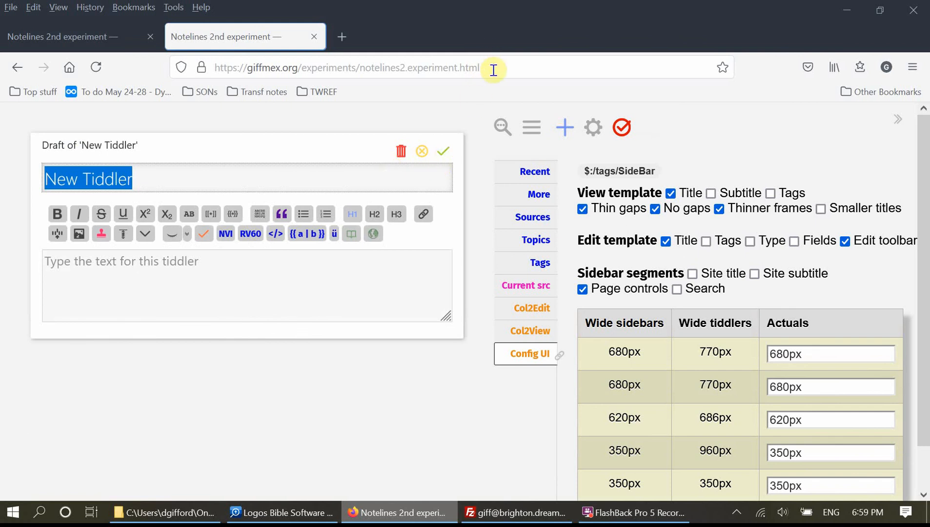
{"action": "left_click", "coordinate": [347, 67]}
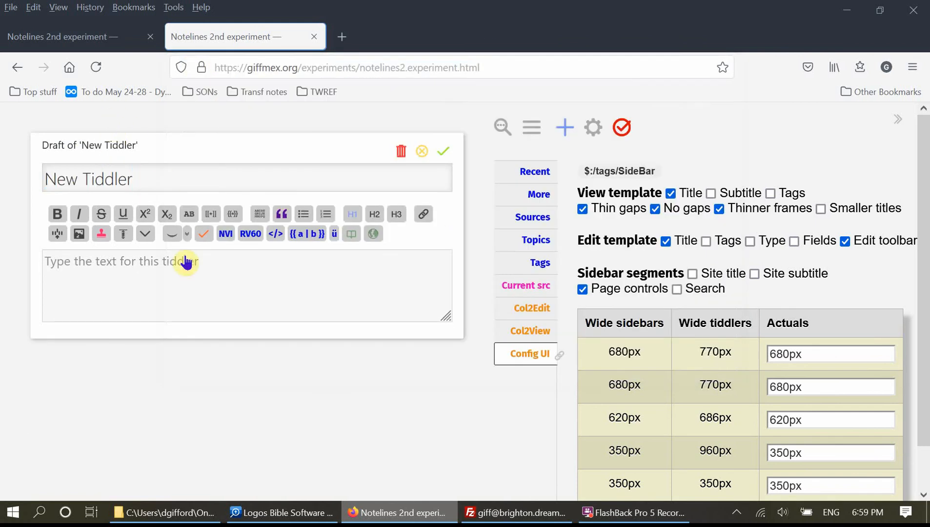
{"action": "type", "text": "https://giffmex.org/experiments/notelines2.experiment.html"}
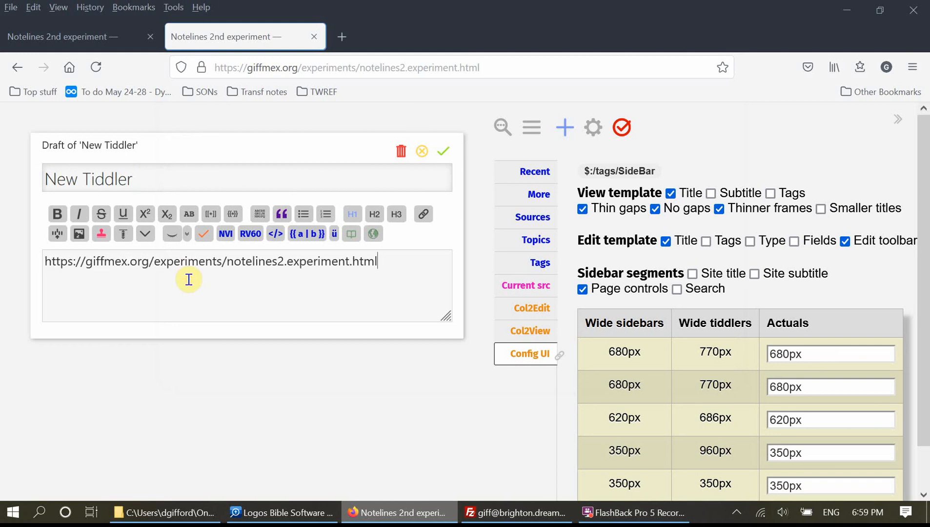
{"action": "left_click", "coordinate": [444, 151]}
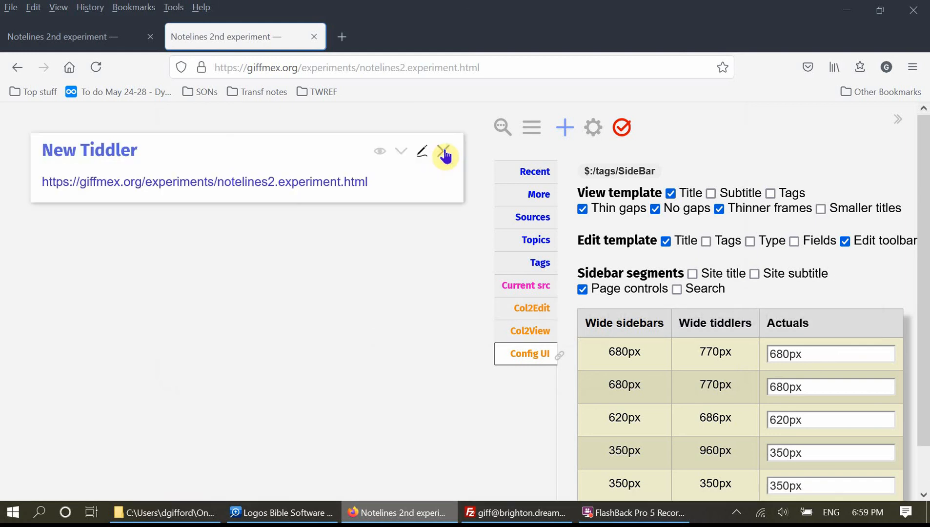
{"action": "mouse_move", "coordinate": [347, 318]}
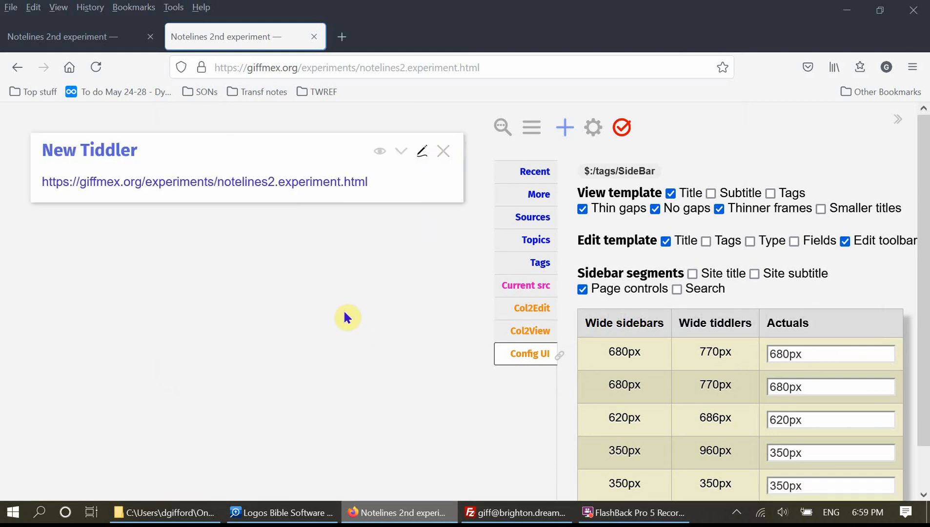
{"action": "mouse_move", "coordinate": [166, 330]}
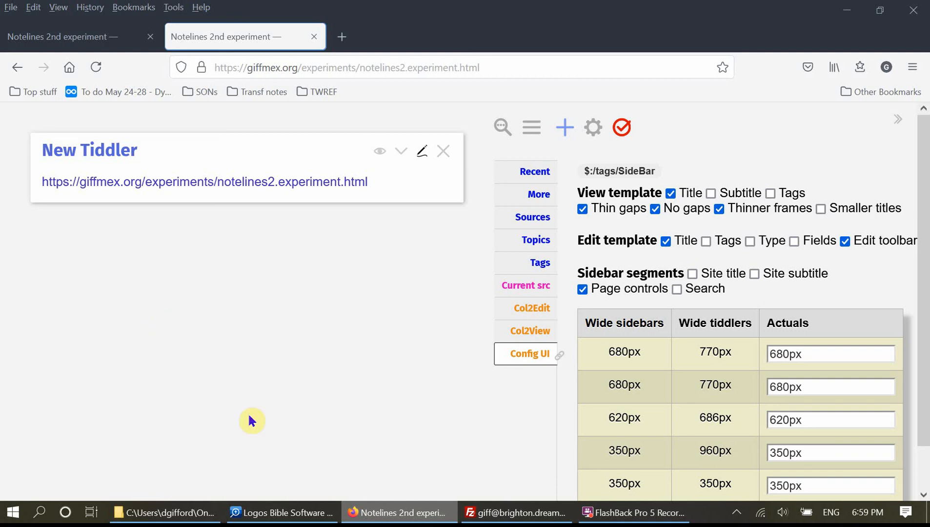
{"action": "left_click", "coordinate": [633, 513]}
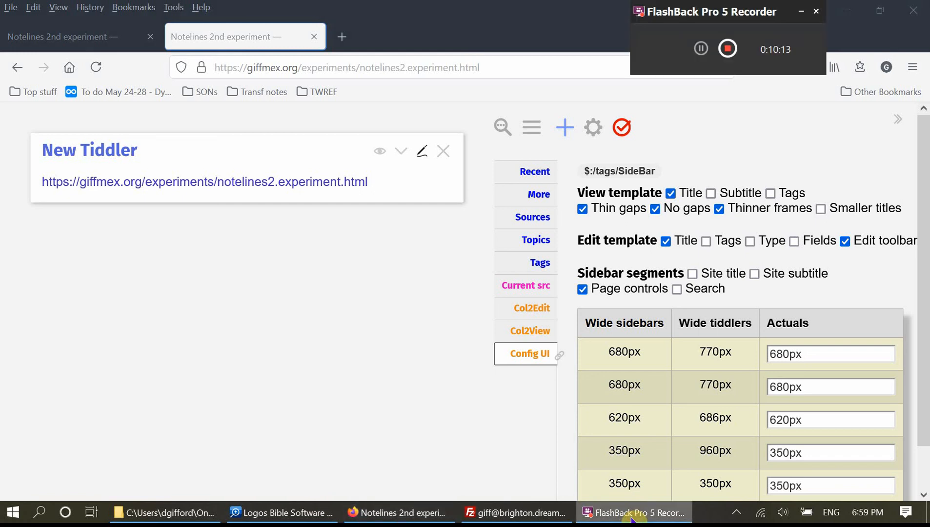